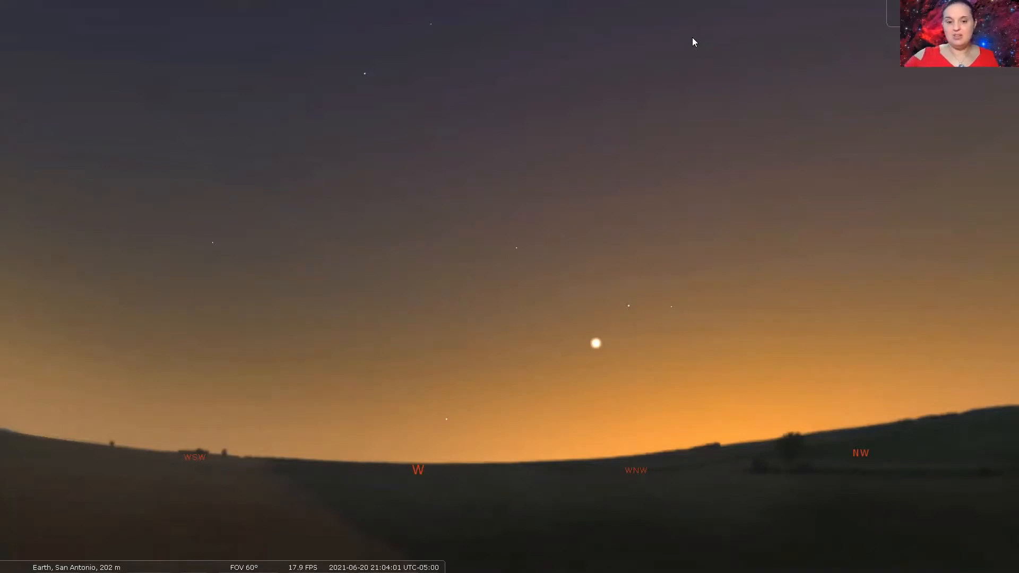
pyautogui.moveTo(368, 63)
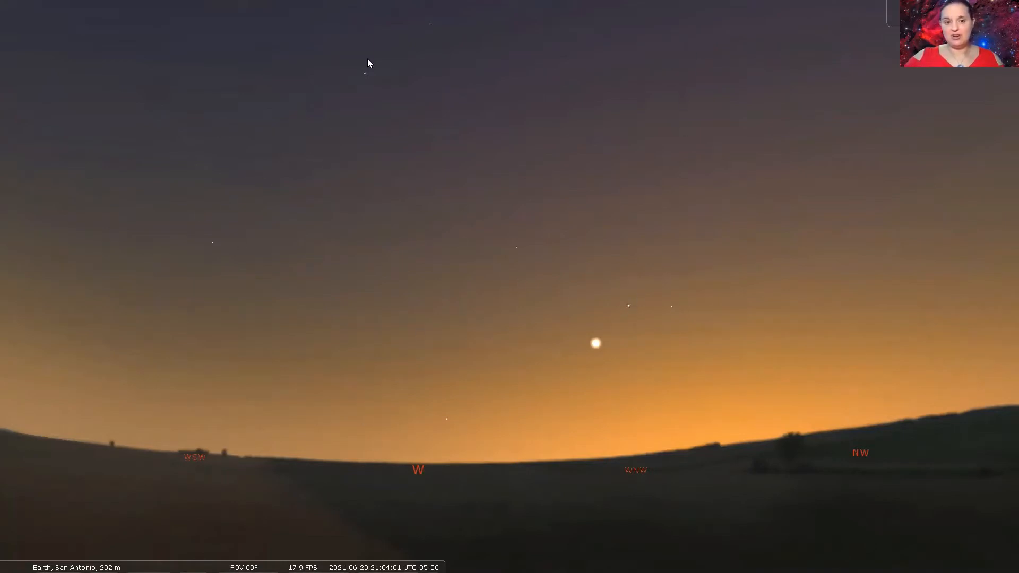
pyautogui.moveTo(575, 366)
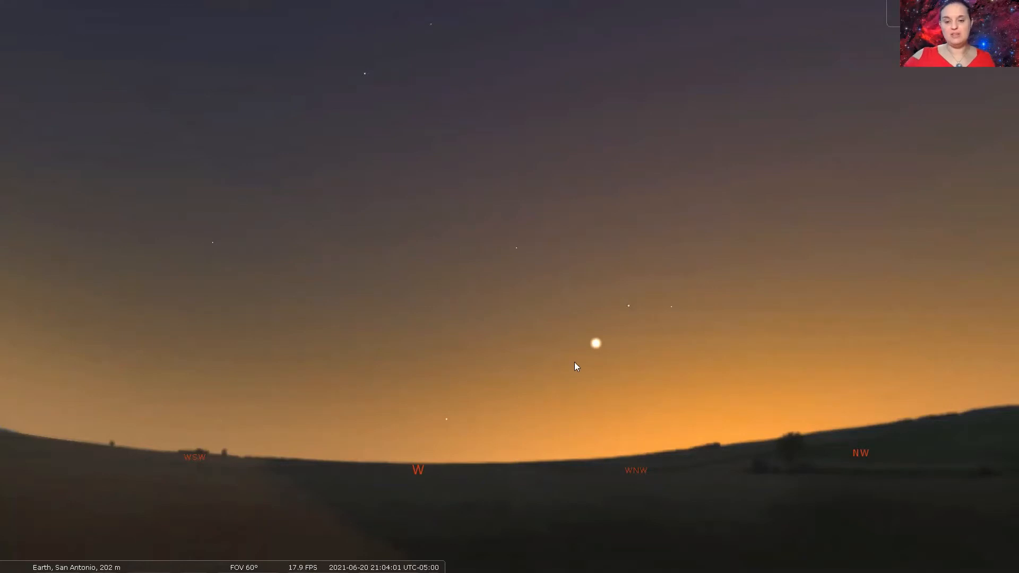
pyautogui.moveTo(600, 347)
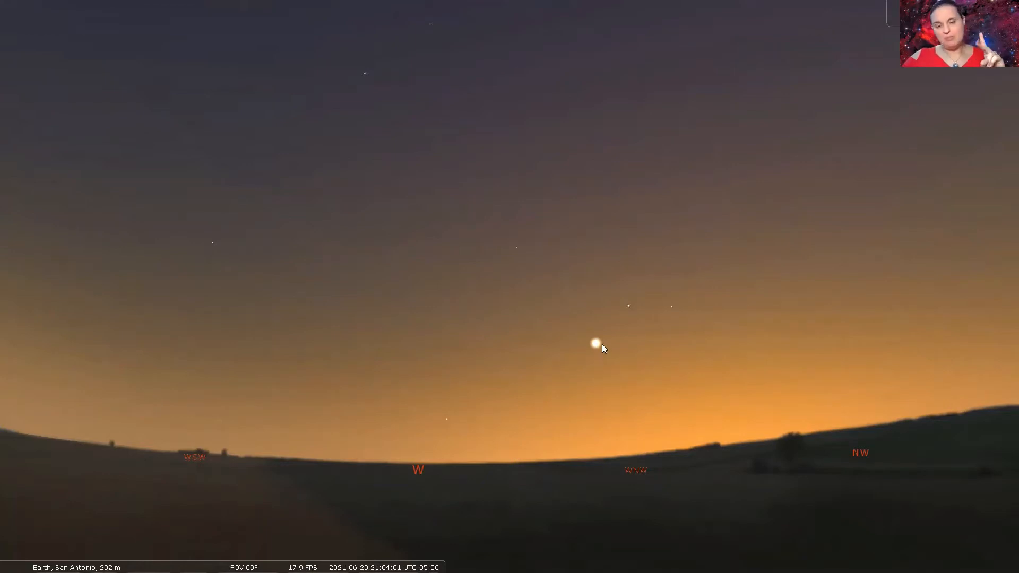
pyautogui.moveTo(598, 351)
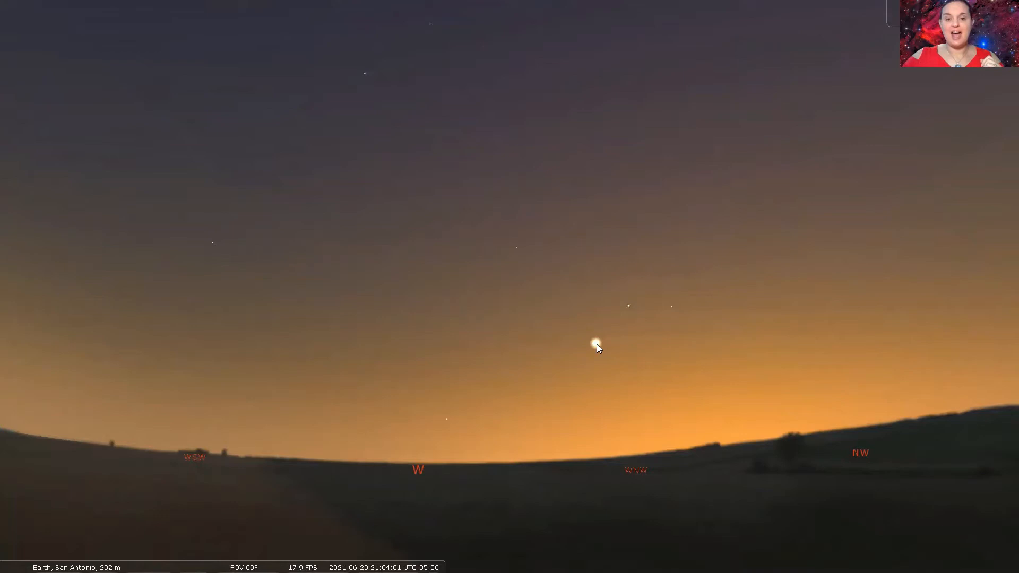
# - Select Venus and zoom in until its nearly full, cloud-marked disk fills the view
pyautogui.click(596, 345)
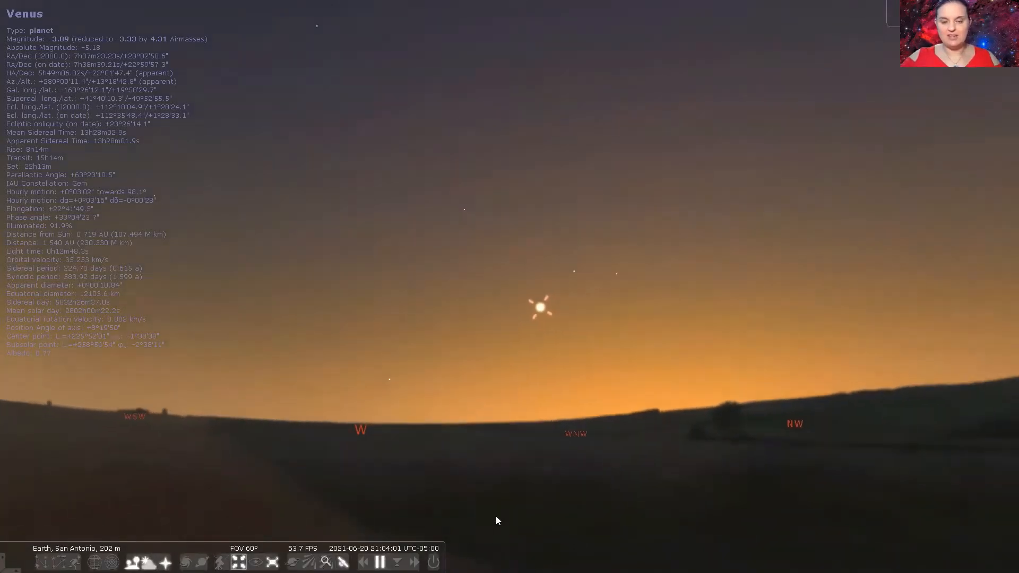
pyautogui.scroll(3)
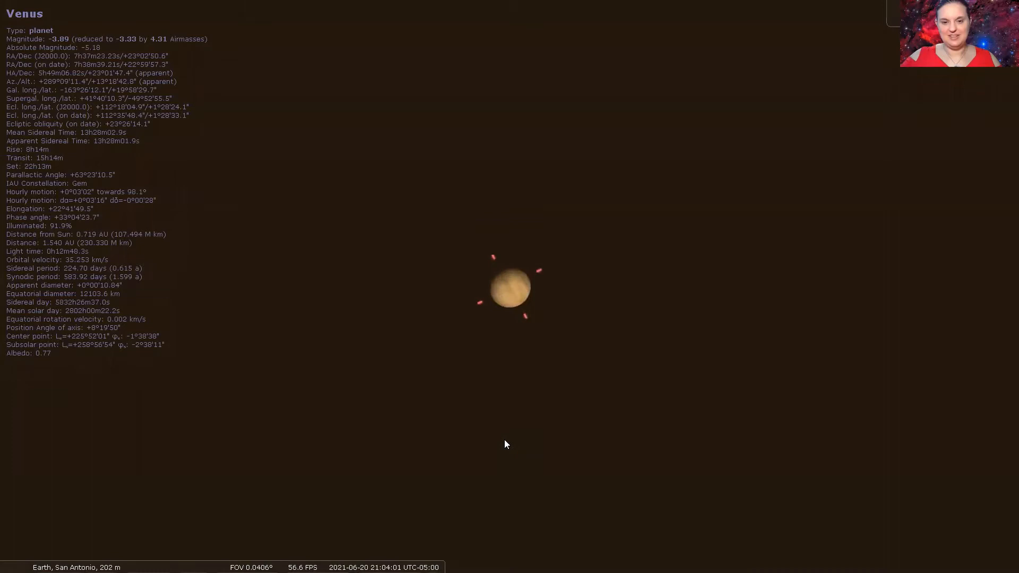
pyautogui.scroll(3)
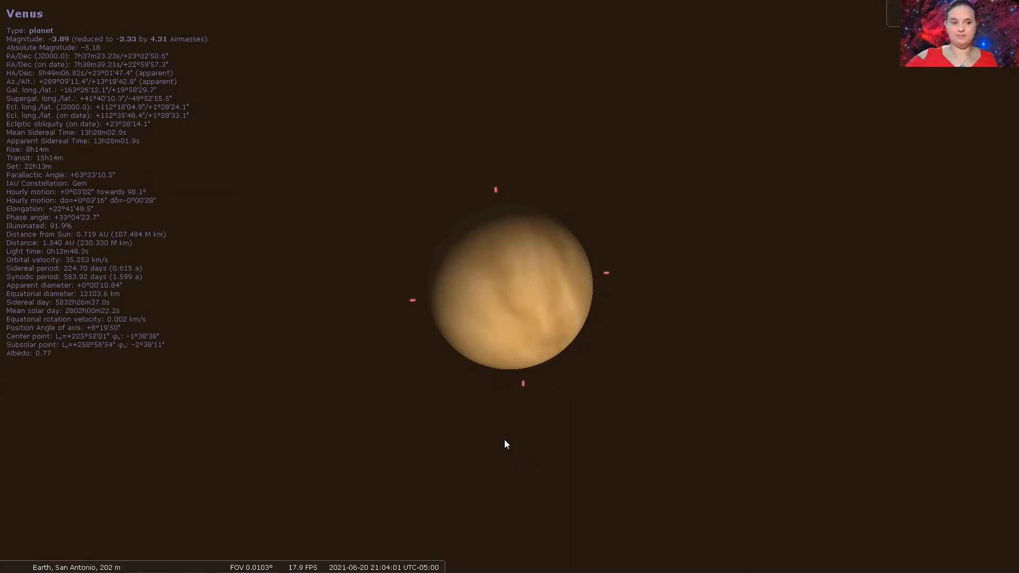
# - Zoom out from Venus to the wide western twilight horizon, deselecting it
pyautogui.scroll(-3)
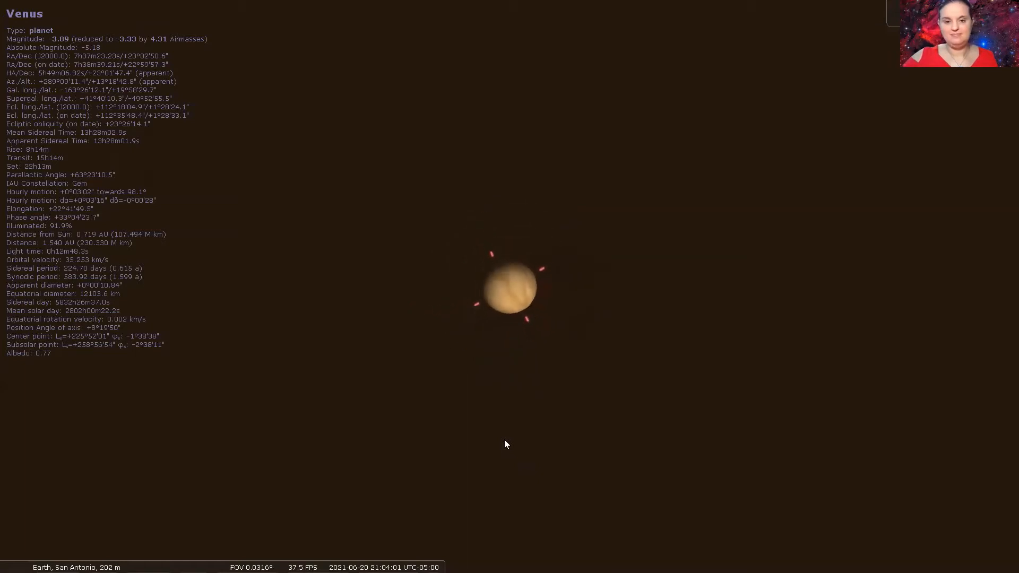
pyautogui.scroll(-3)
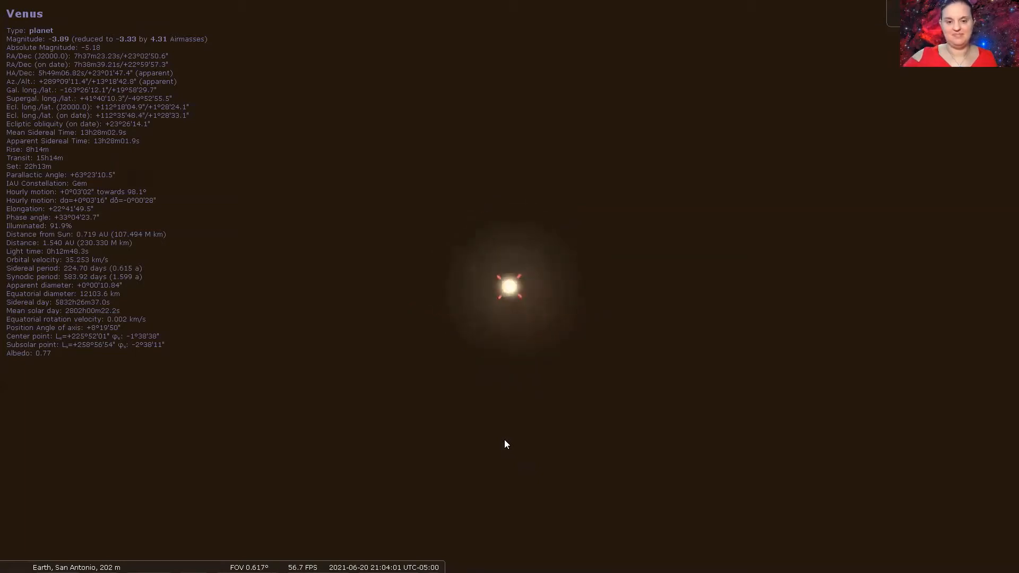
pyautogui.scroll(-3)
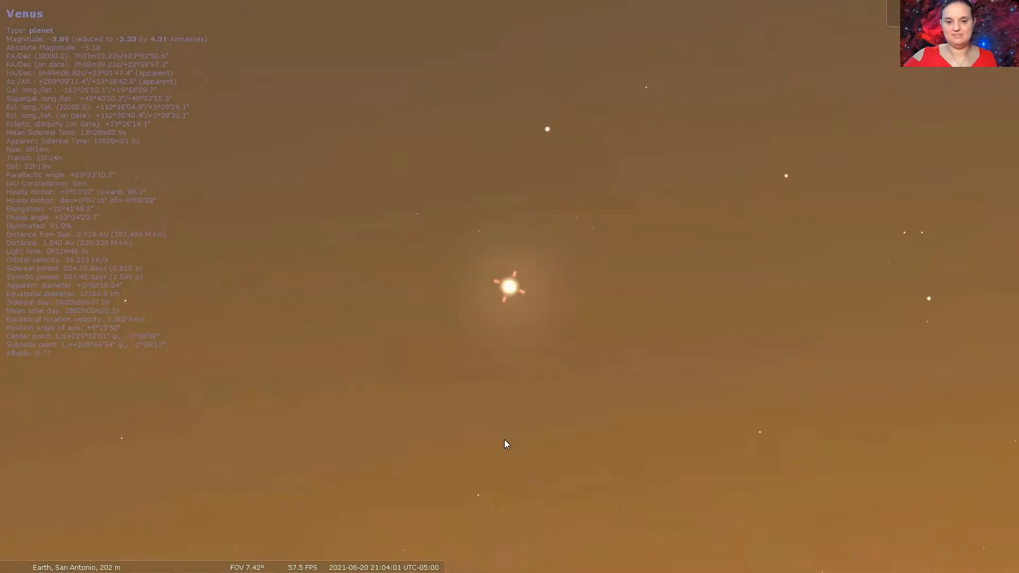
pyautogui.scroll(-3)
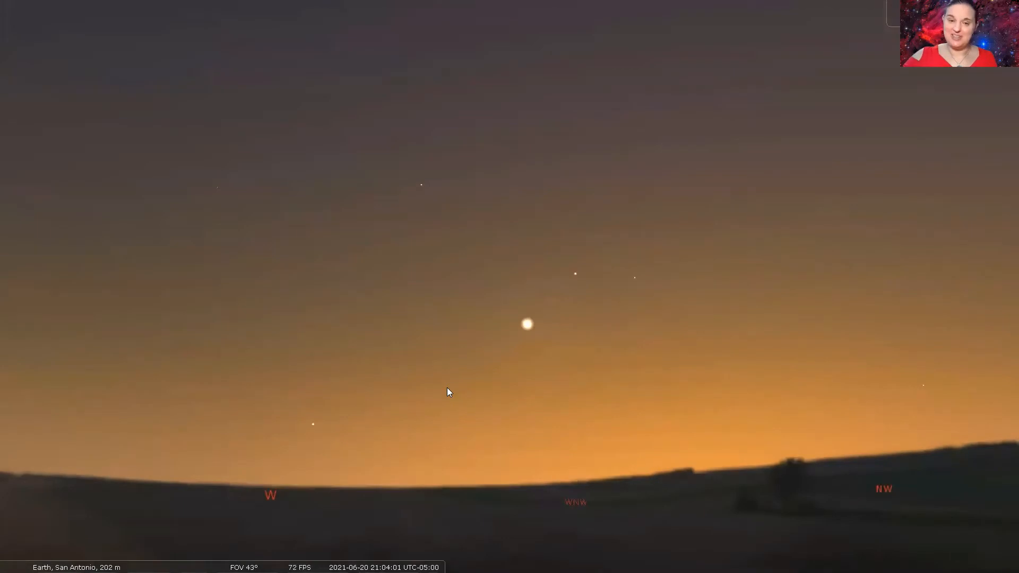
pyautogui.moveTo(544, 339)
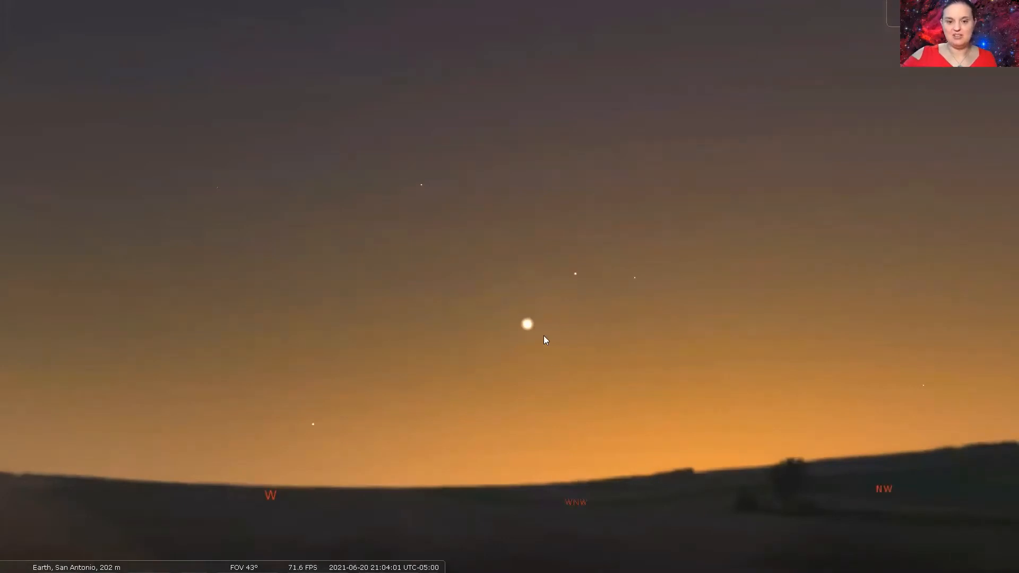
pyautogui.moveTo(419, 191)
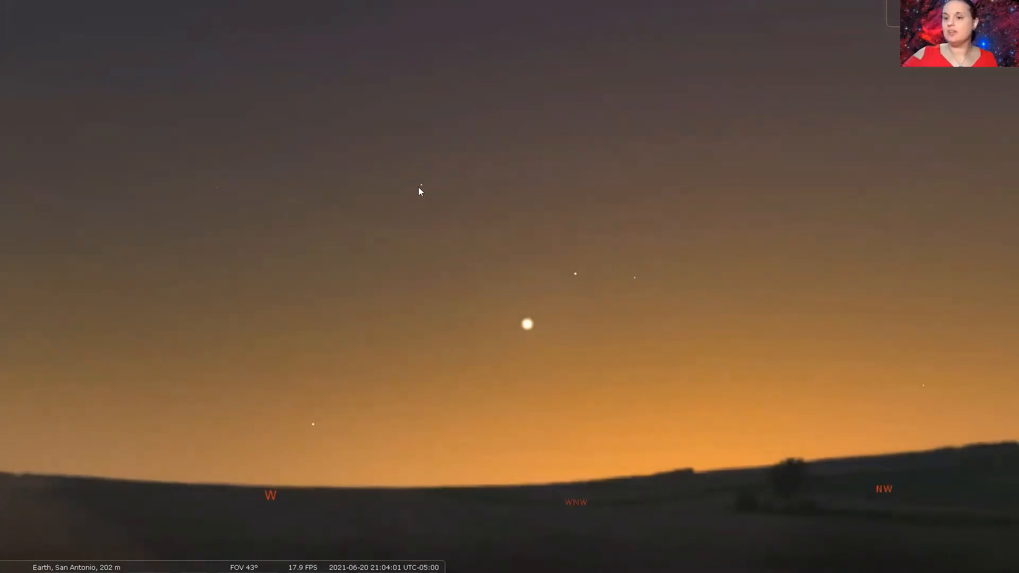
# - Select Mars, the faint point high above Venus, to list its details
pyautogui.click(421, 185)
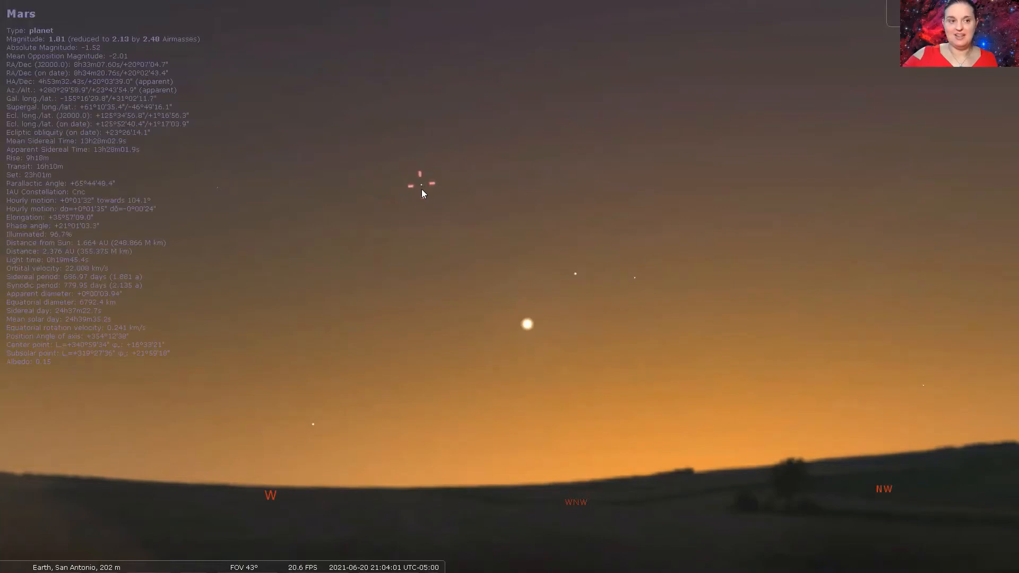
pyautogui.moveTo(423, 316)
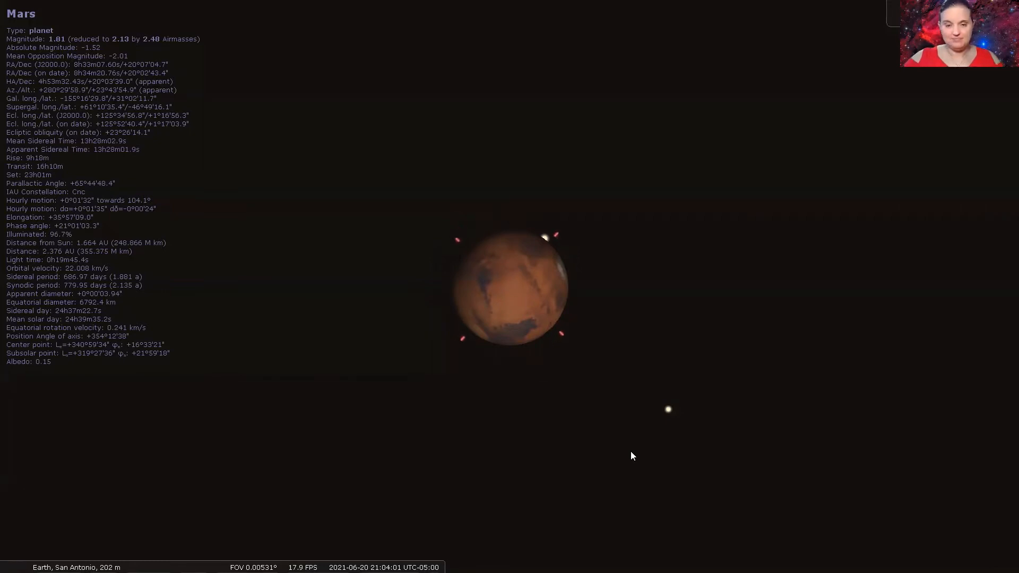
# - Zoom in on Mars until its reddish disk, dark markings and polar cap show
pyautogui.scroll(3)
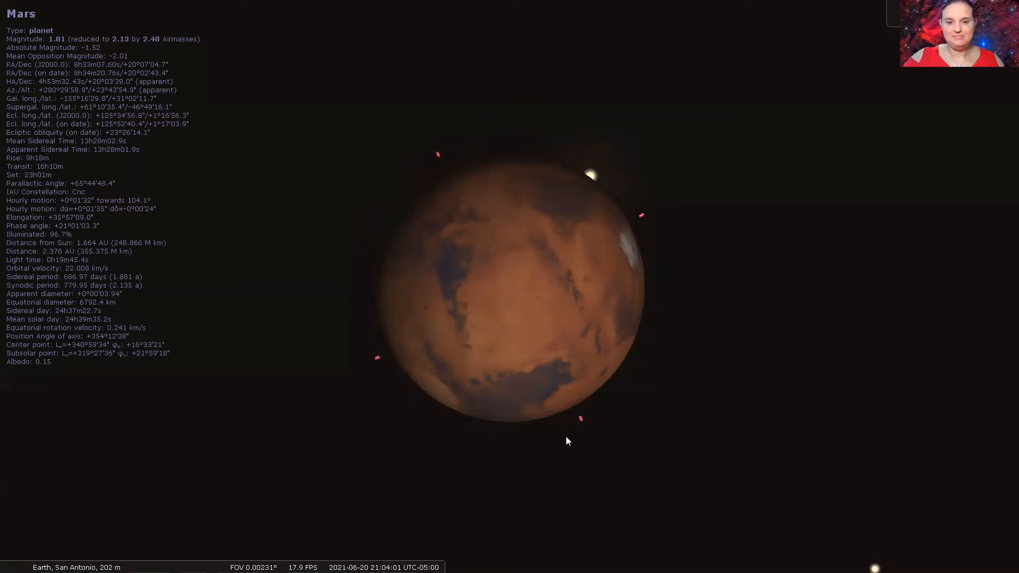
# - Zoom out from Mars back to the wide western dusk view, deselecting it
pyautogui.scroll(-3)
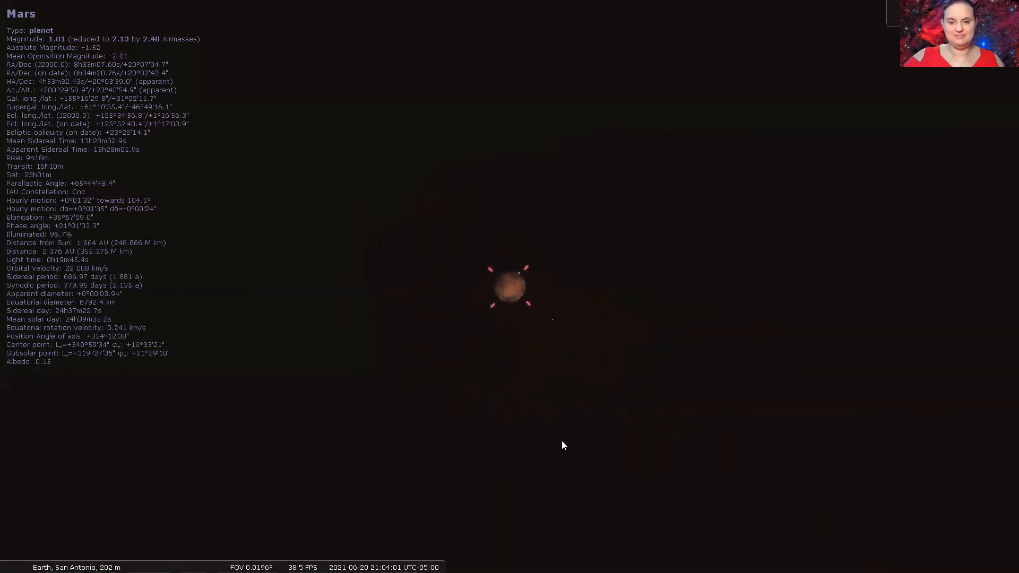
pyautogui.scroll(-3)
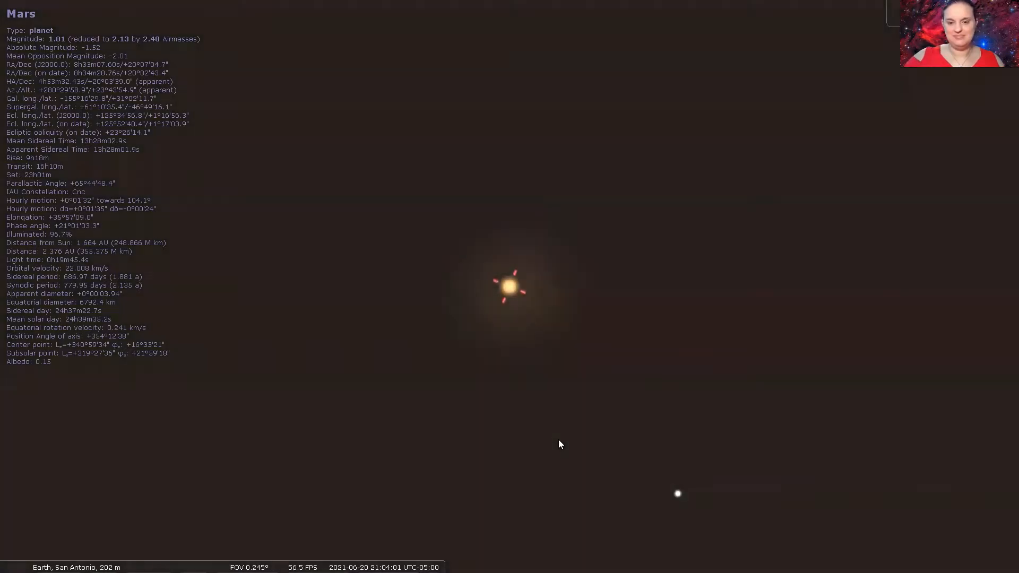
pyautogui.scroll(-3)
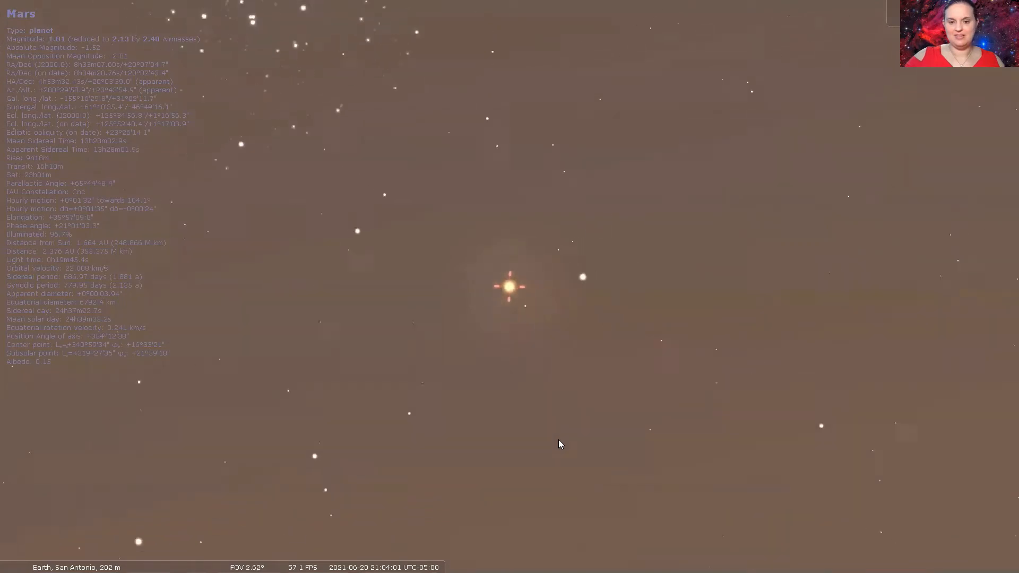
pyautogui.scroll(-3)
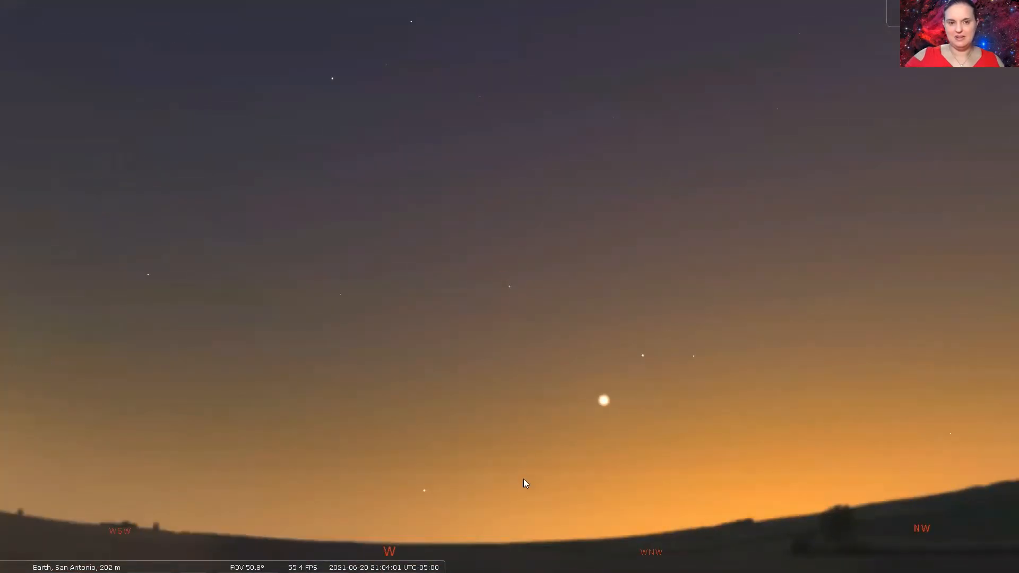
pyautogui.moveTo(530, 492)
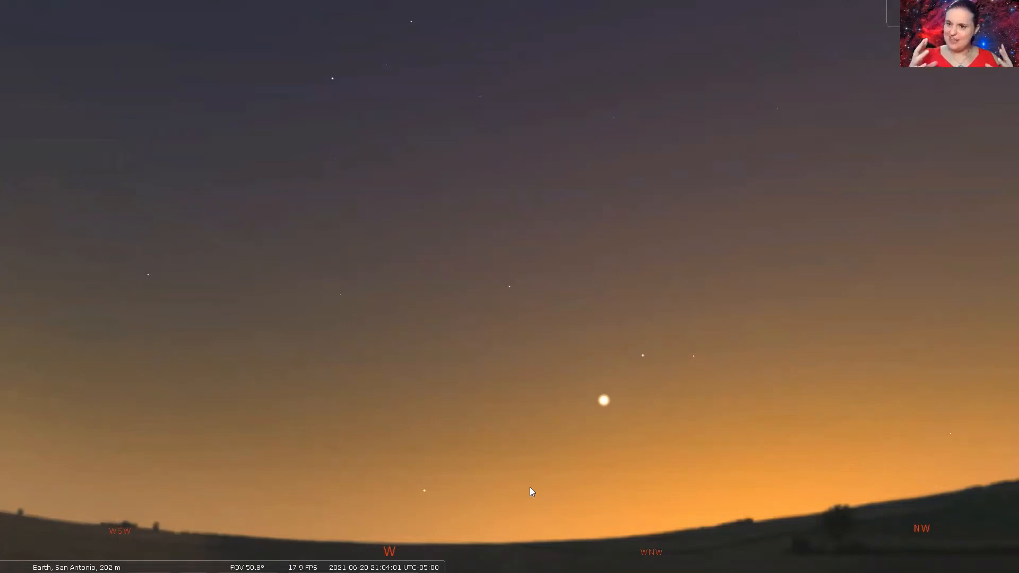
pyautogui.press('e')
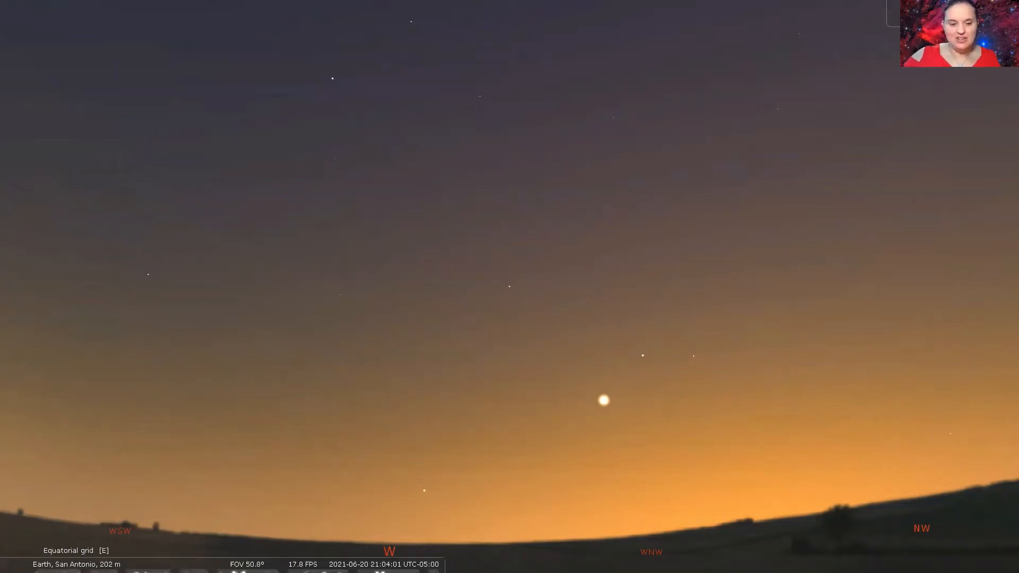
pyautogui.moveTo(18, 371)
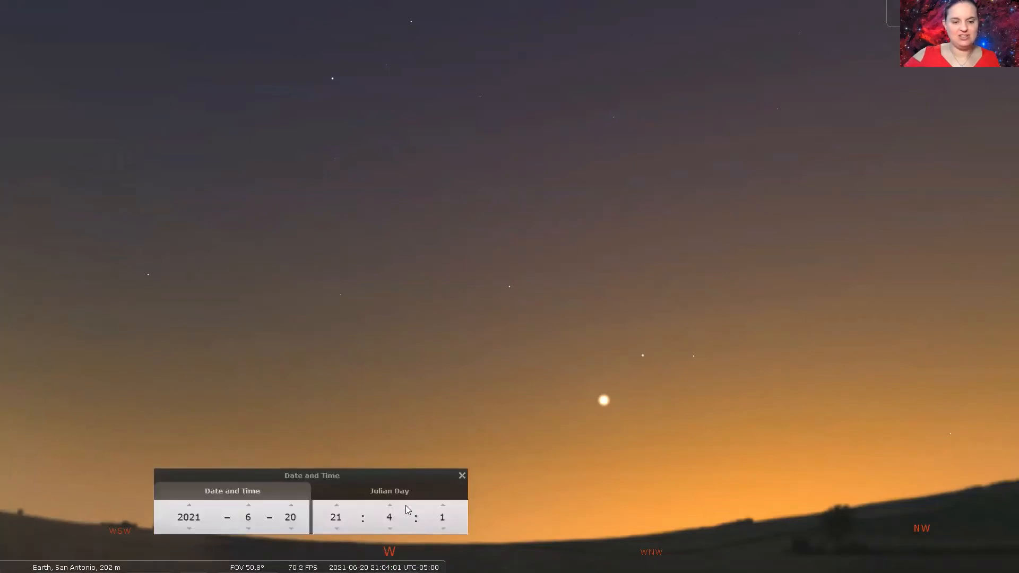
pyautogui.click(388, 506)
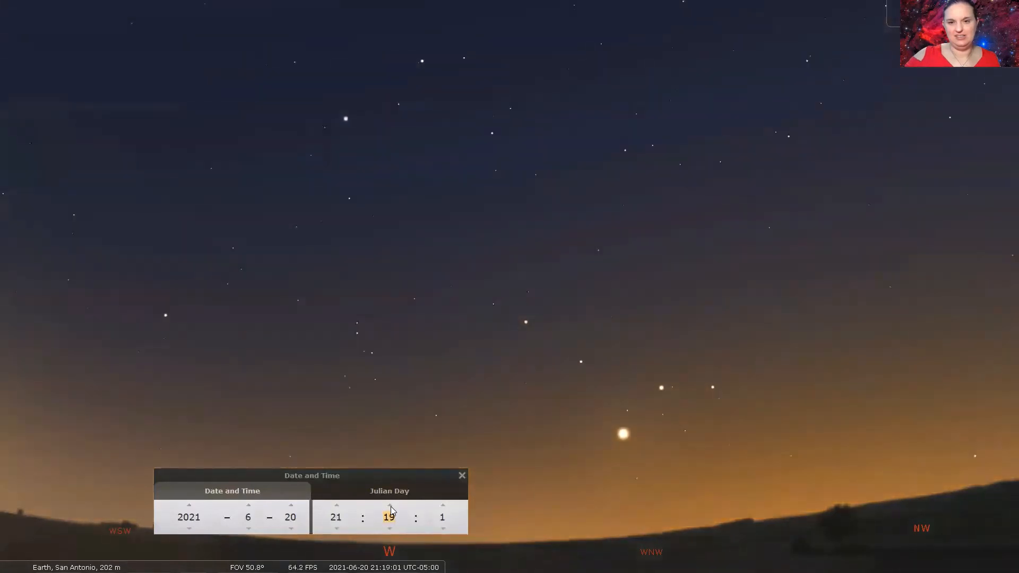
pyautogui.click(388, 506)
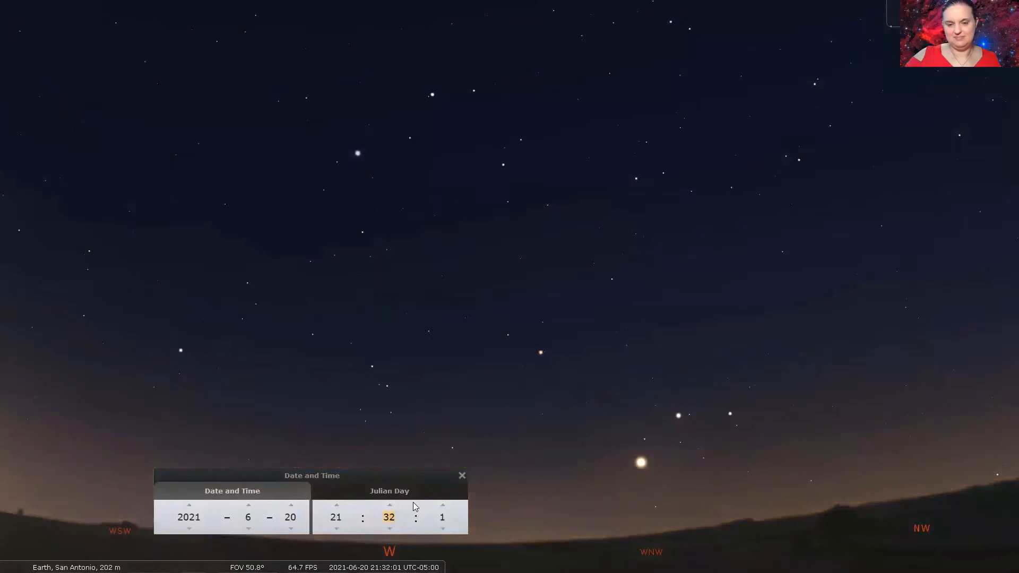
pyautogui.click(462, 475)
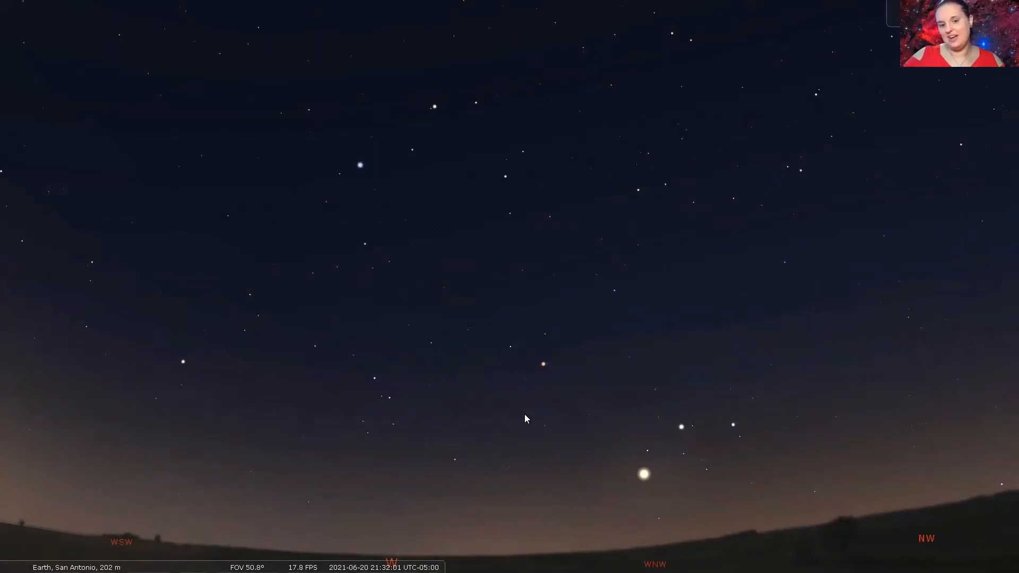
pyautogui.moveTo(526, 362)
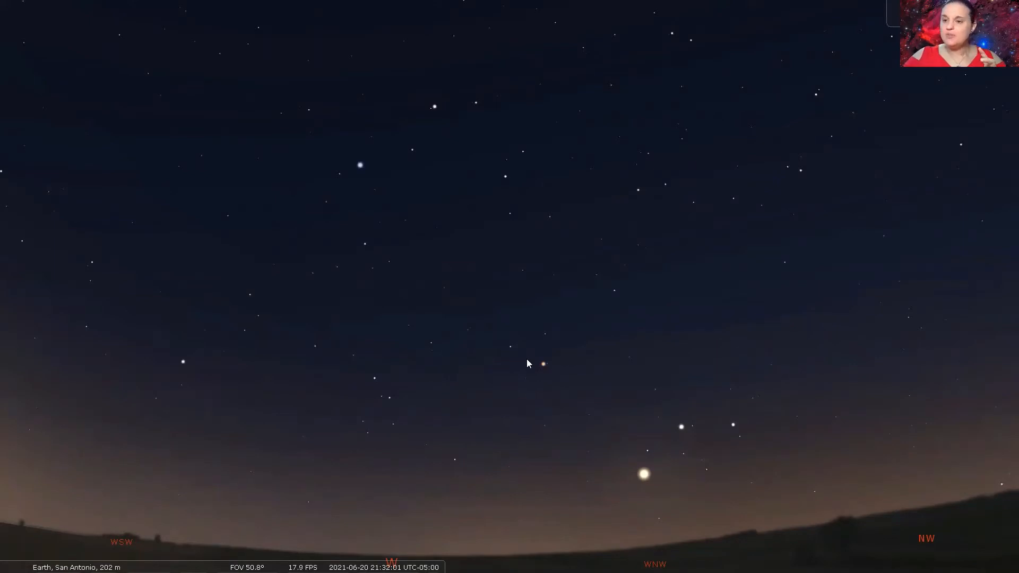
pyautogui.moveTo(537, 365)
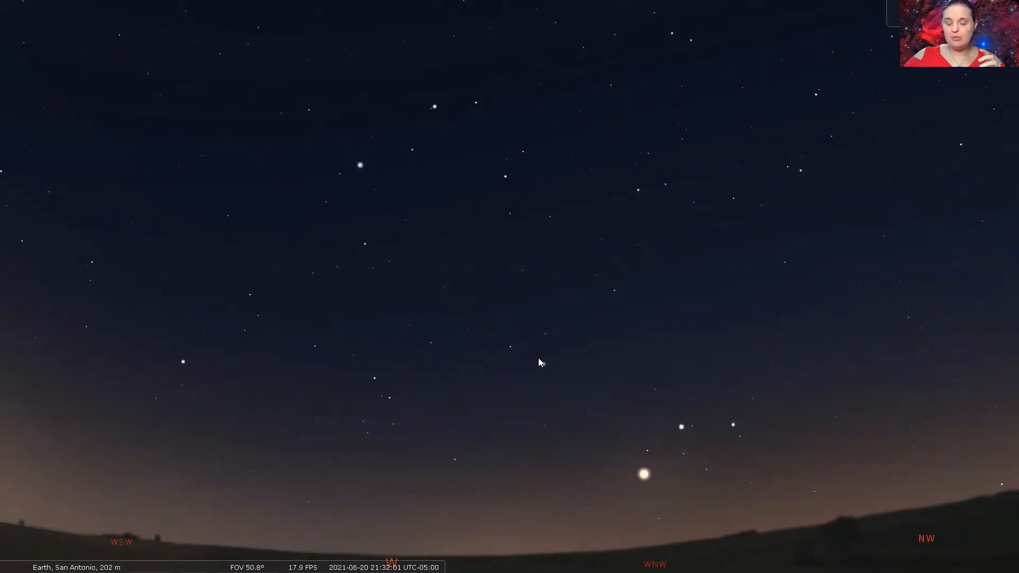
pyautogui.moveTo(532, 354)
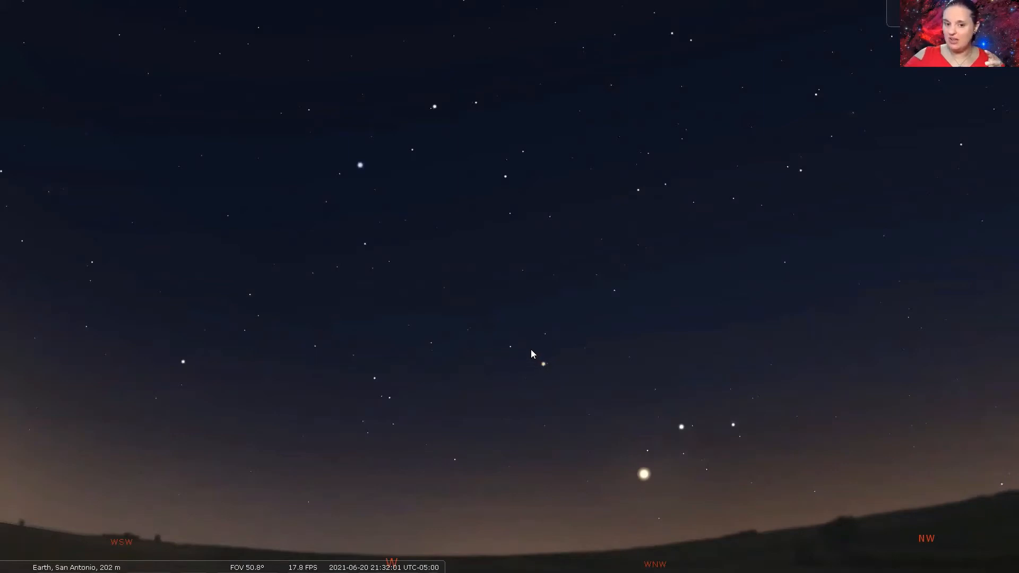
pyautogui.moveTo(535, 356)
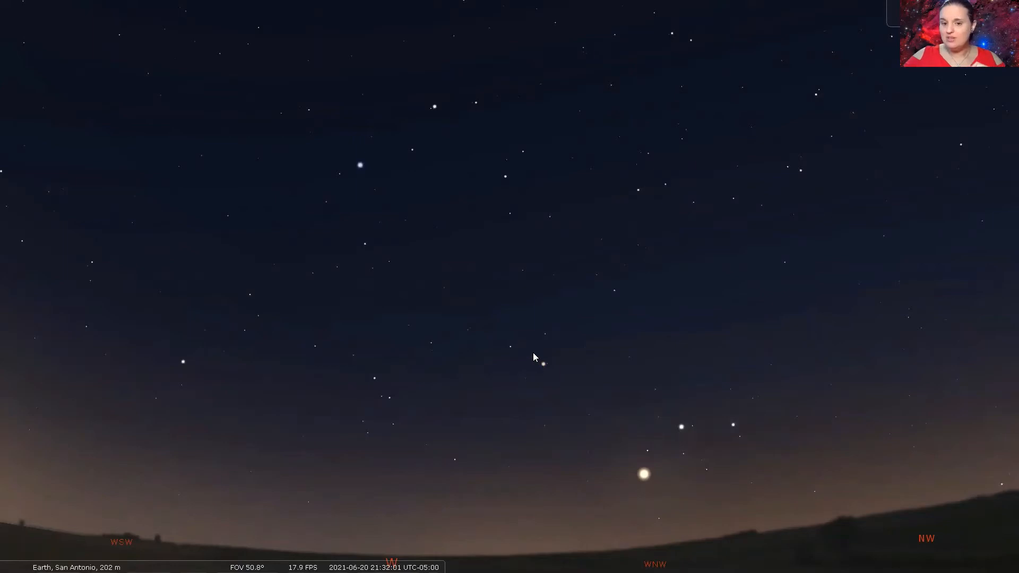
# - Select the star 38 Cnc and zoom in on the Beehive cluster around it
pyautogui.click(541, 363)
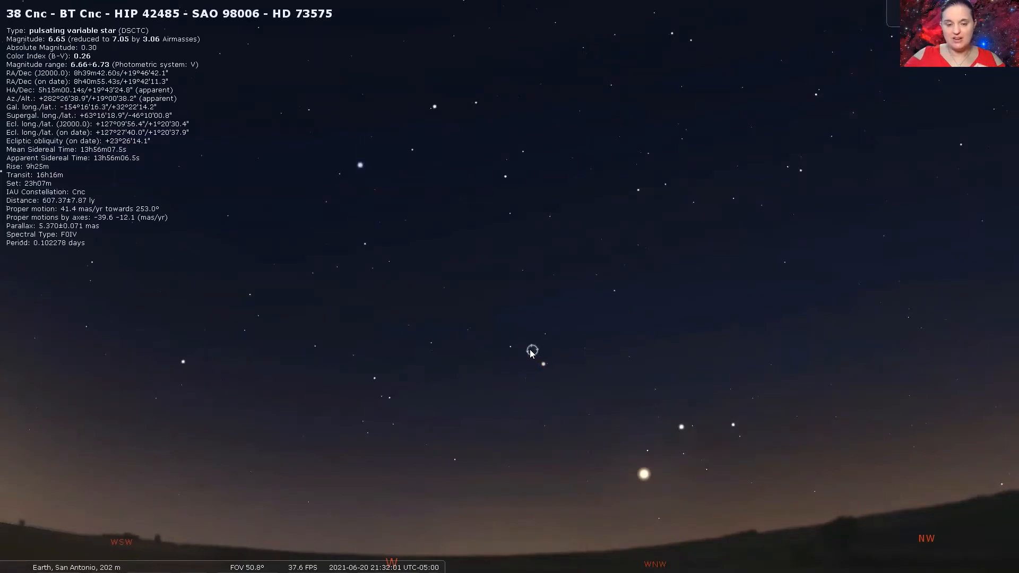
pyautogui.moveTo(331, 443)
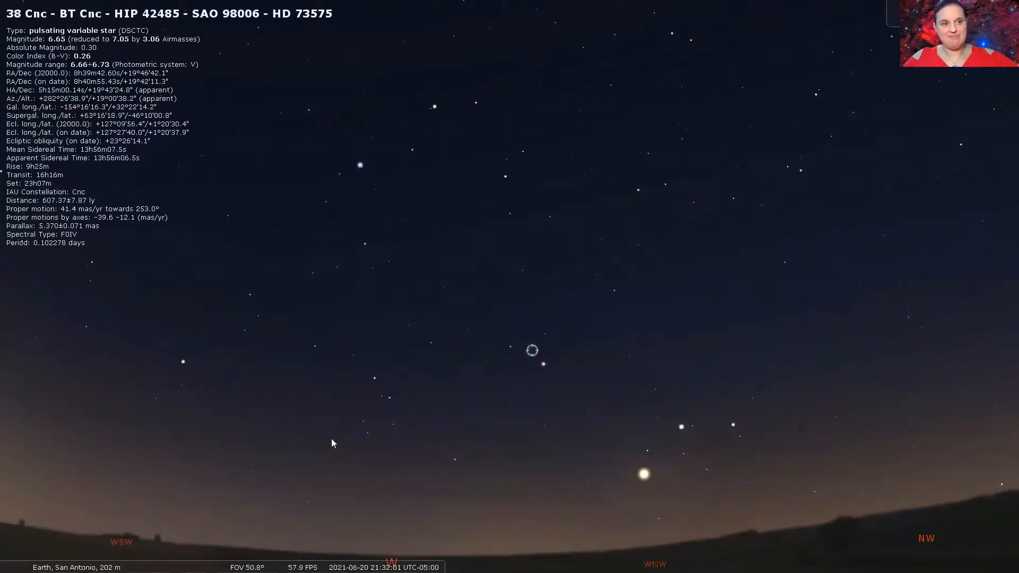
pyautogui.moveTo(341, 453)
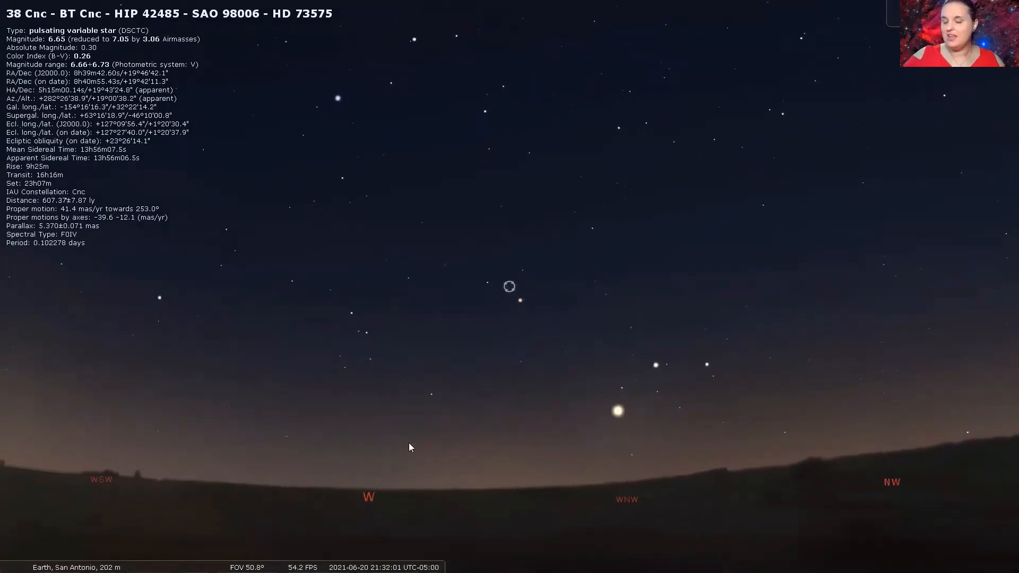
pyautogui.moveTo(402, 444)
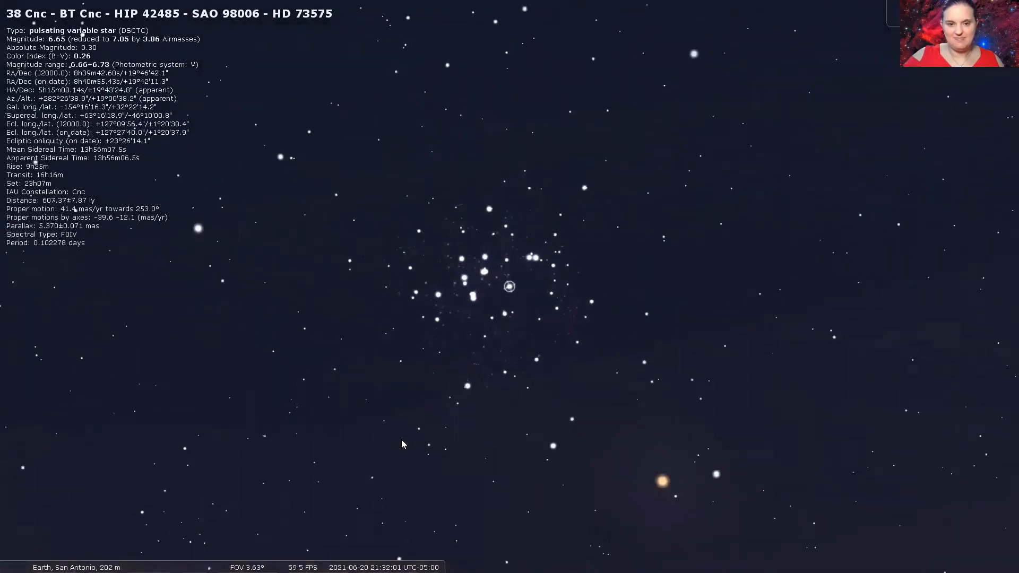
pyautogui.scroll(3)
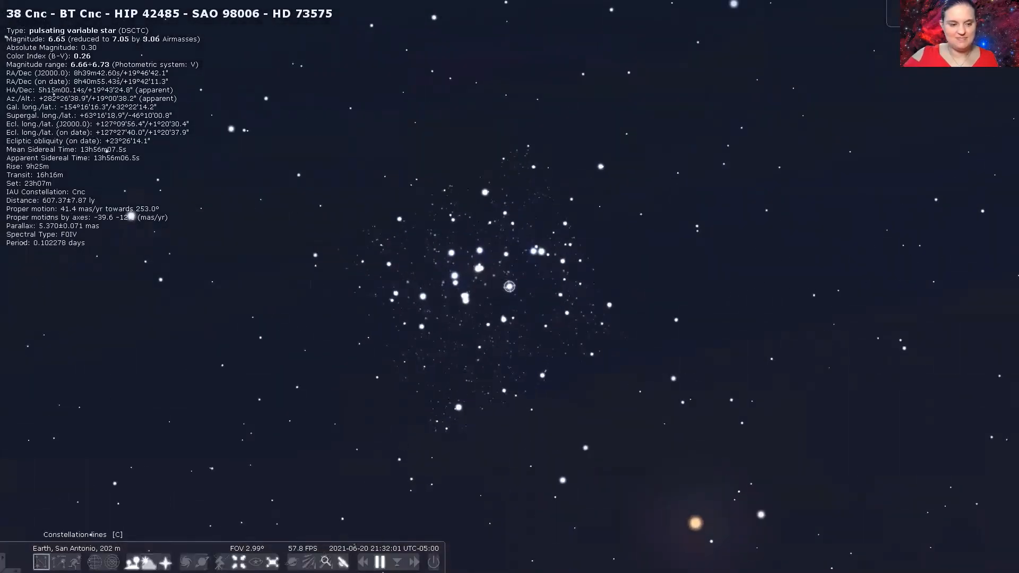
pyautogui.moveTo(237, 562)
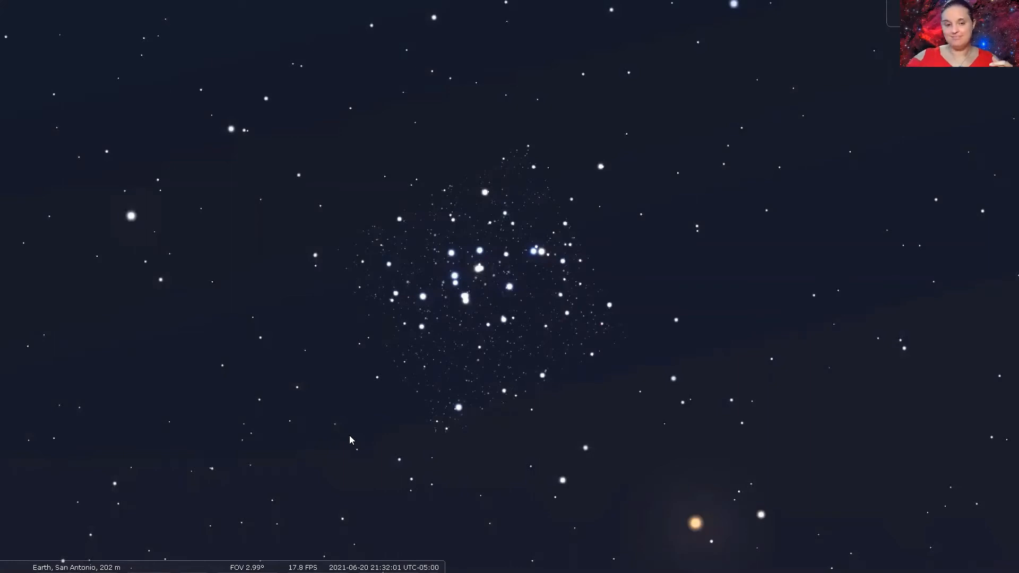
# - Zoom back out to a 60° wide view of the western evening sky
pyautogui.scroll(-3)
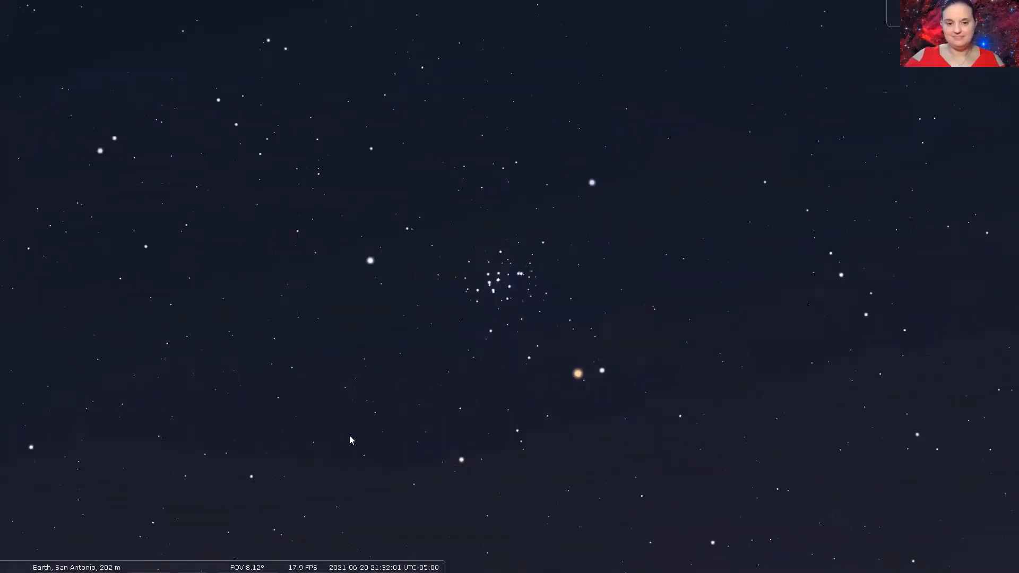
pyautogui.scroll(-3)
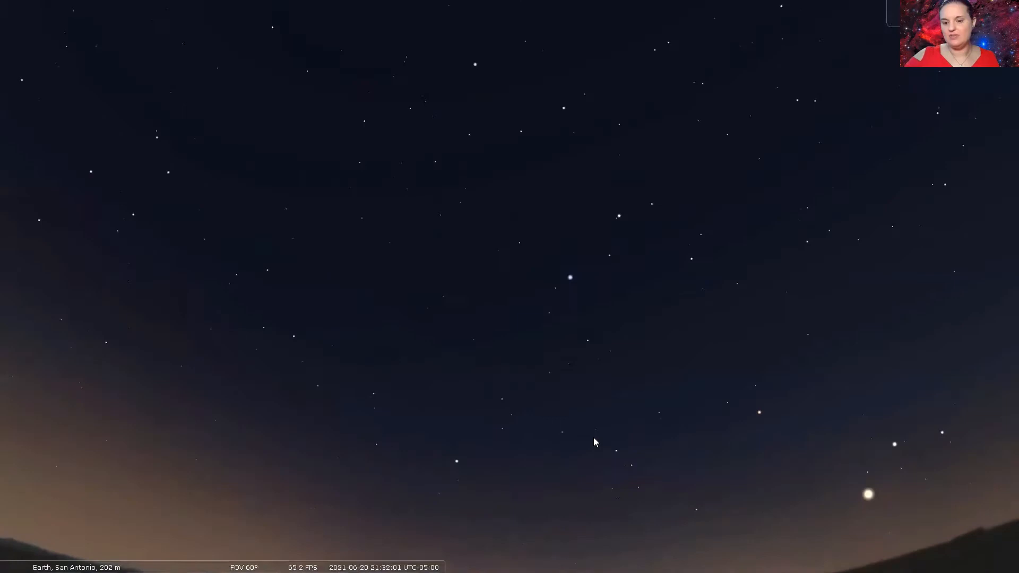
pyautogui.moveTo(615, 272)
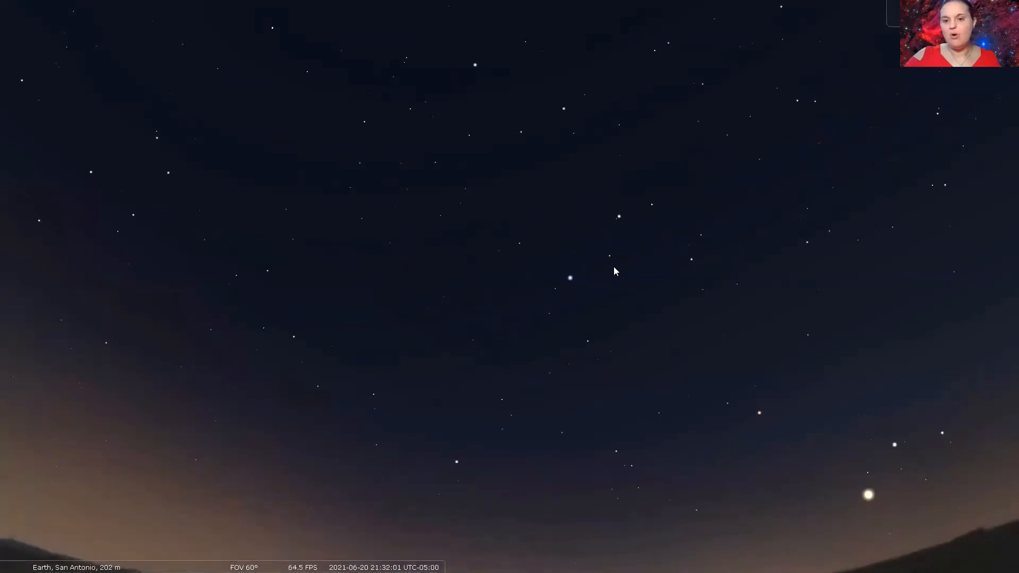
pyautogui.moveTo(707, 268)
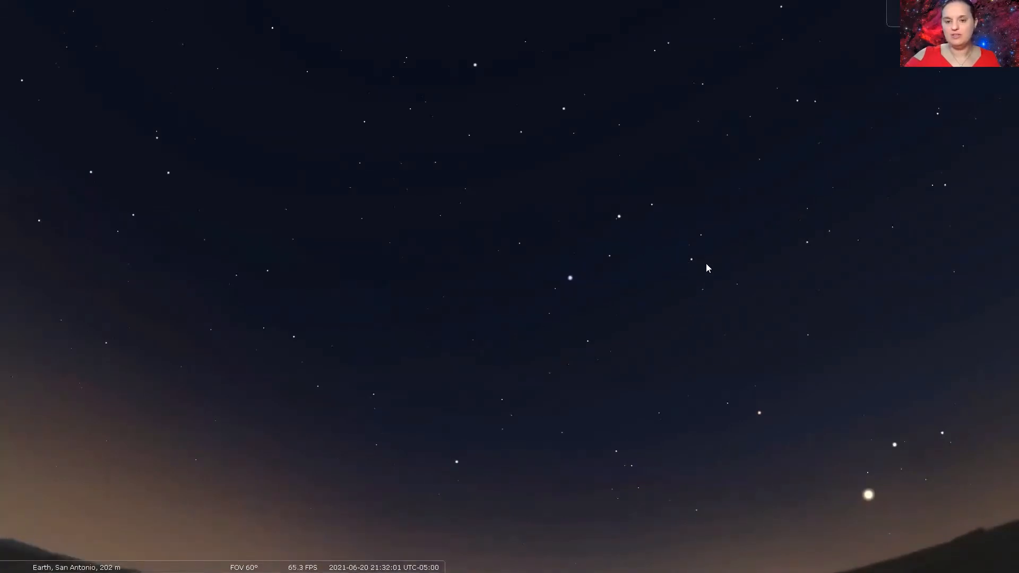
pyautogui.moveTo(568, 278)
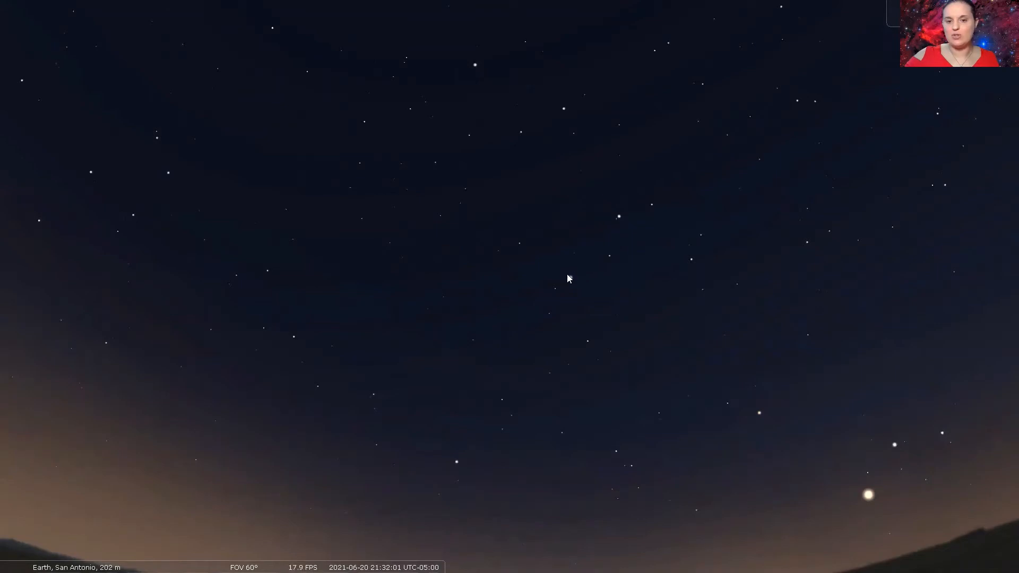
pyautogui.moveTo(680, 263)
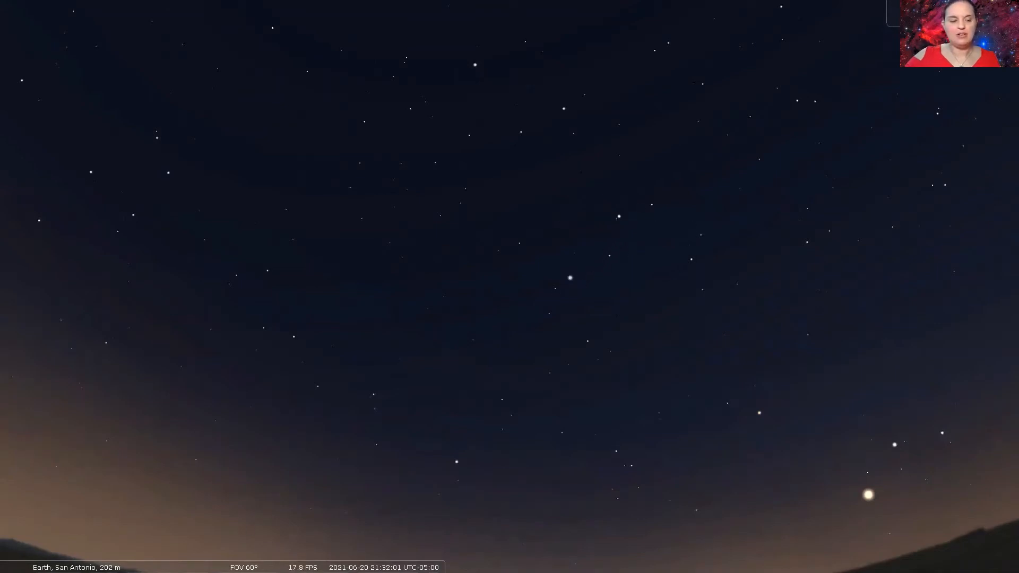
pyautogui.press('c')
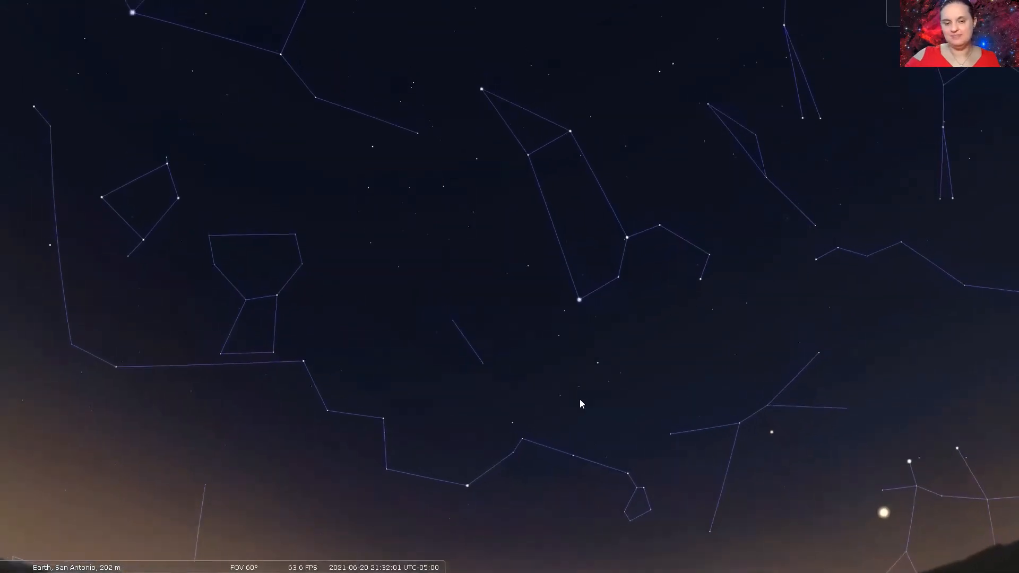
pyautogui.moveTo(580, 306)
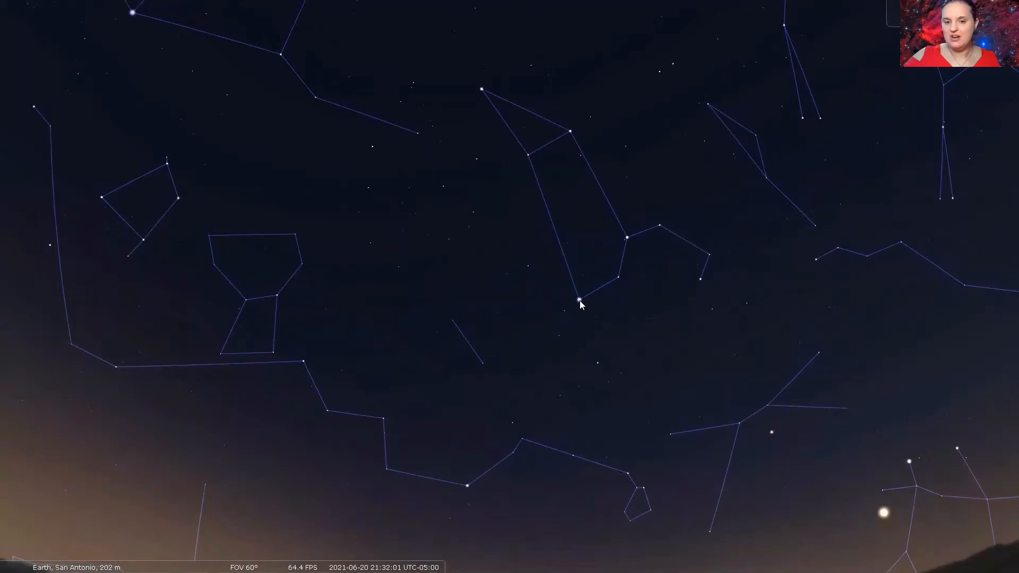
pyautogui.click(578, 304)
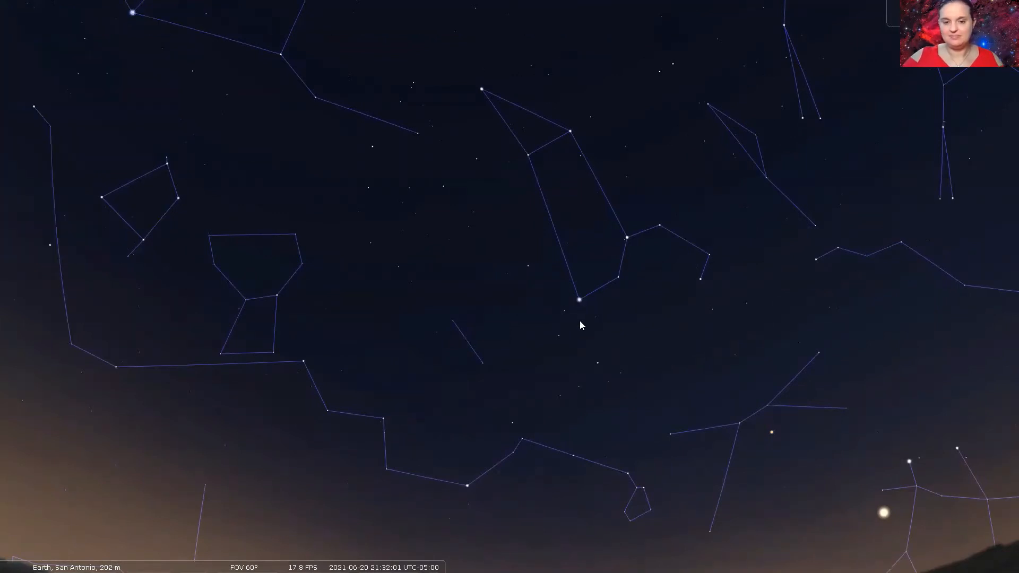
pyautogui.moveTo(628, 214)
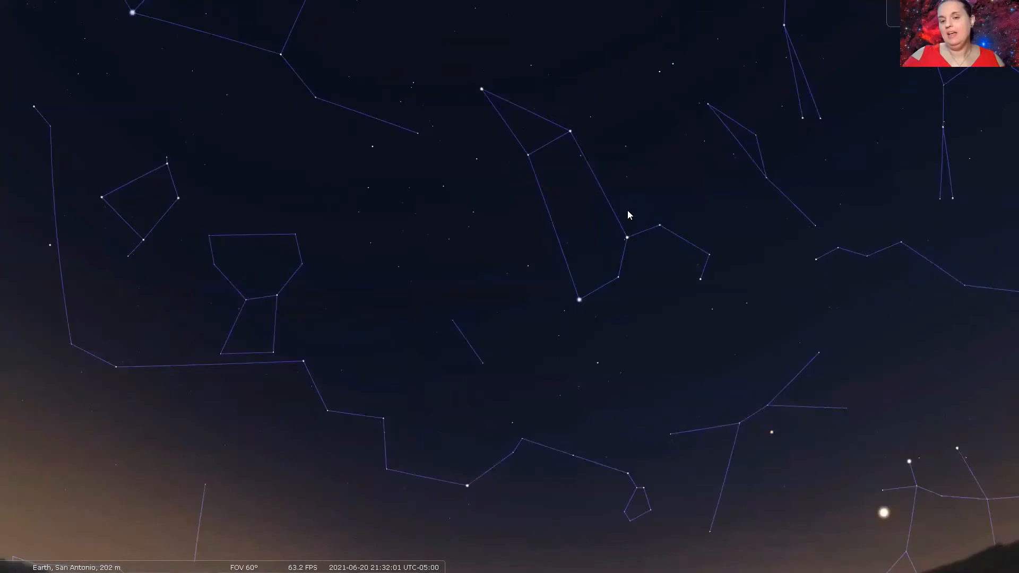
pyautogui.moveTo(601, 300)
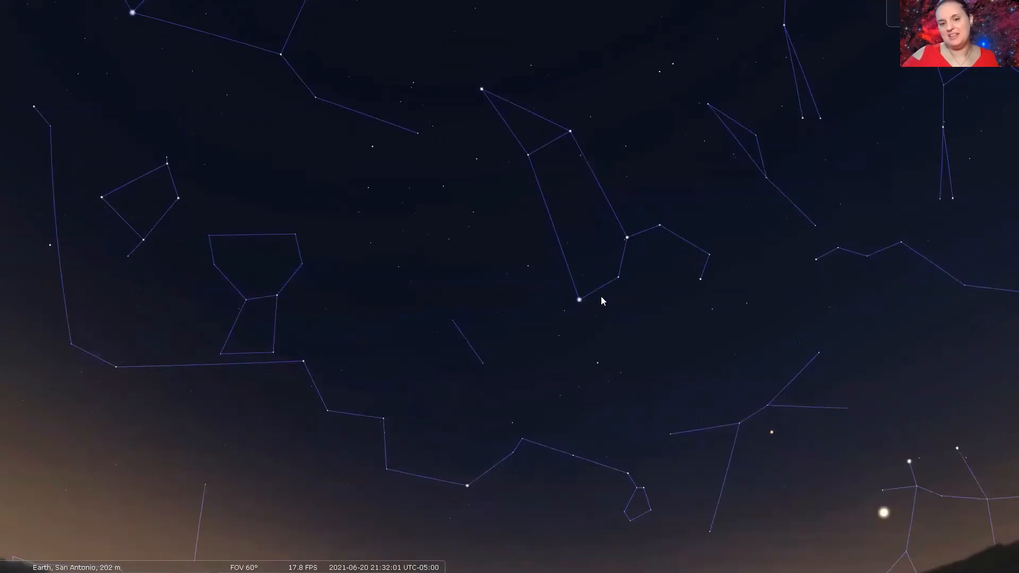
pyautogui.moveTo(605, 309)
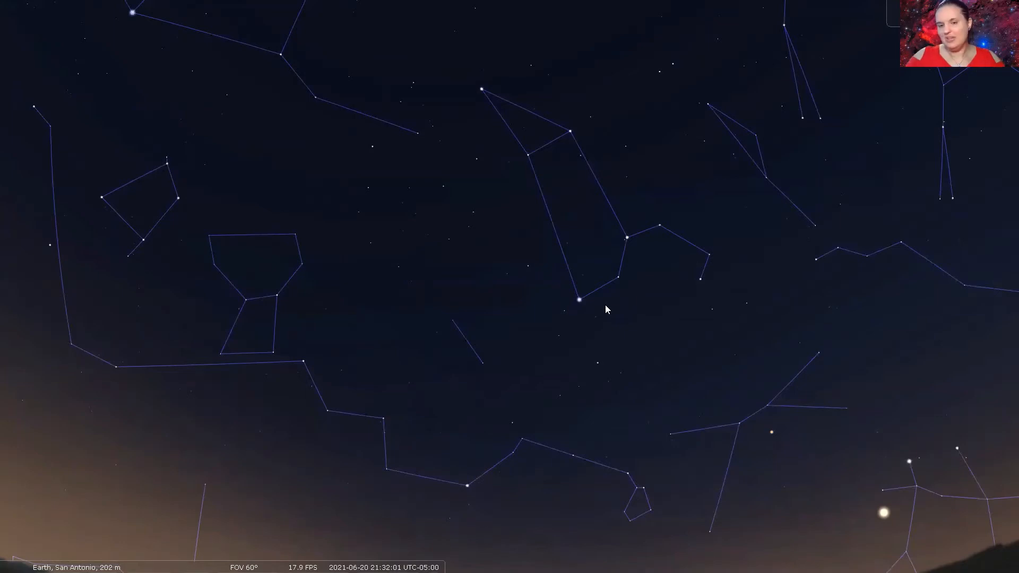
pyautogui.moveTo(587, 123)
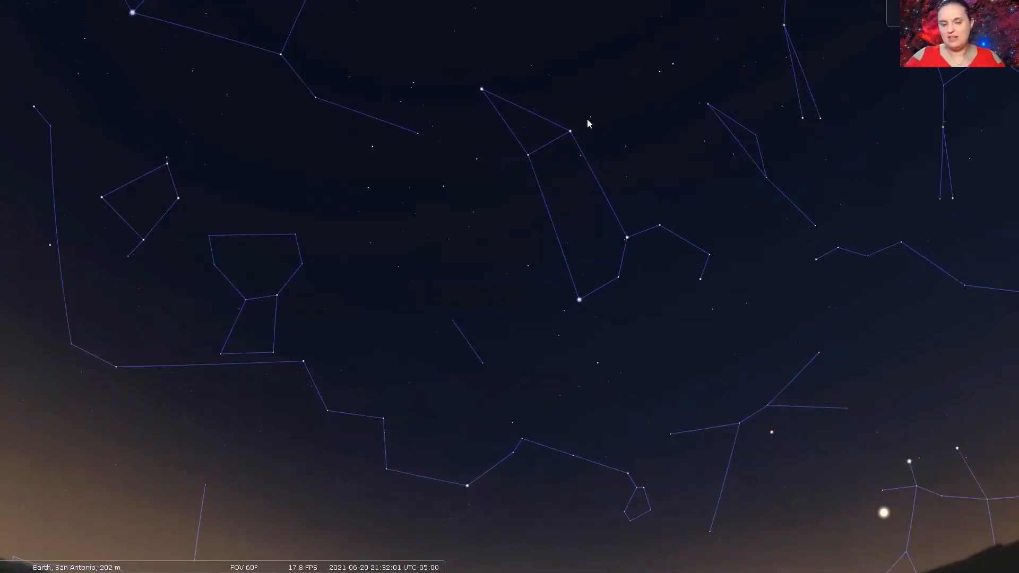
pyautogui.moveTo(579, 335)
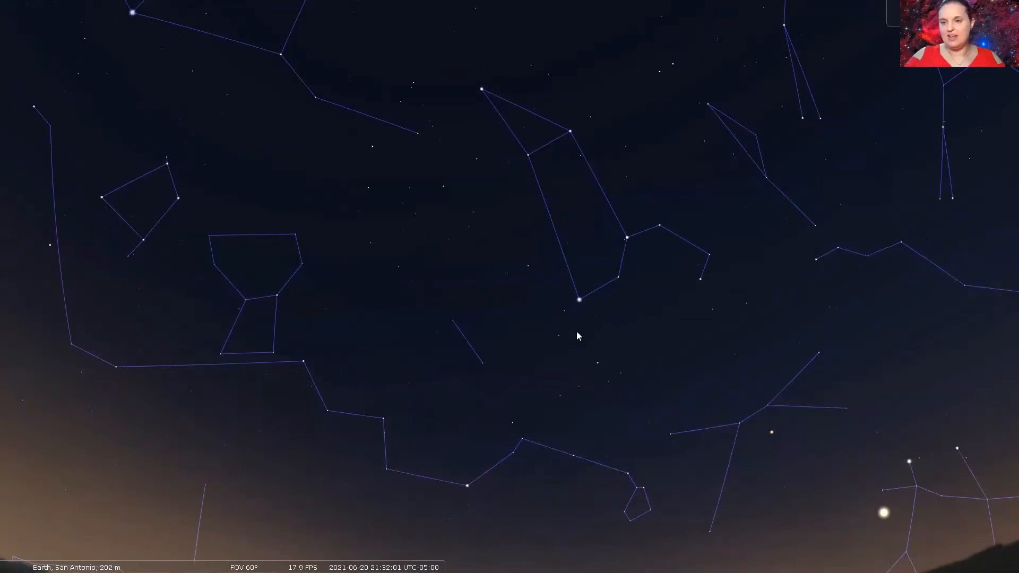
pyautogui.moveTo(622, 387)
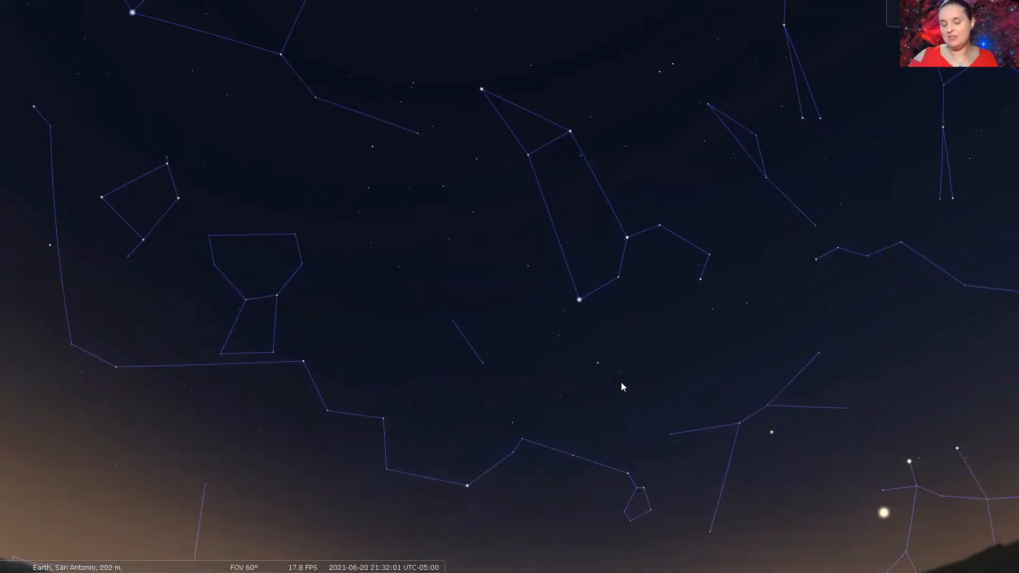
pyautogui.moveTo(617, 373)
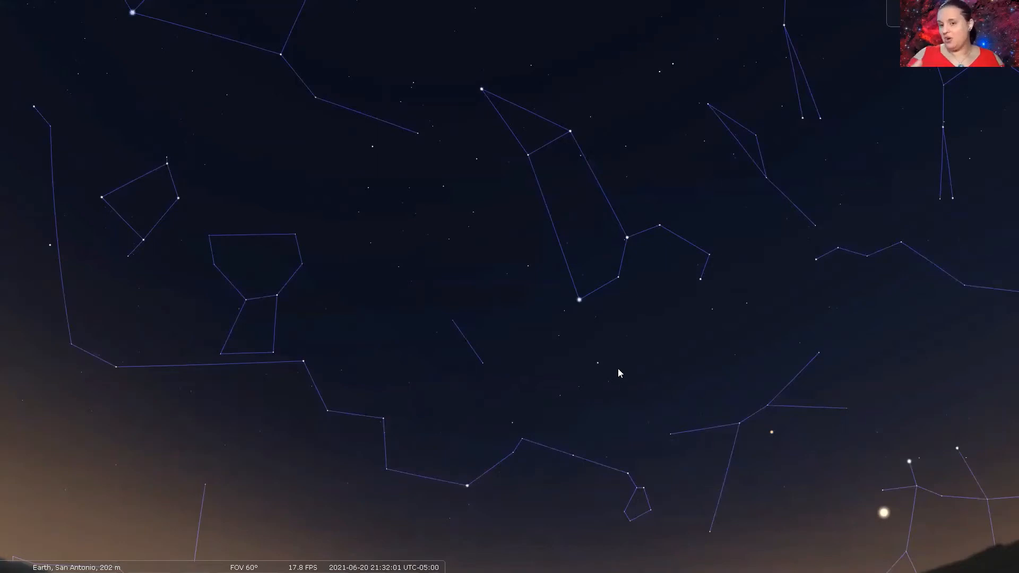
pyautogui.moveTo(701, 268)
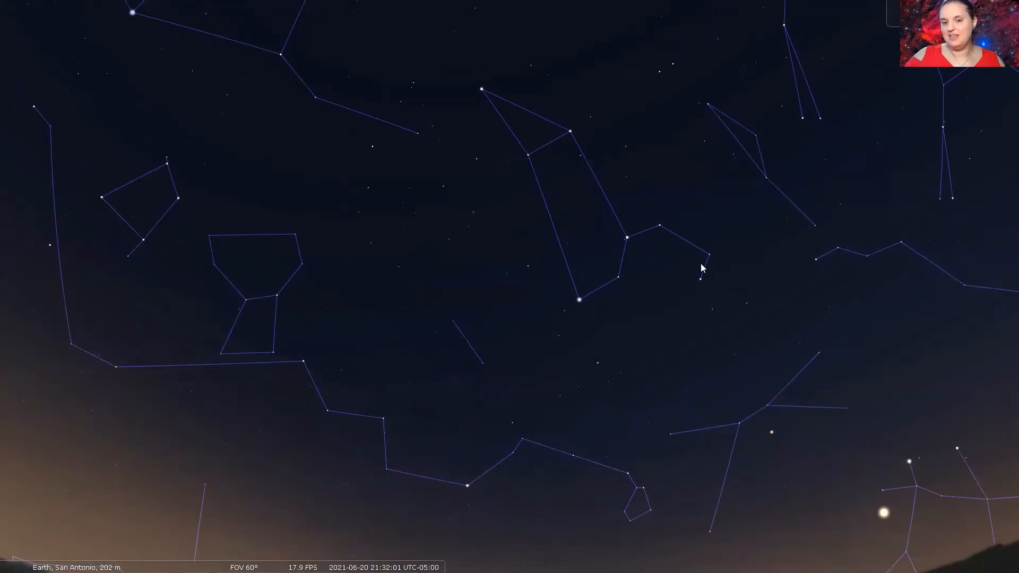
pyautogui.moveTo(616, 216)
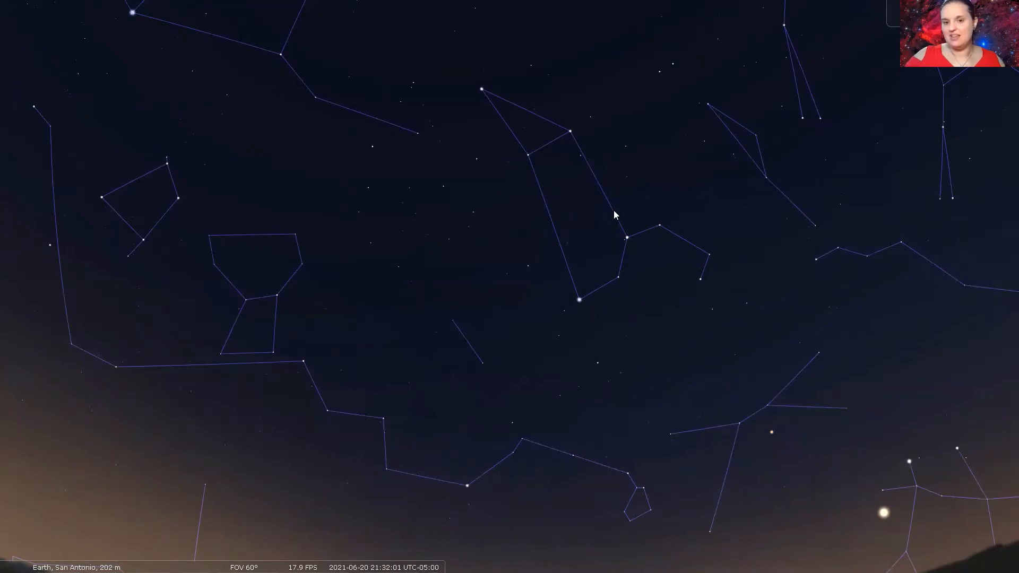
pyautogui.moveTo(701, 266)
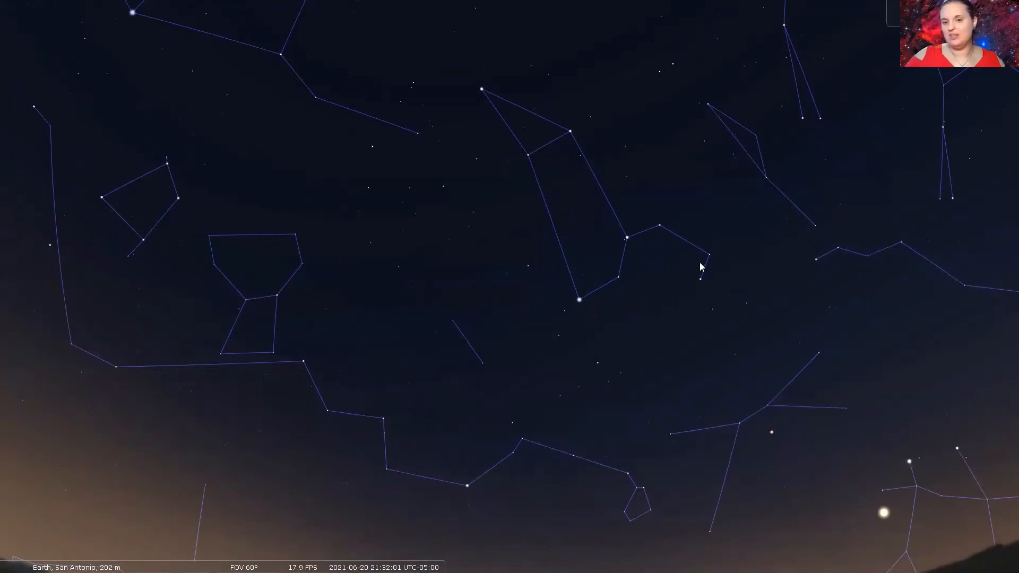
pyautogui.moveTo(550, 328)
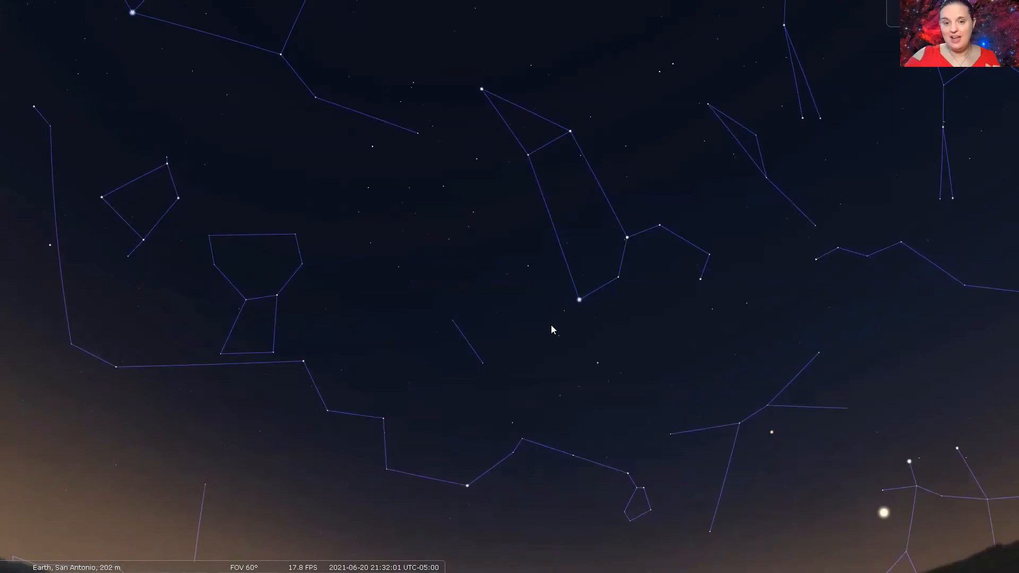
pyautogui.moveTo(520, 130)
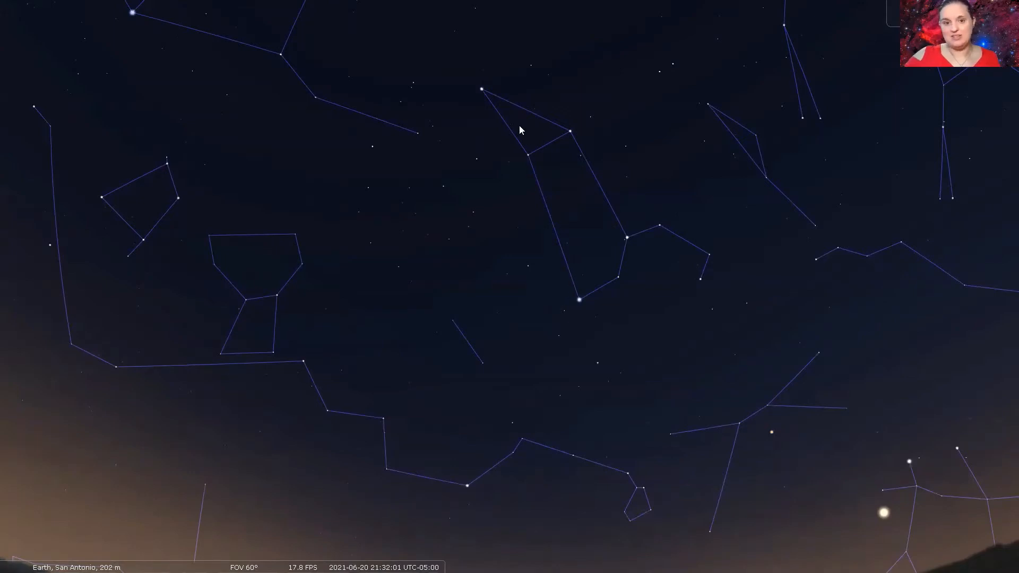
pyautogui.moveTo(578, 133)
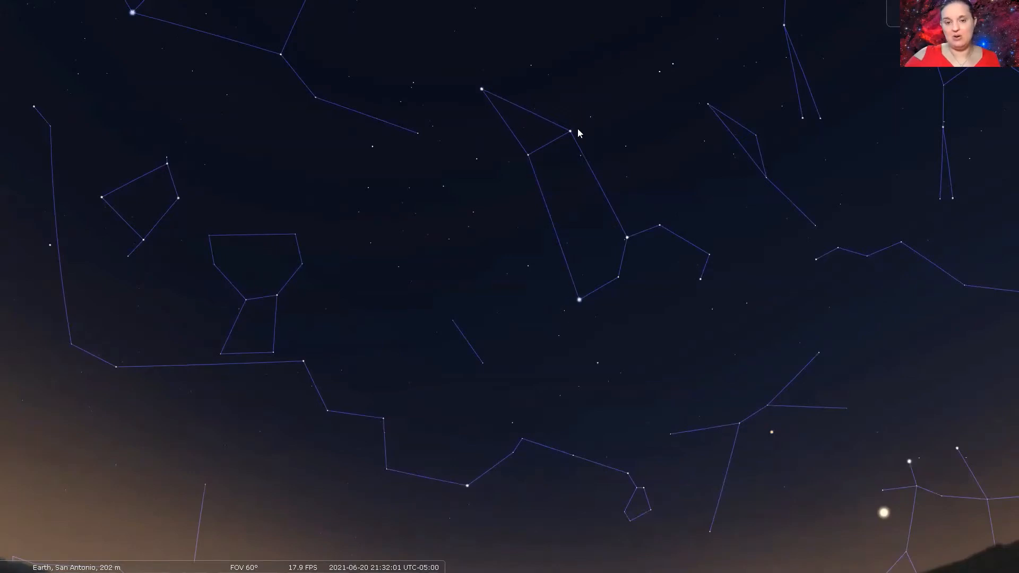
pyautogui.moveTo(631, 200)
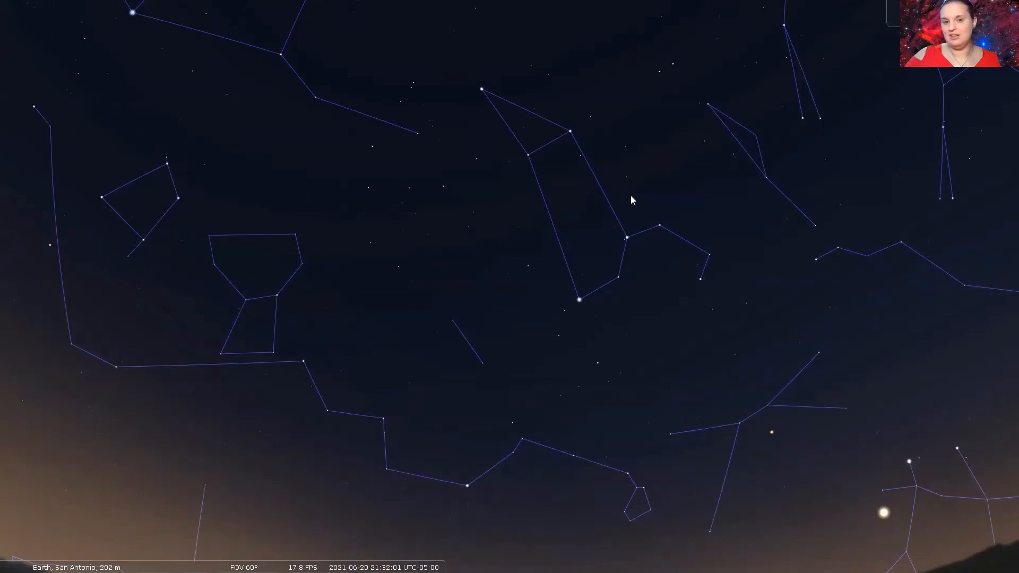
pyautogui.moveTo(732, 428)
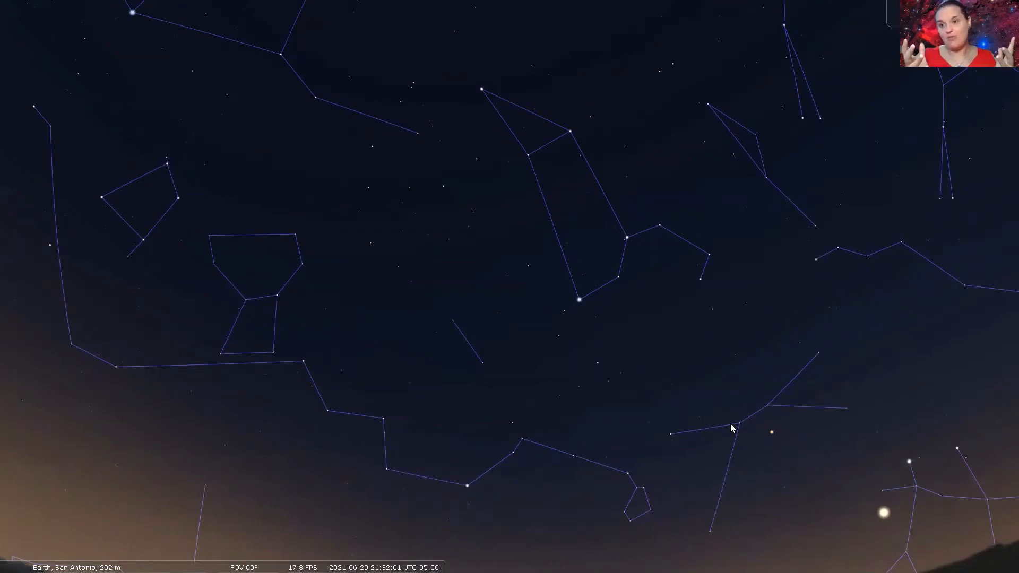
# - Zoom out toward the southern sky and select the waxing gibbous Moon
pyautogui.scroll(-3)
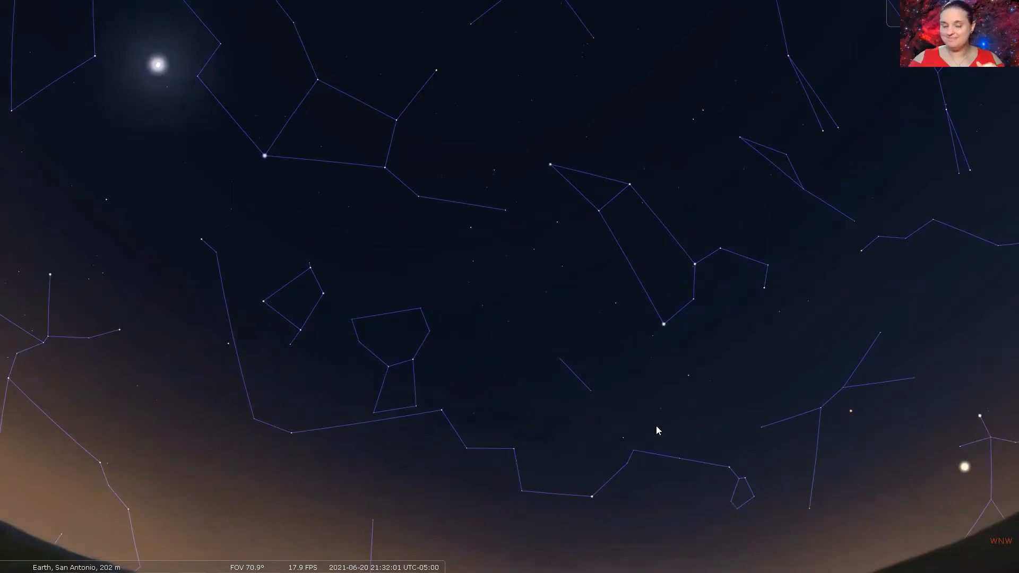
pyautogui.moveTo(436, 384)
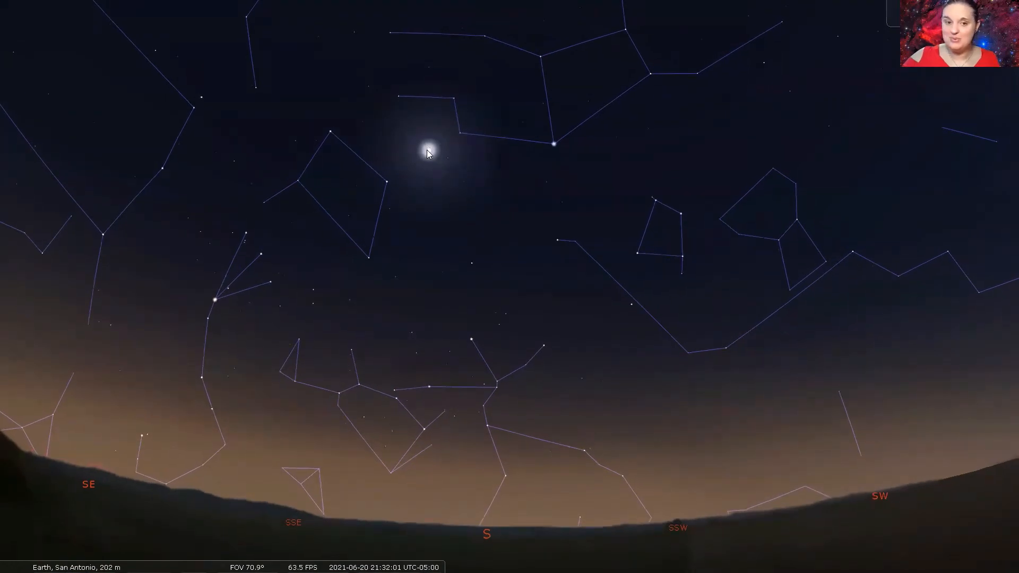
pyautogui.click(426, 150)
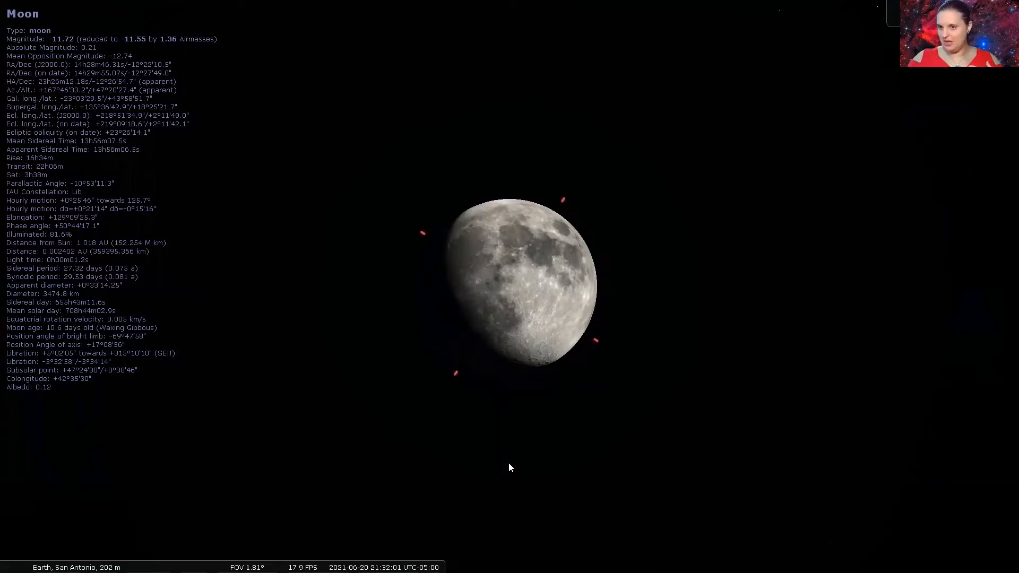
pyautogui.moveTo(461, 221)
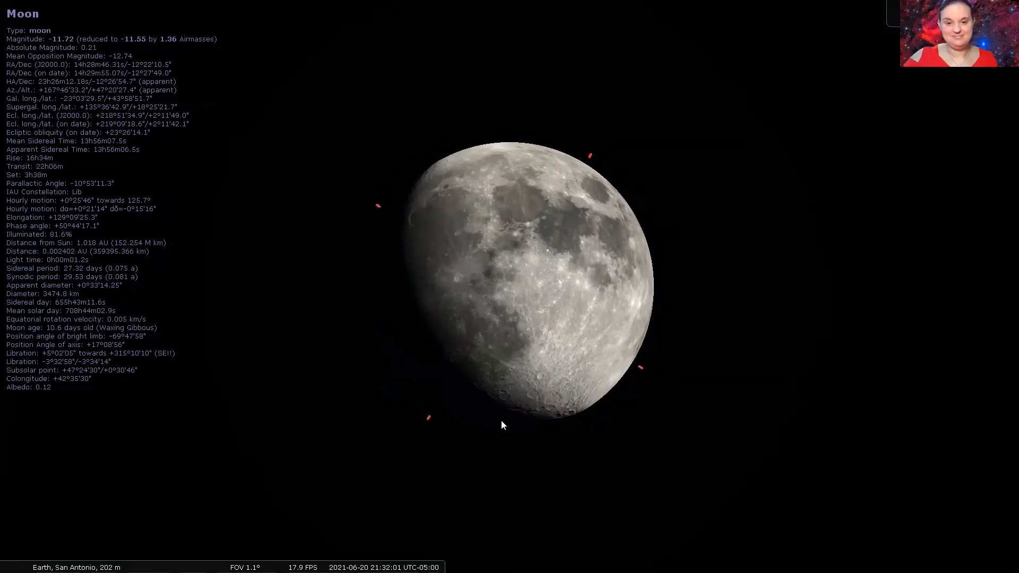
# - Zoom out from the Moon to a wide northeastern view with constellation lines
pyautogui.scroll(-3)
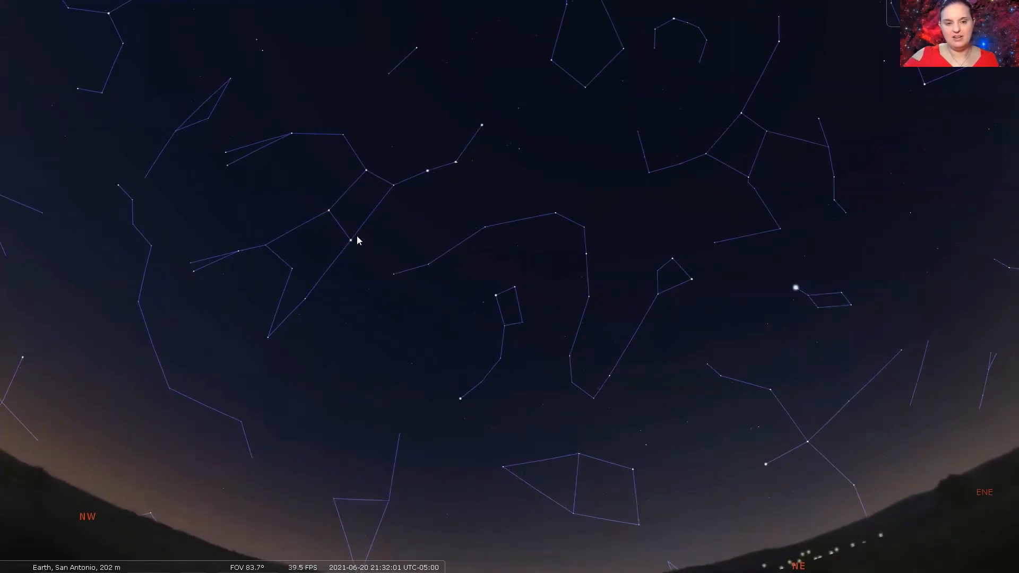
pyautogui.moveTo(375, 174)
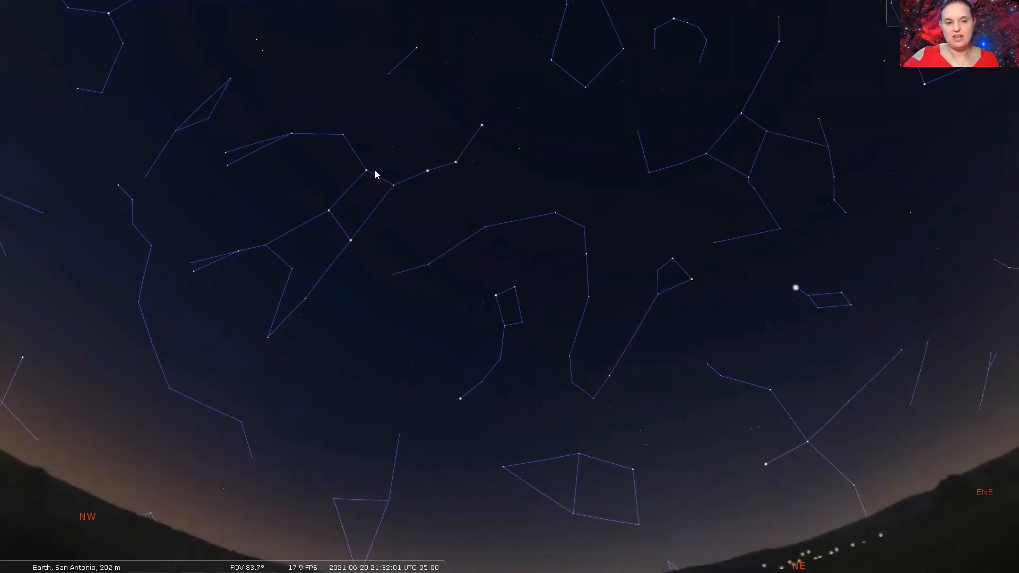
pyautogui.moveTo(473, 134)
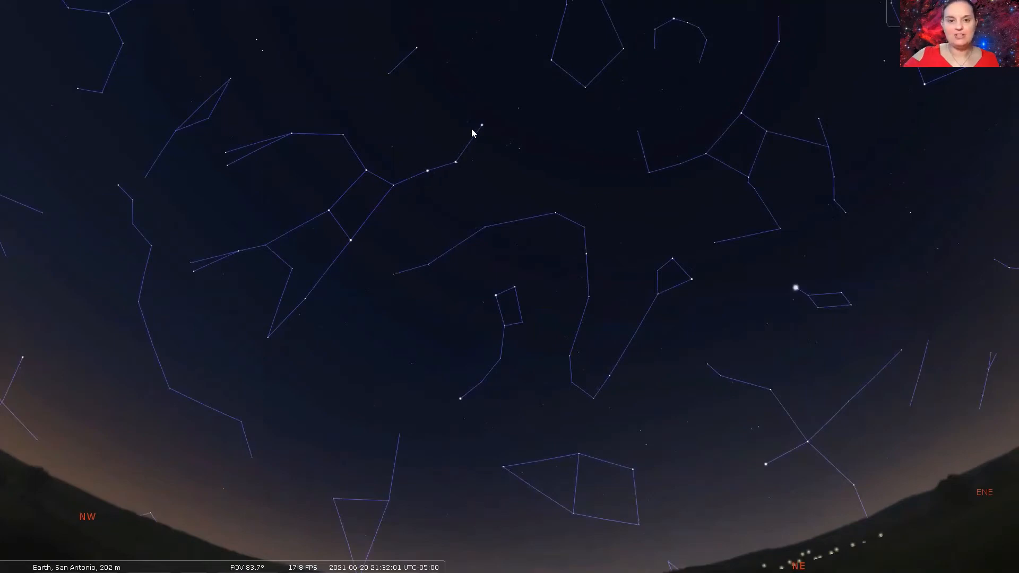
pyautogui.moveTo(457, 183)
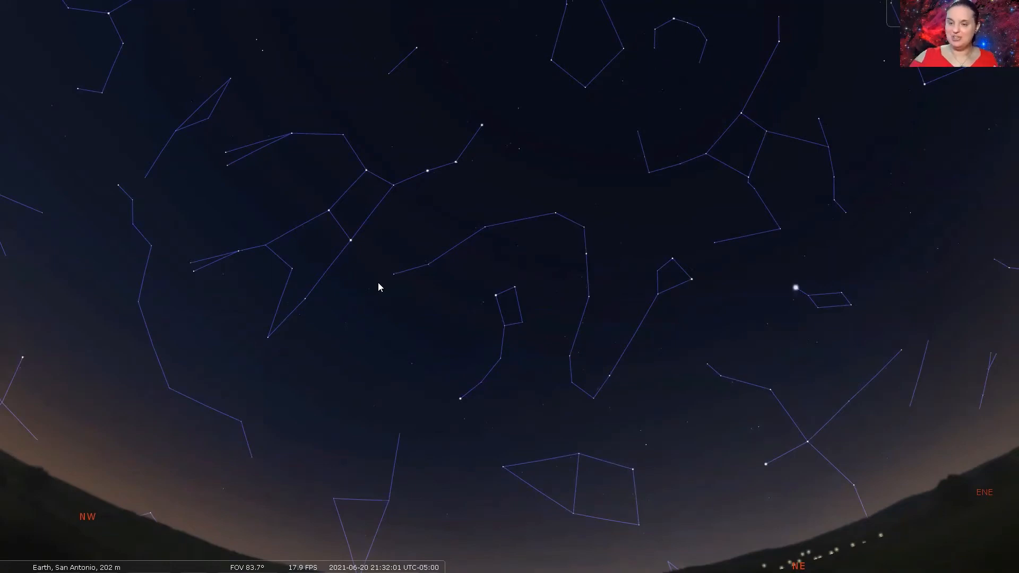
pyautogui.moveTo(217, 257)
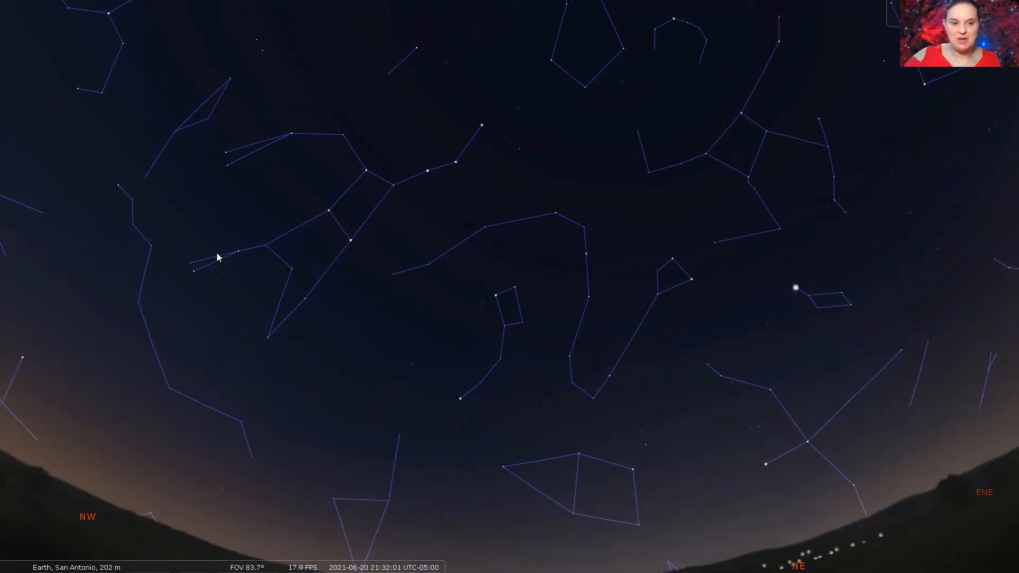
pyautogui.moveTo(440, 187)
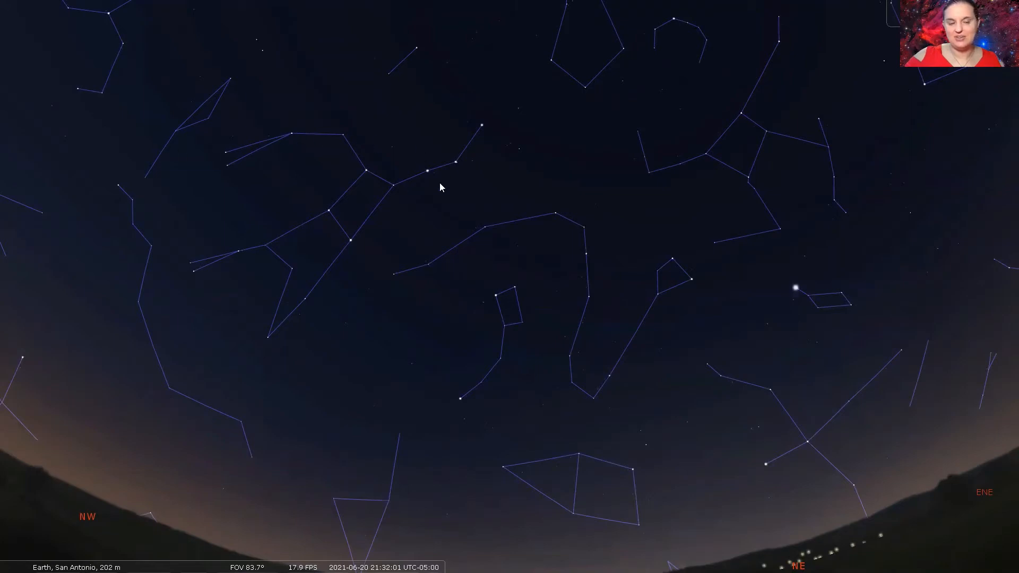
pyautogui.moveTo(361, 203)
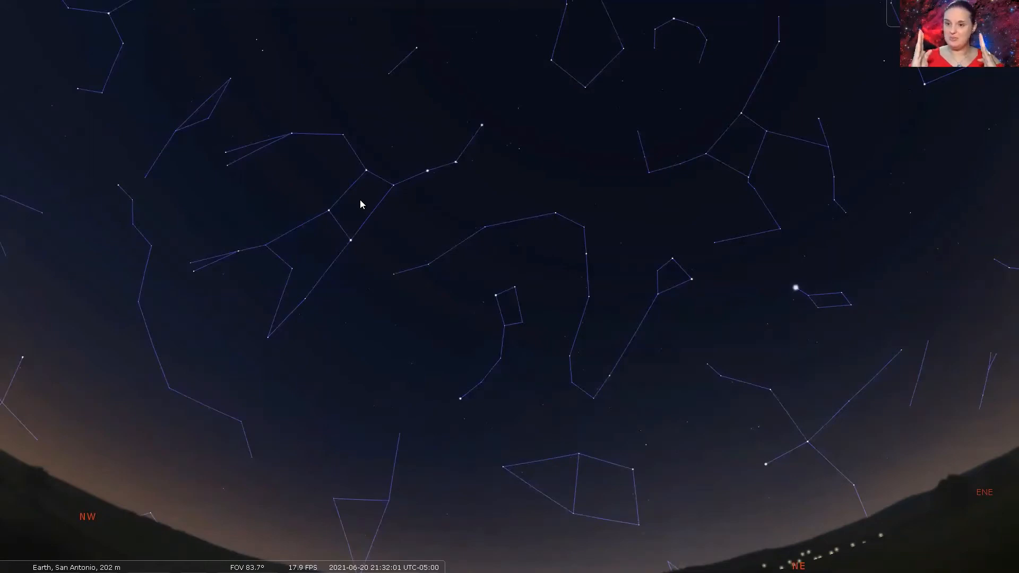
pyautogui.moveTo(373, 220)
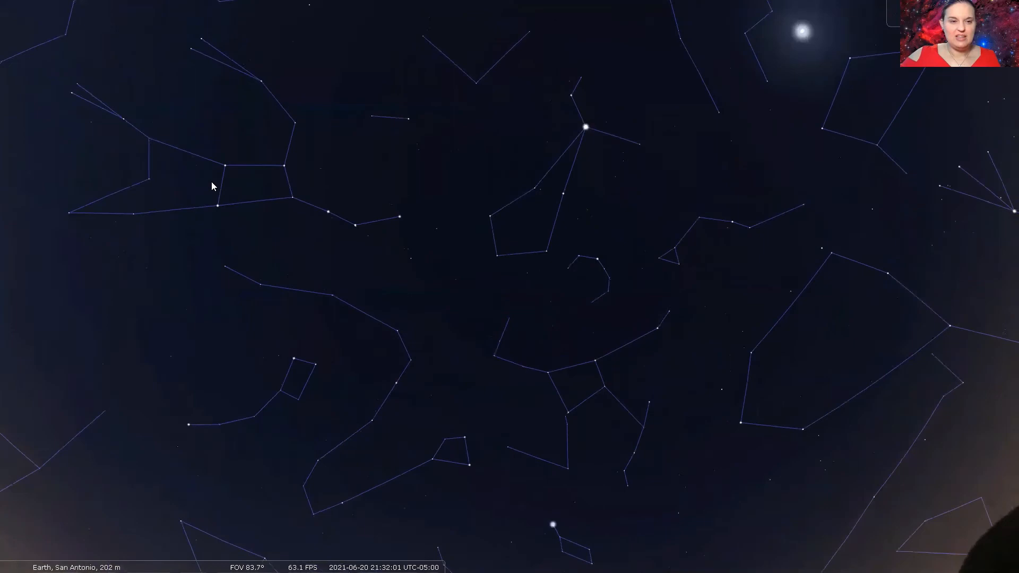
pyautogui.moveTo(409, 220)
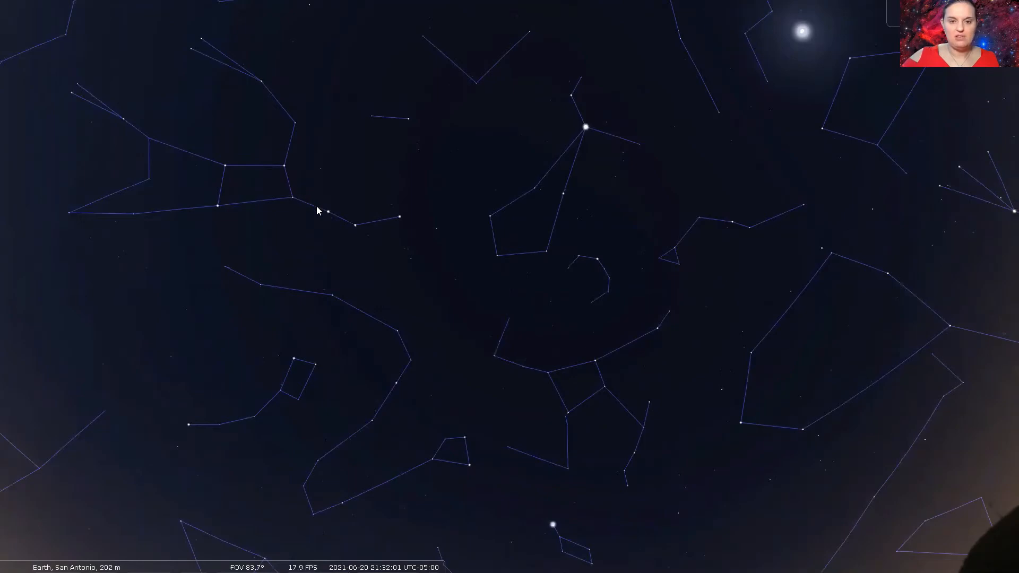
pyautogui.moveTo(579, 141)
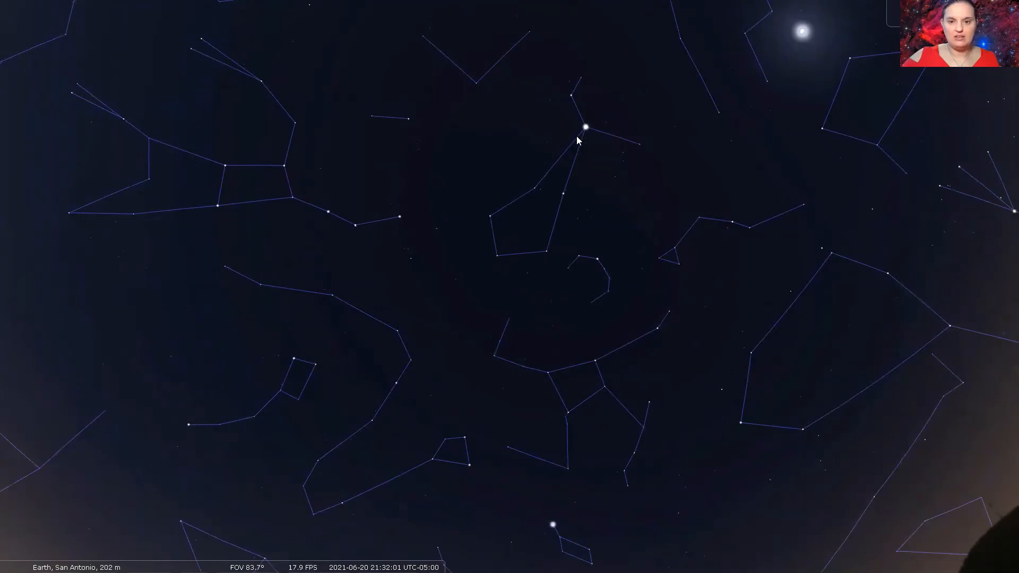
pyautogui.moveTo(778, 200)
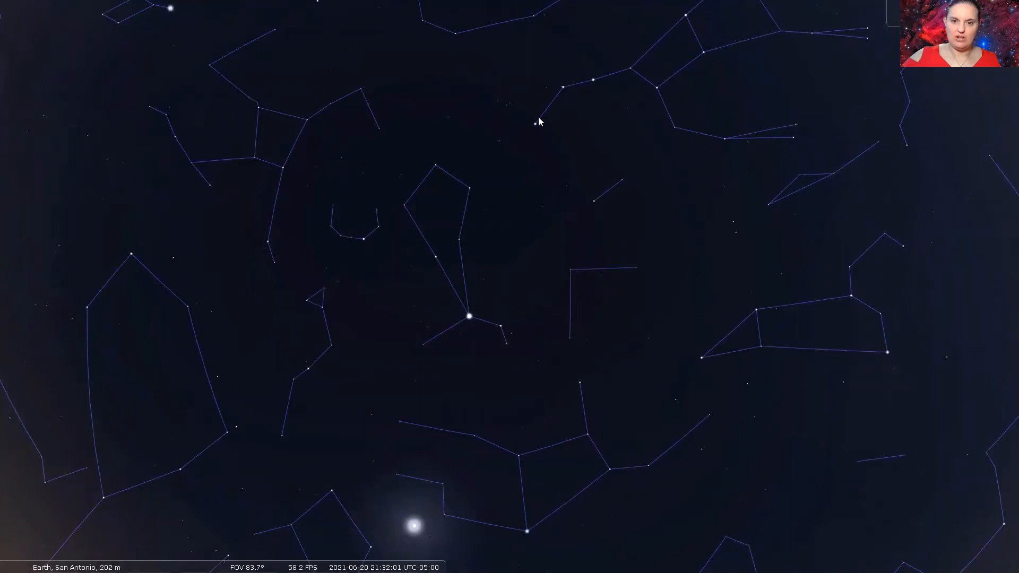
pyautogui.moveTo(493, 214)
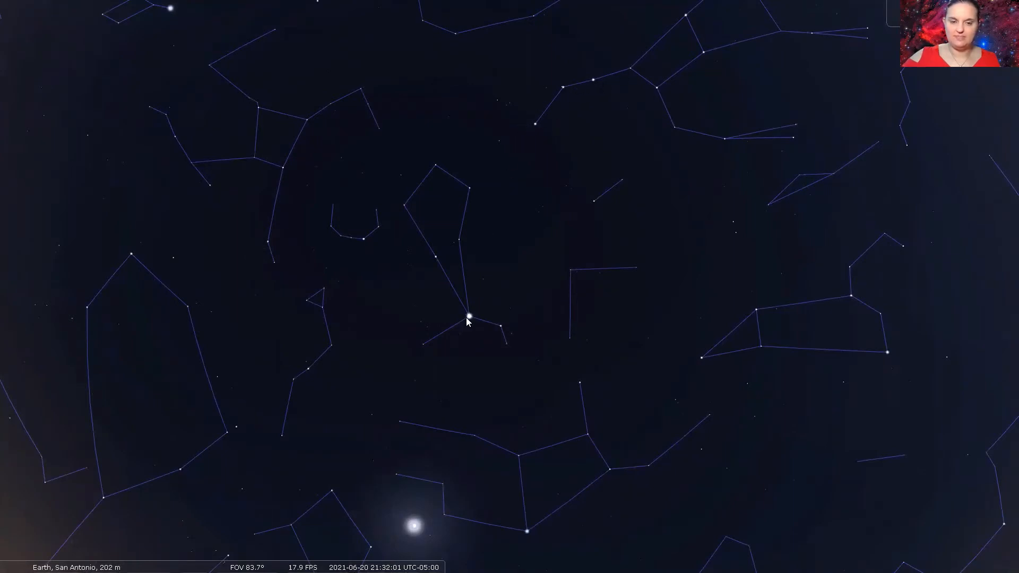
# - Select Arcturus in Boötes to show its star details
pyautogui.click(468, 317)
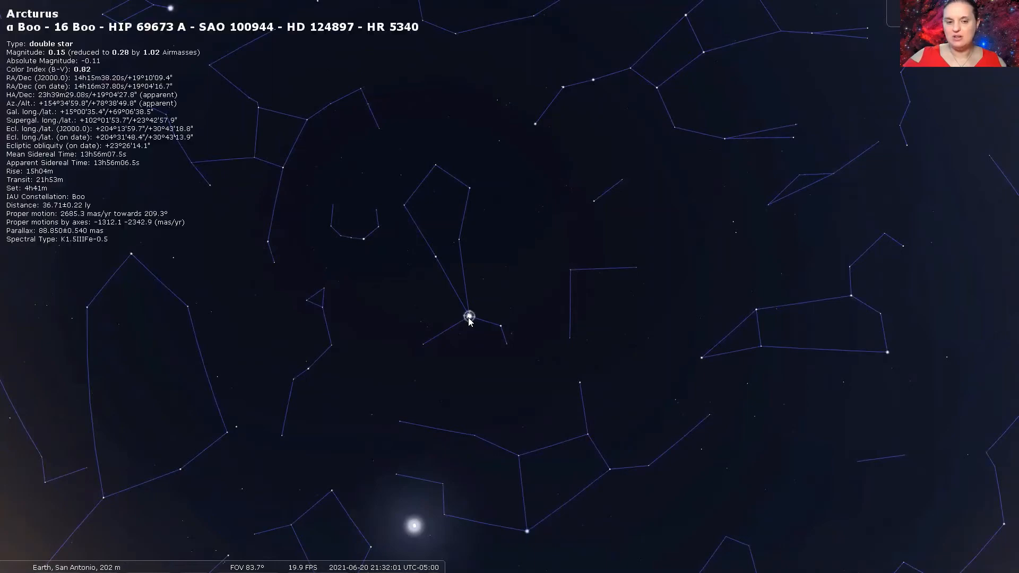
pyautogui.moveTo(500, 373)
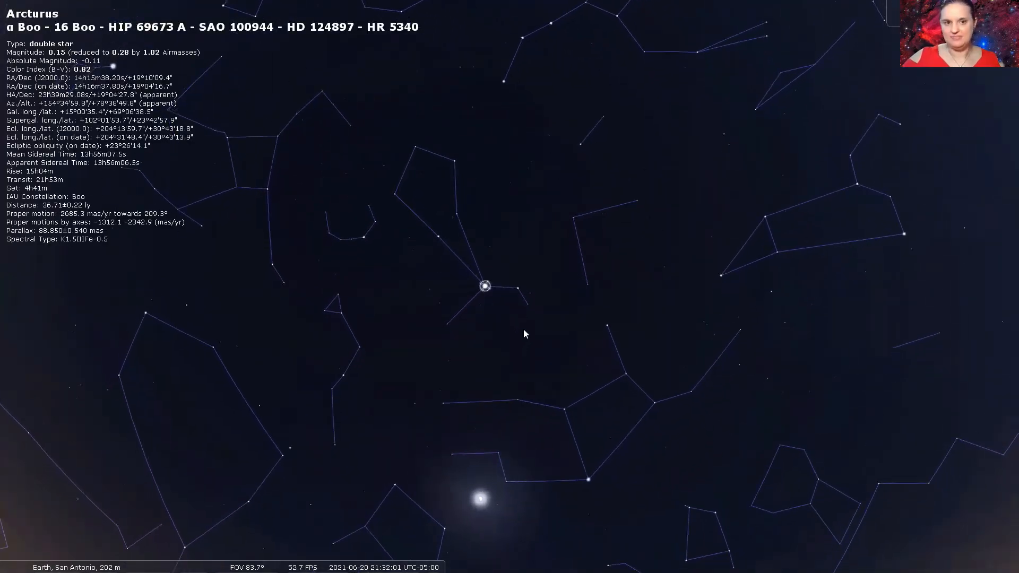
pyautogui.moveTo(578, 180)
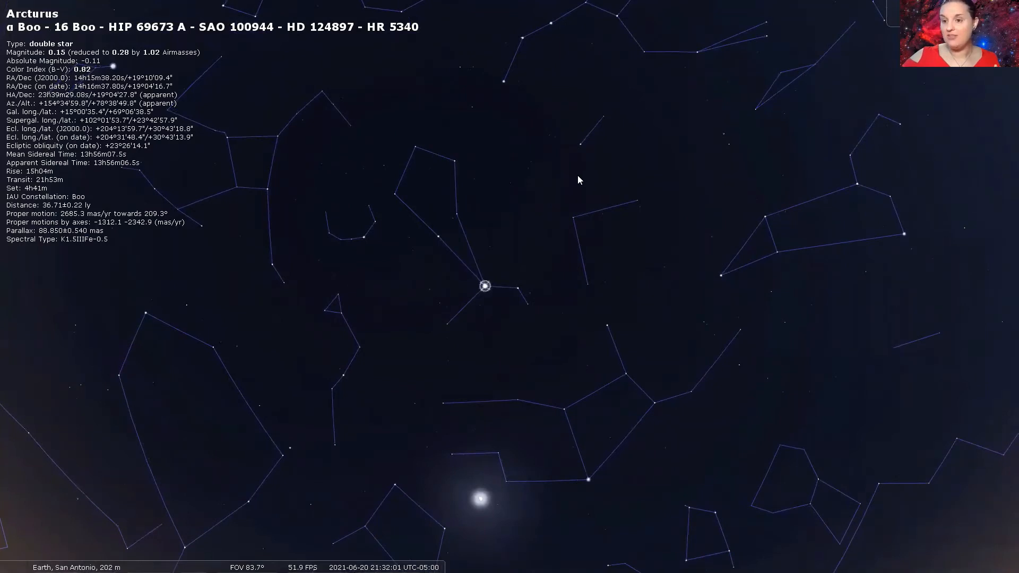
pyautogui.moveTo(550, 33)
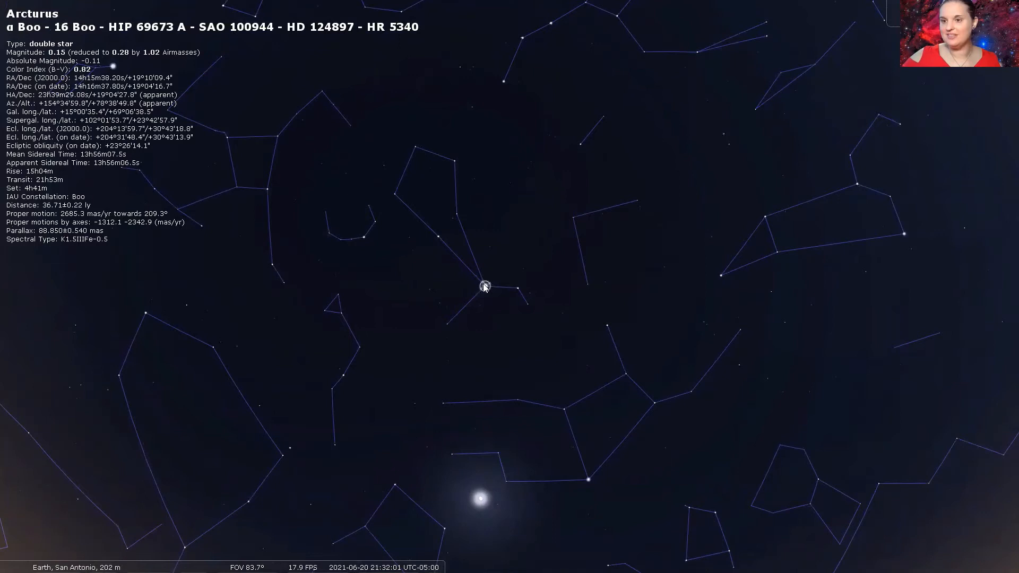
pyautogui.moveTo(497, 312)
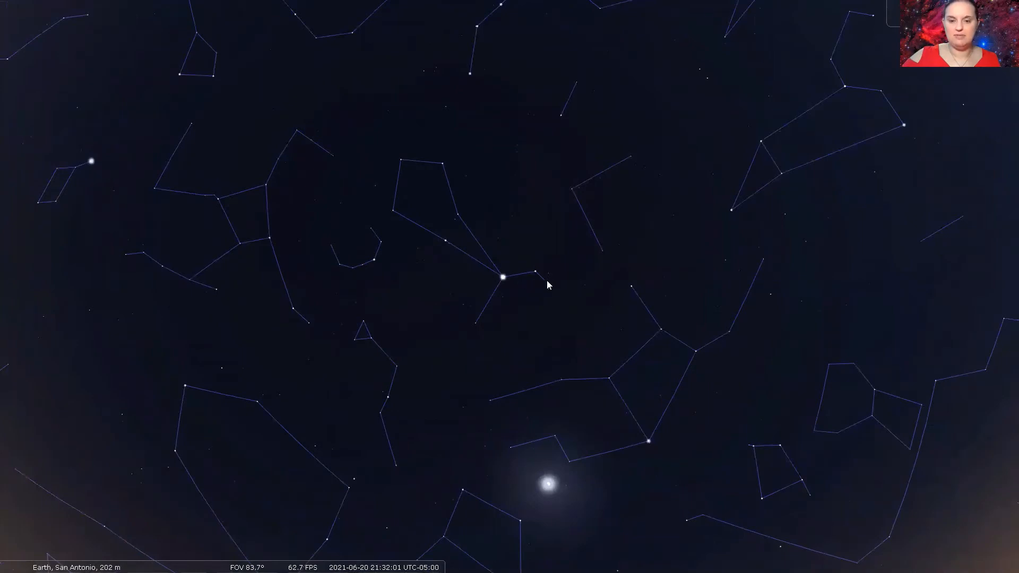
pyautogui.moveTo(549, 293)
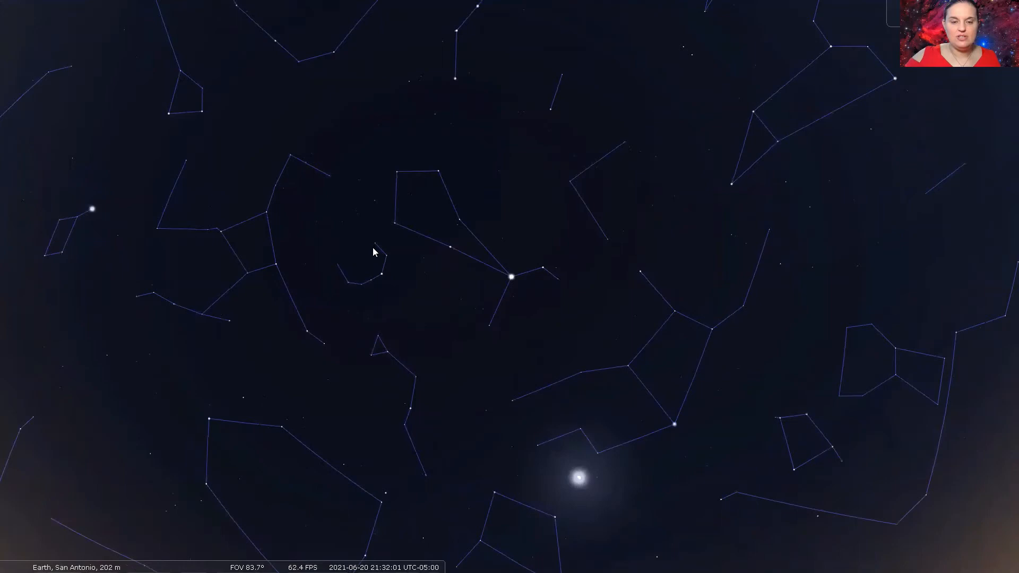
pyautogui.moveTo(382, 277)
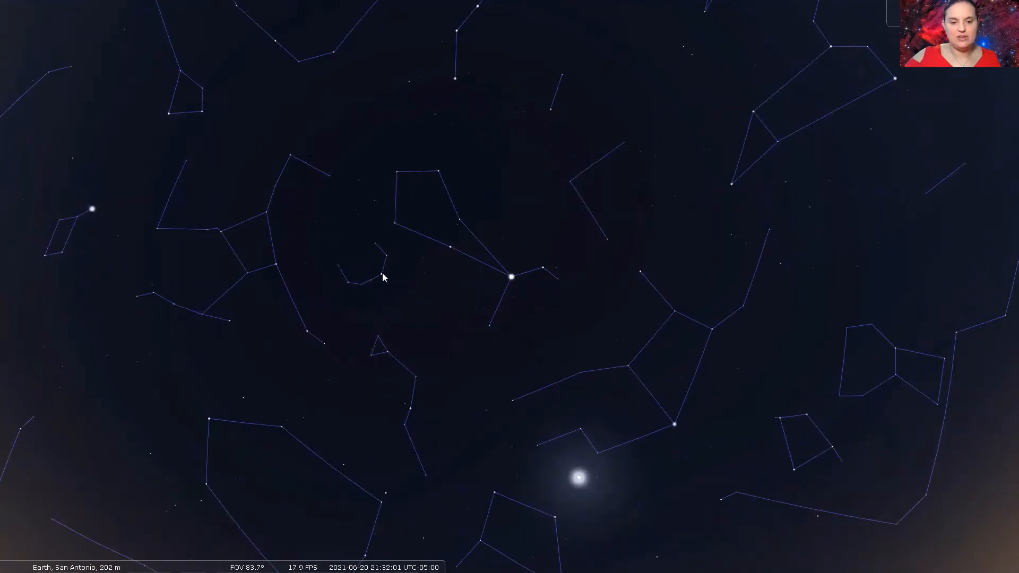
pyautogui.moveTo(361, 292)
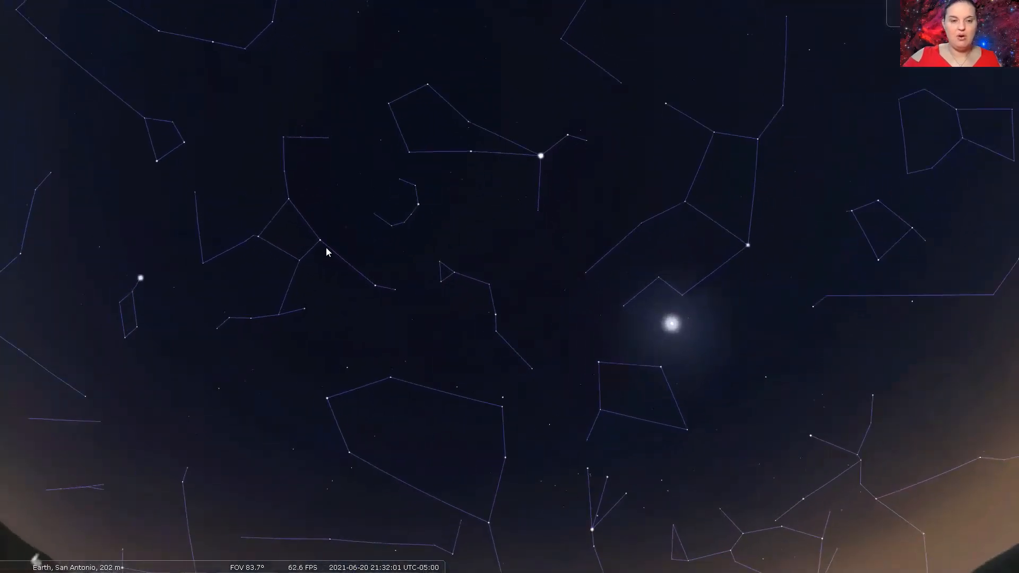
pyautogui.moveTo(273, 224)
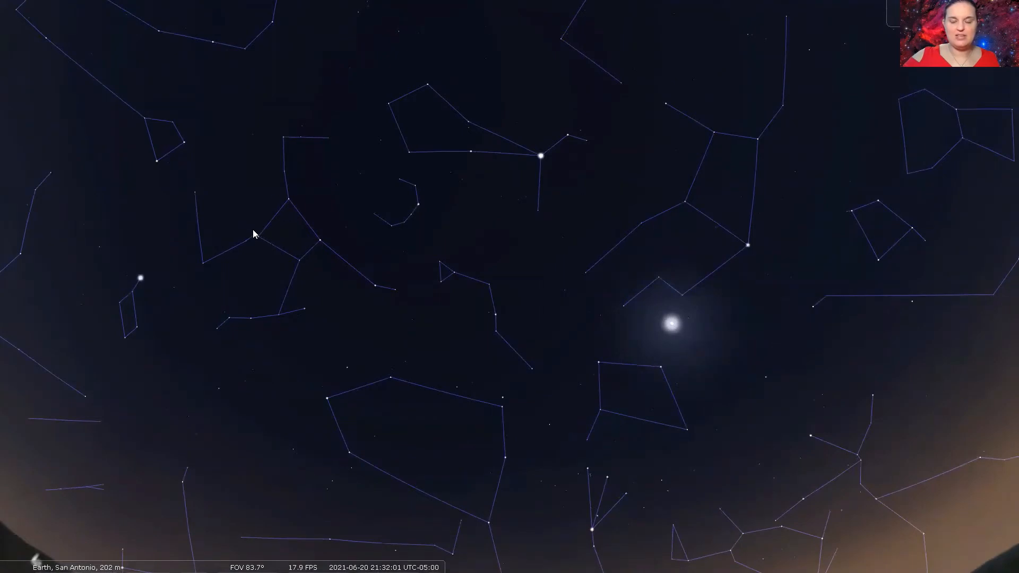
pyautogui.moveTo(309, 272)
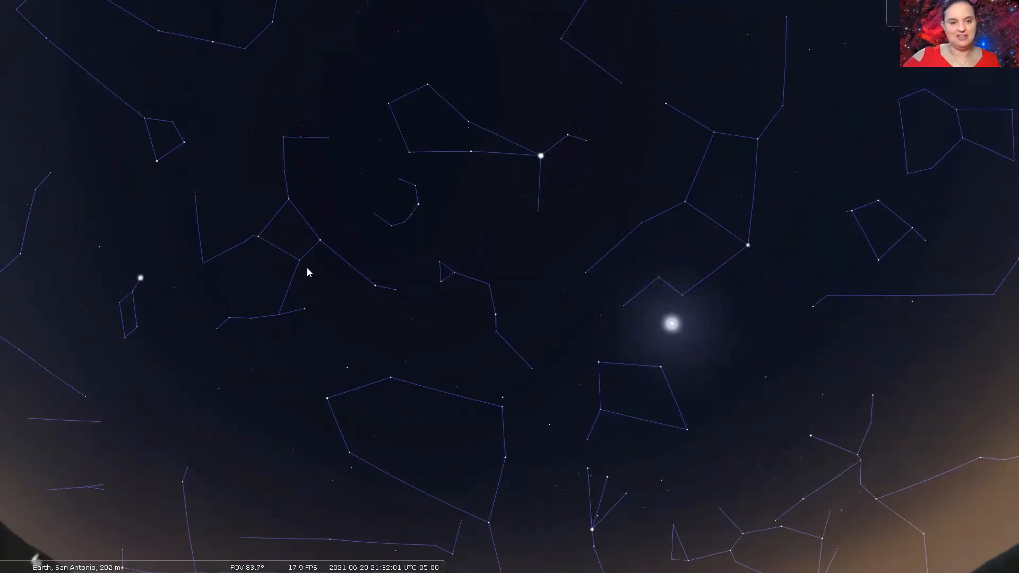
pyautogui.moveTo(293, 265)
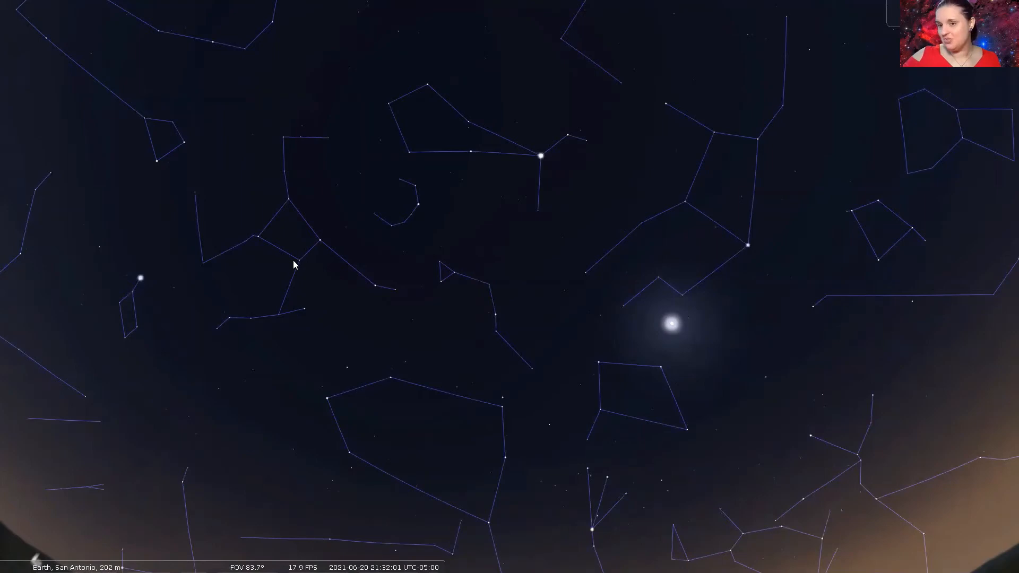
pyautogui.moveTo(298, 306)
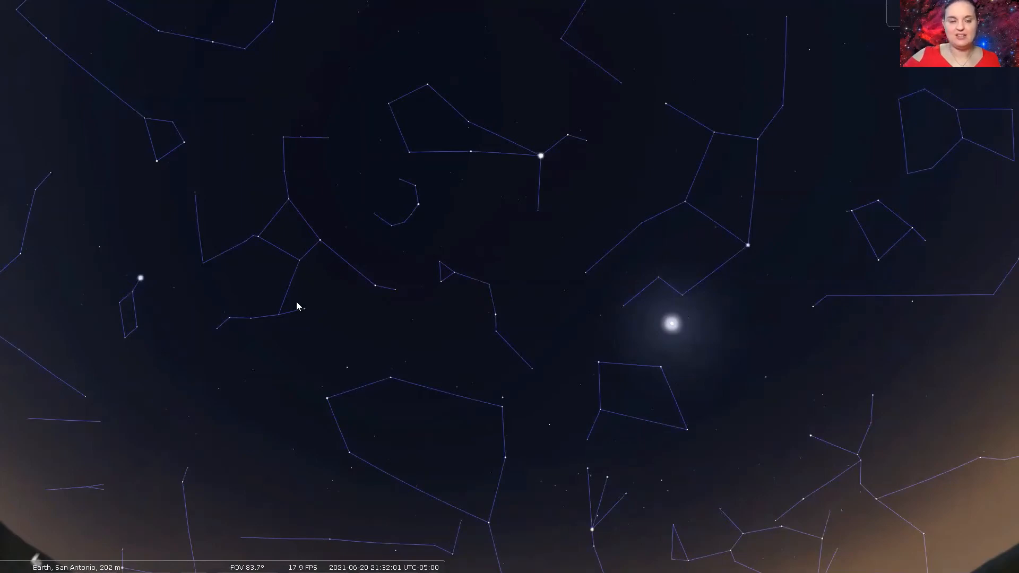
pyautogui.moveTo(397, 332)
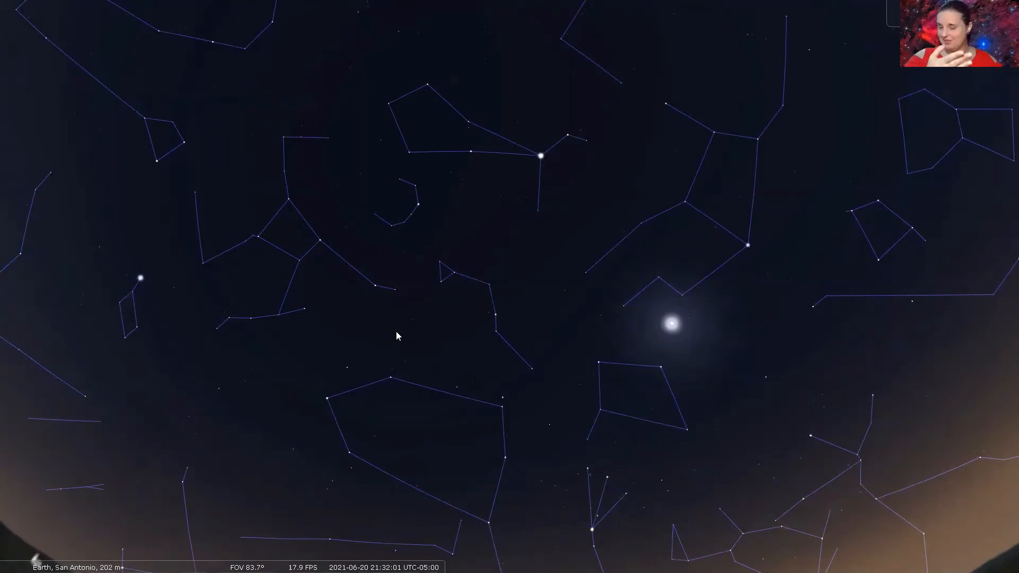
pyautogui.moveTo(368, 268)
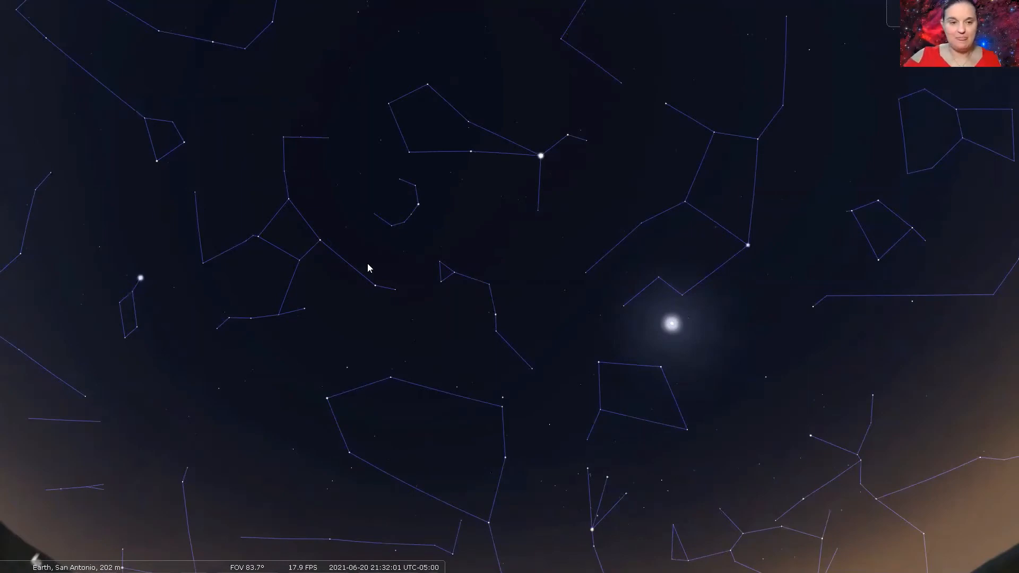
pyautogui.moveTo(294, 209)
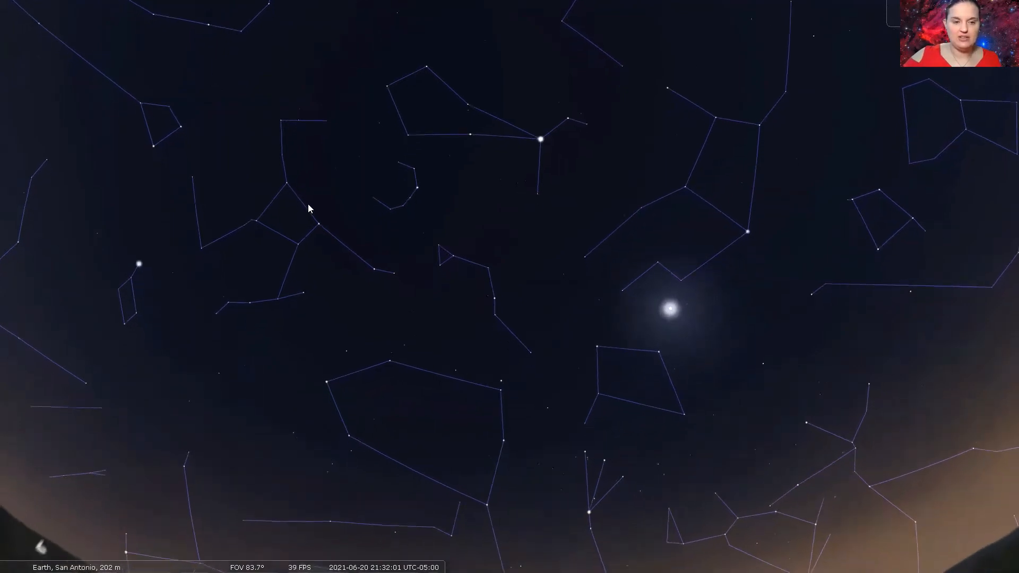
# - Select the cluster near the Keystone asterism and zoom in on globular cluster M13 in Hercules
pyautogui.click(286, 180)
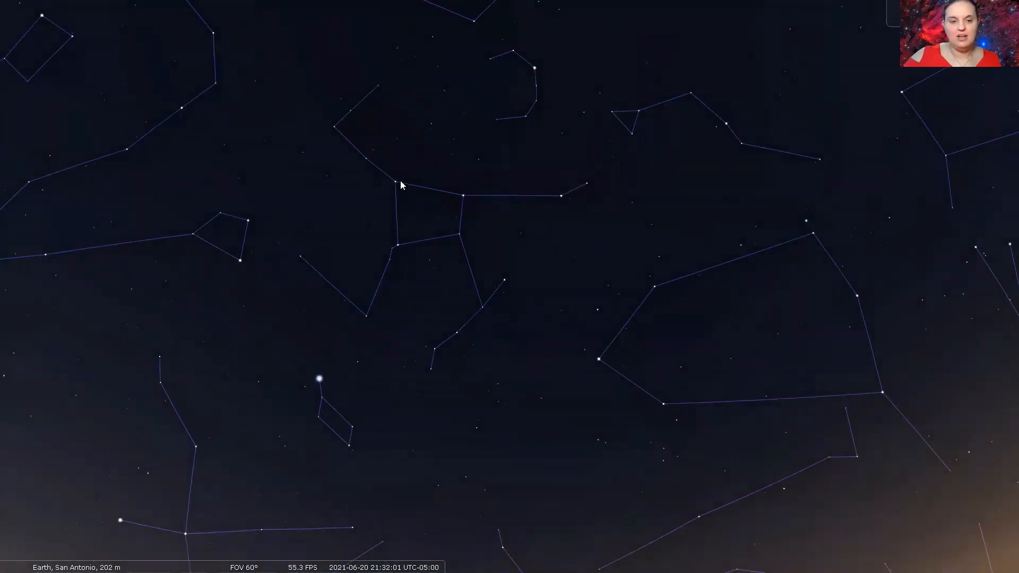
pyautogui.moveTo(409, 186)
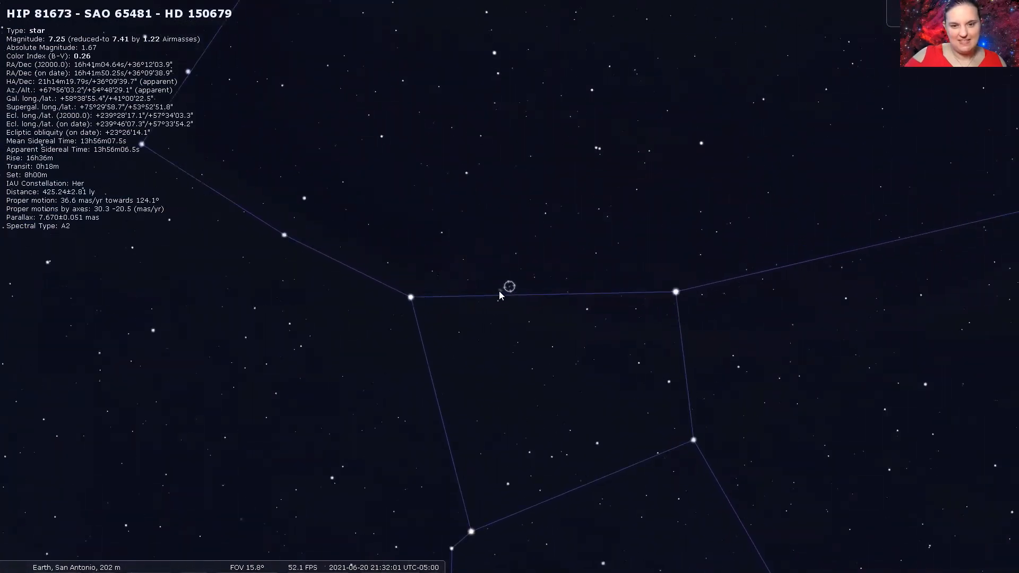
pyautogui.scroll(3)
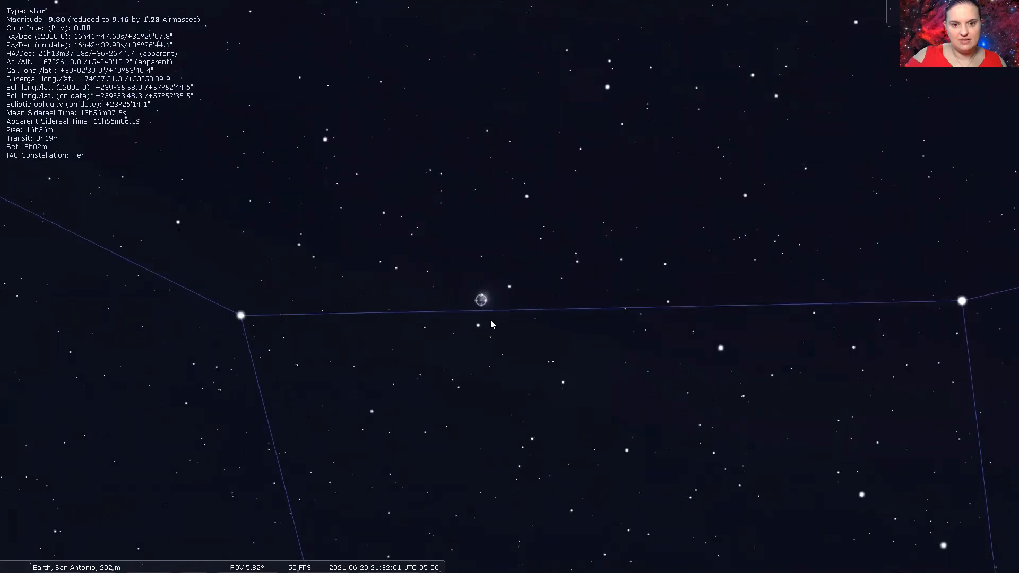
pyautogui.scroll(3)
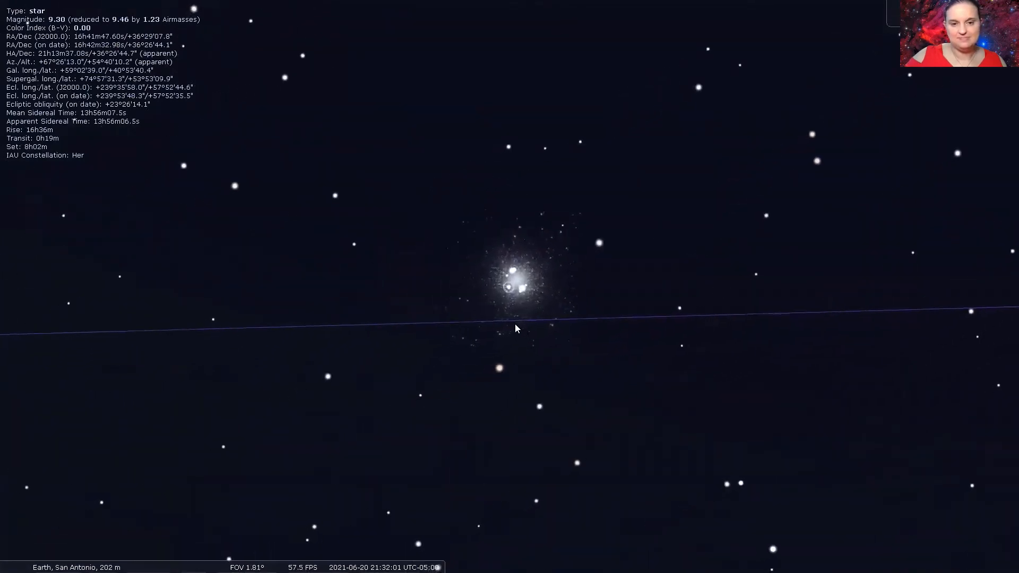
# - Zoom to about 0.6° field of view so M13 resolves into individual stars
pyautogui.scroll(3)
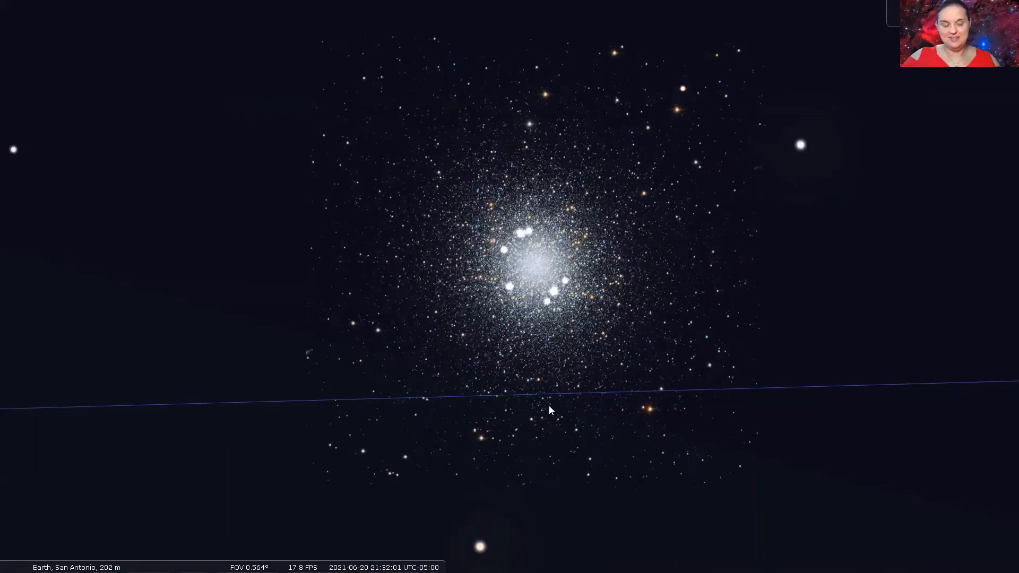
pyautogui.scroll(-3)
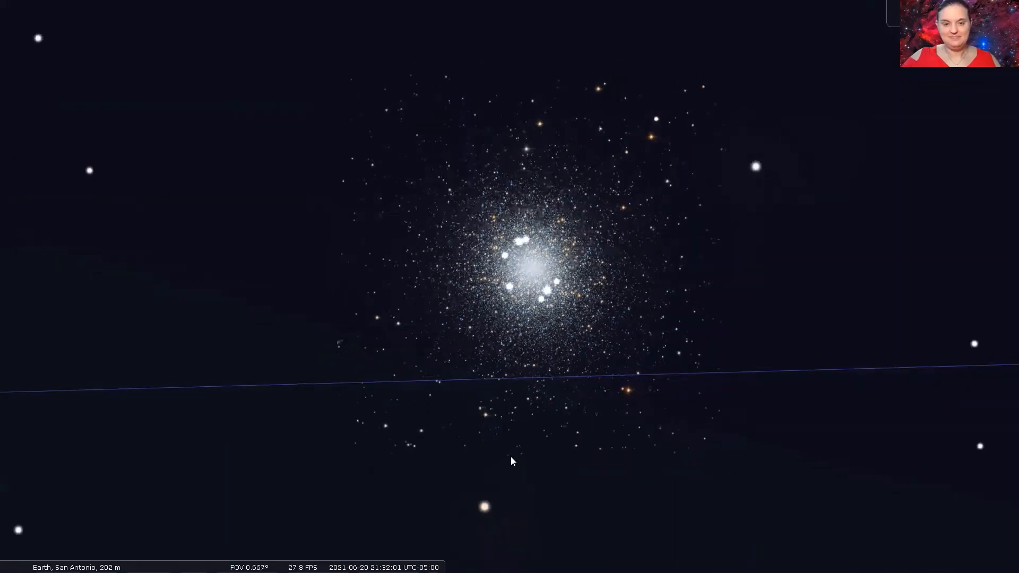
# - Zoom out to a wide ~99° sky view and select Spica in Virgo
pyautogui.scroll(-3)
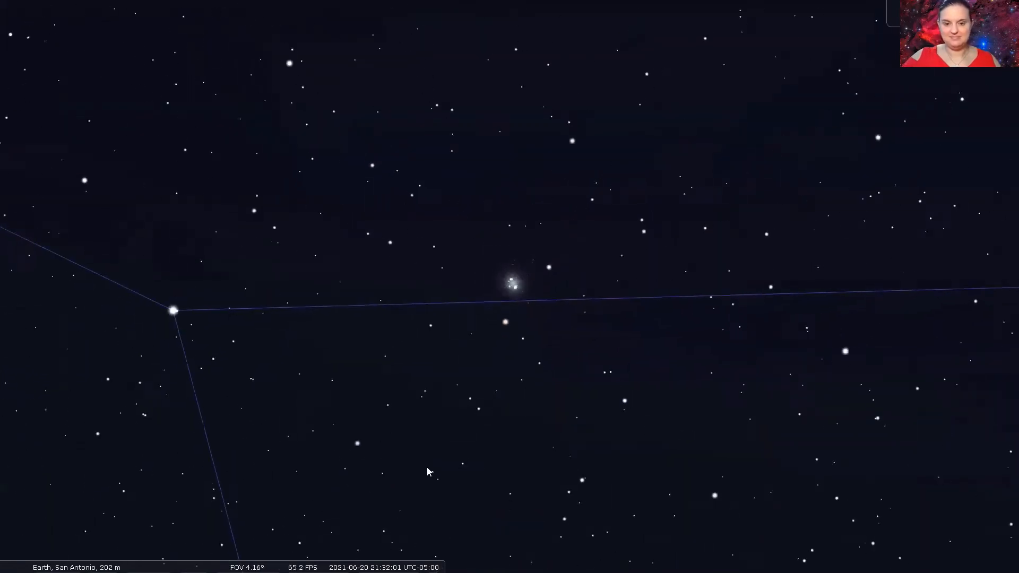
pyautogui.scroll(-3)
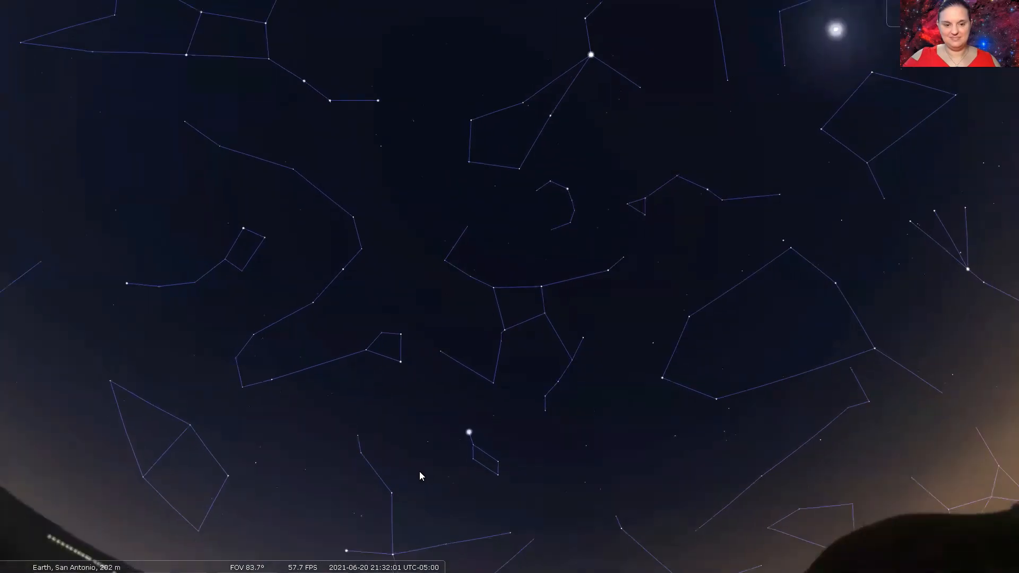
pyautogui.scroll(-3)
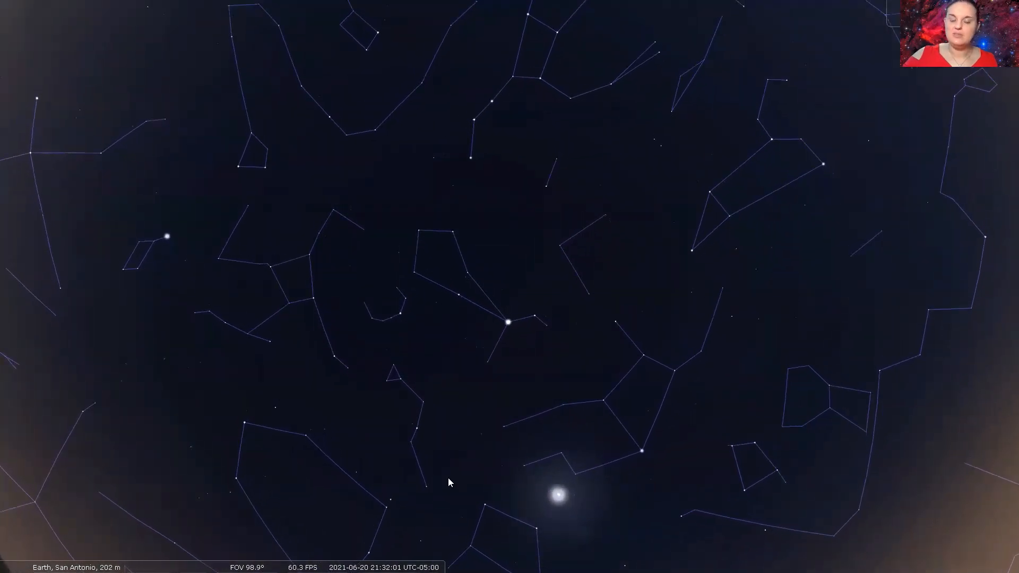
pyautogui.moveTo(486, 124)
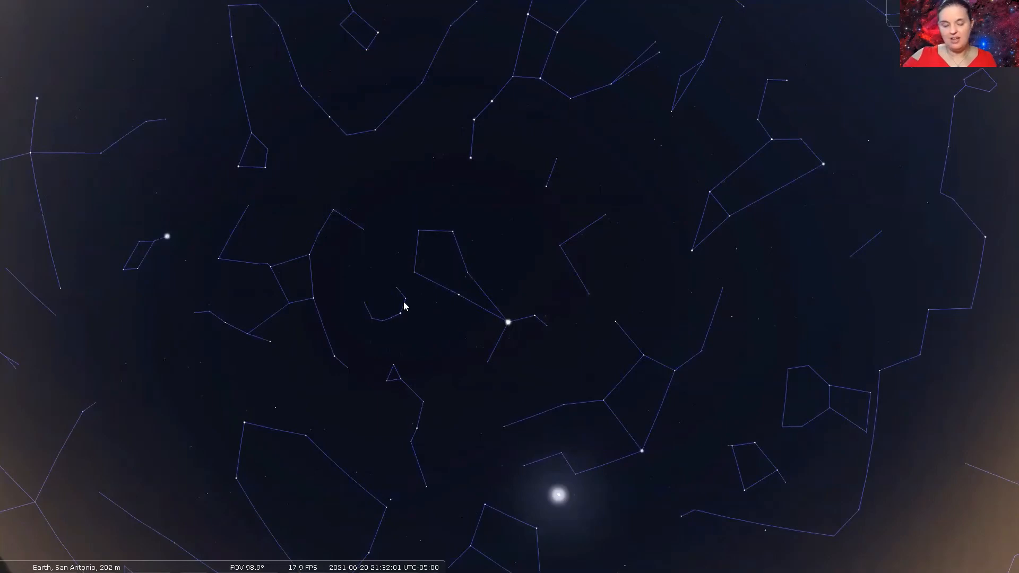
pyautogui.moveTo(399, 310)
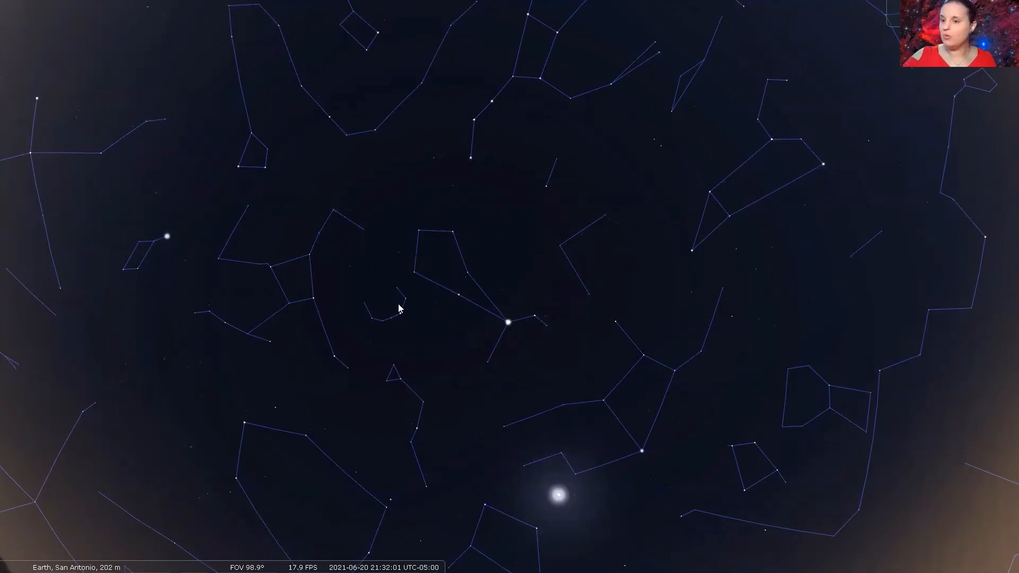
pyautogui.moveTo(295, 283)
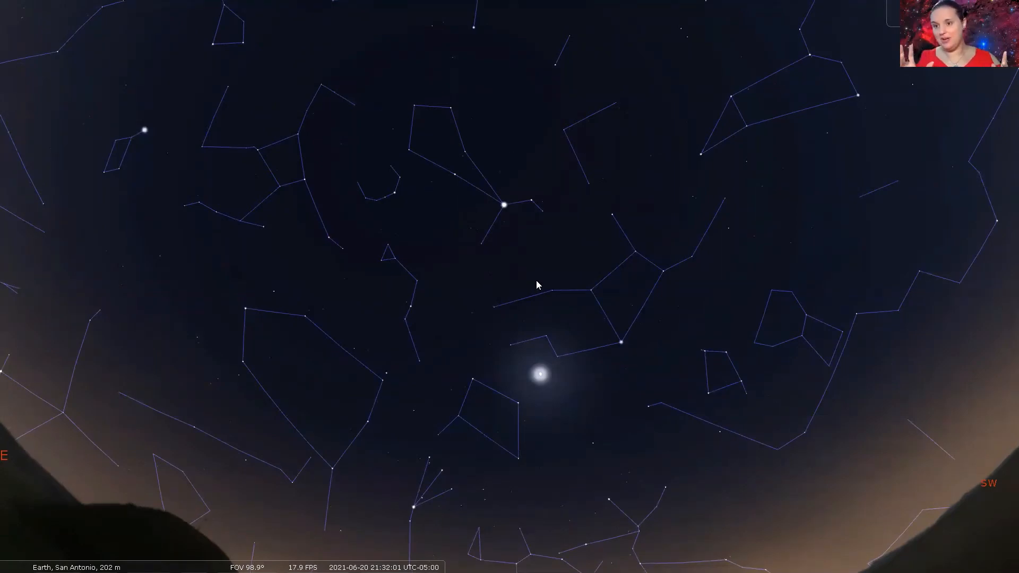
pyautogui.moveTo(569, 270)
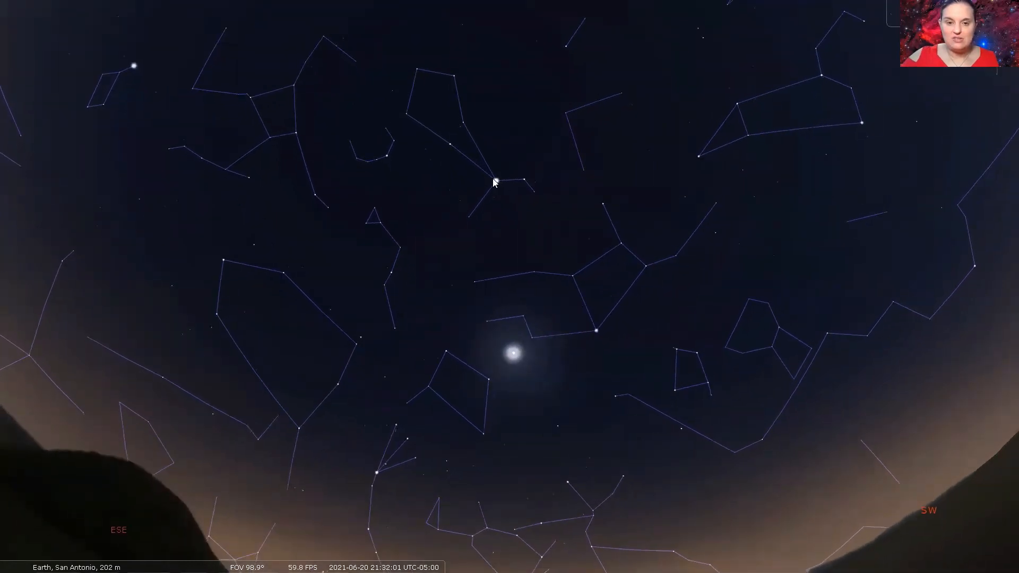
pyautogui.moveTo(506, 194)
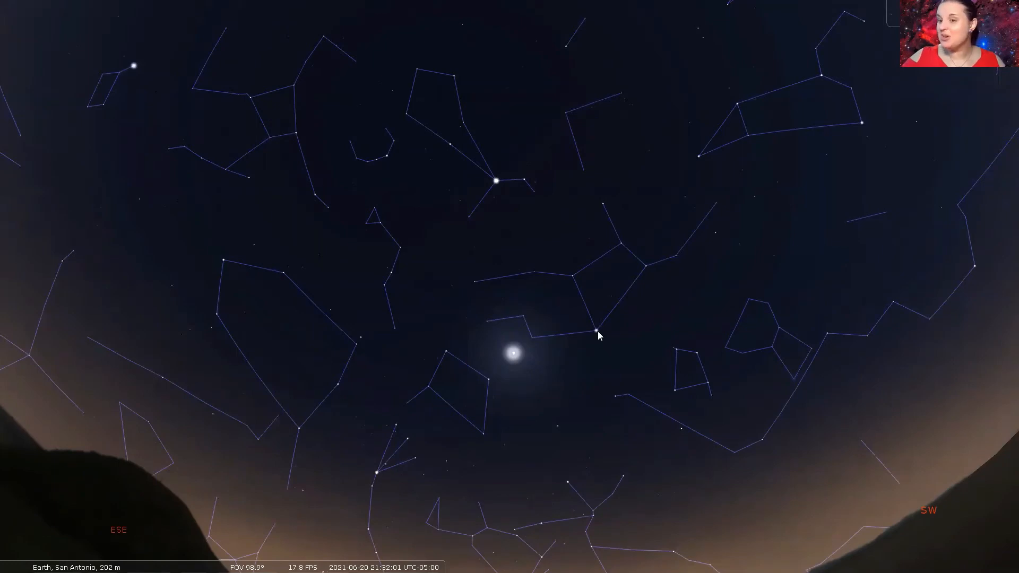
pyautogui.click(593, 330)
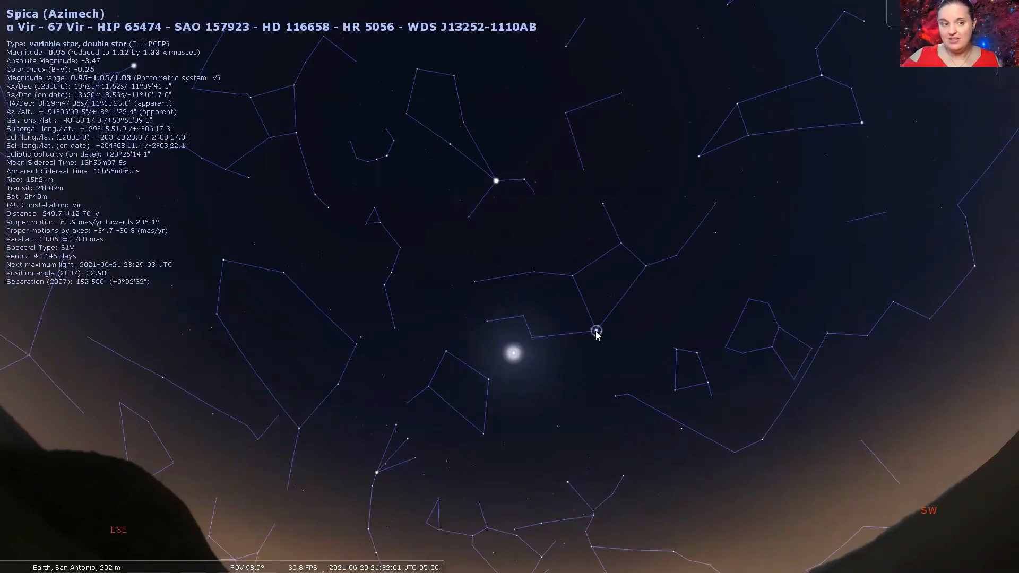
pyautogui.moveTo(609, 336)
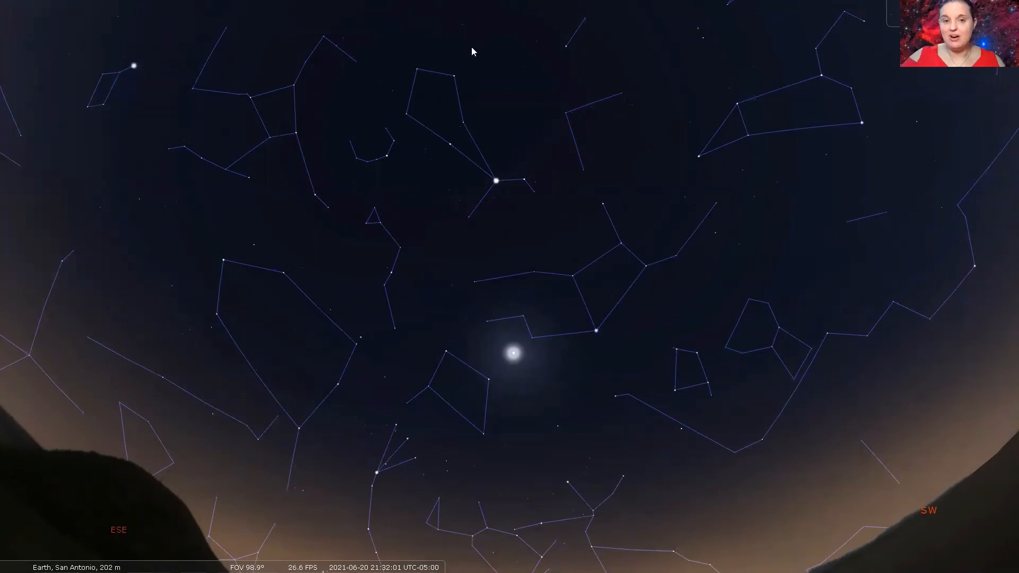
pyautogui.moveTo(572, 299)
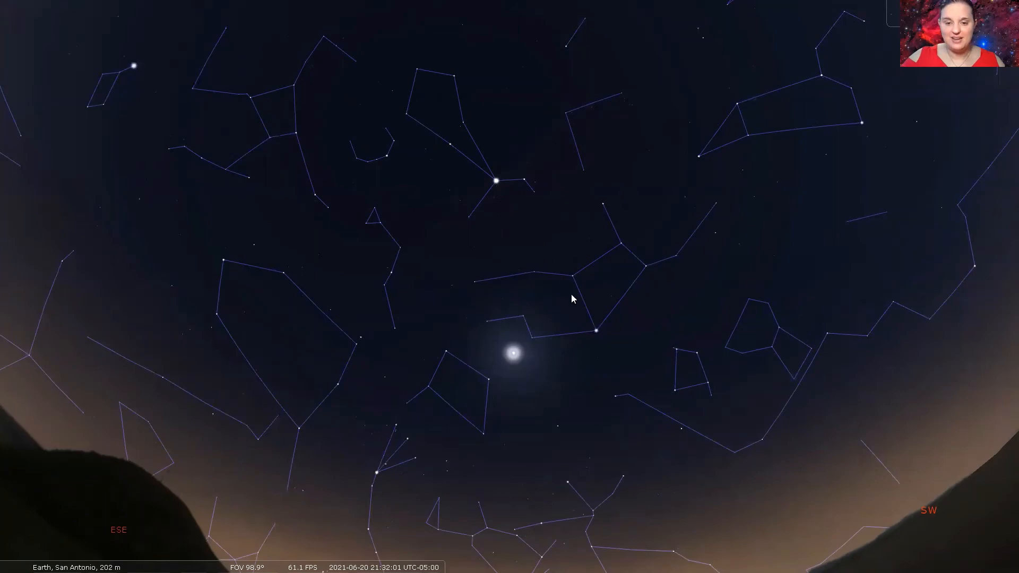
pyautogui.moveTo(593, 339)
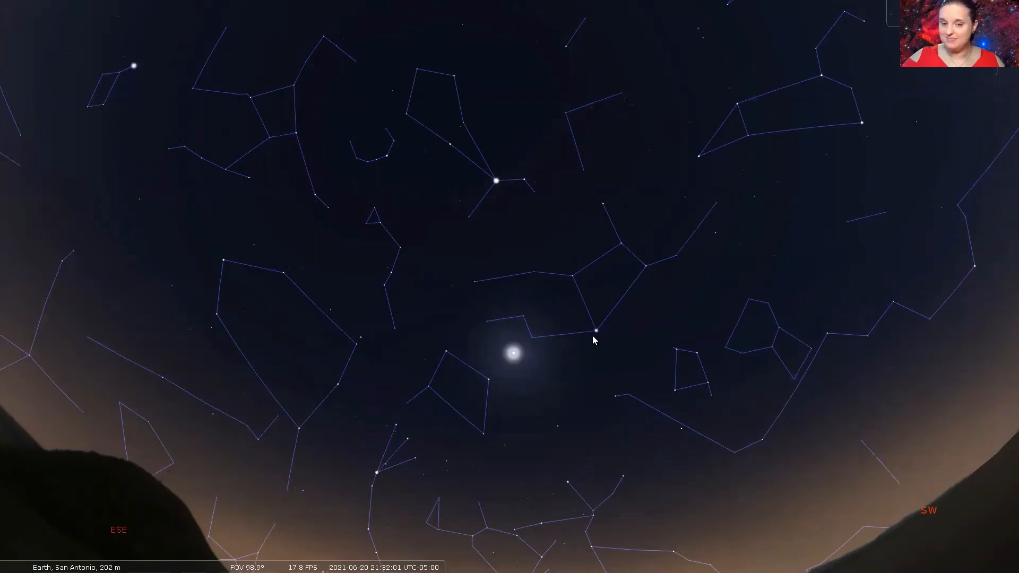
pyautogui.moveTo(608, 372)
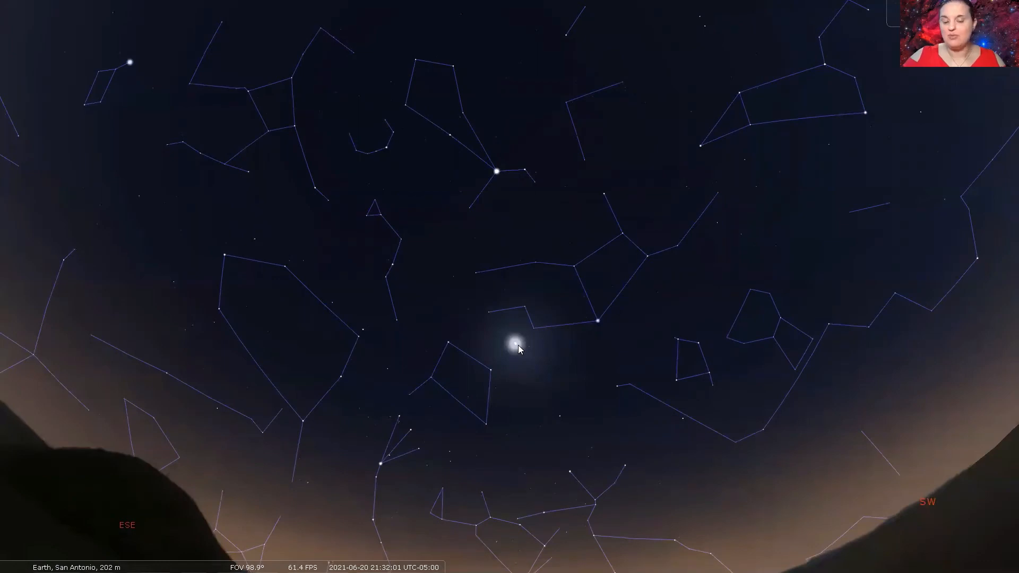
pyautogui.moveTo(583, 330)
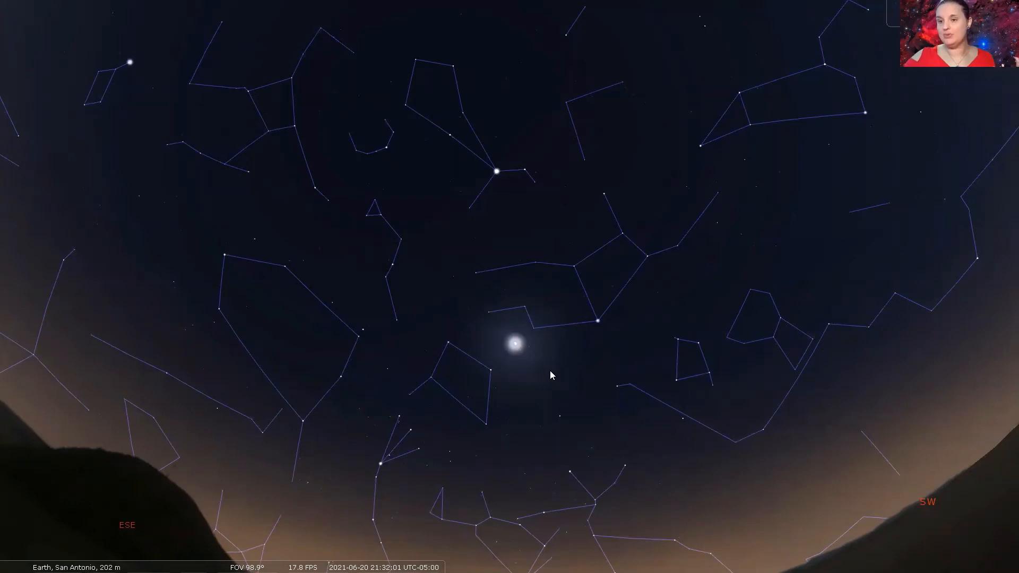
pyautogui.moveTo(144, 319)
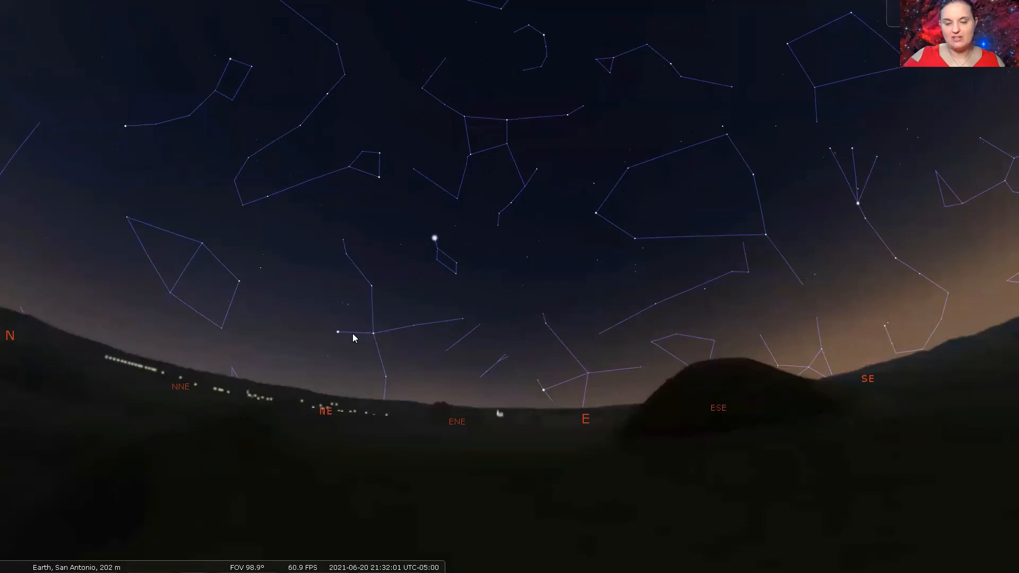
pyautogui.moveTo(364, 324)
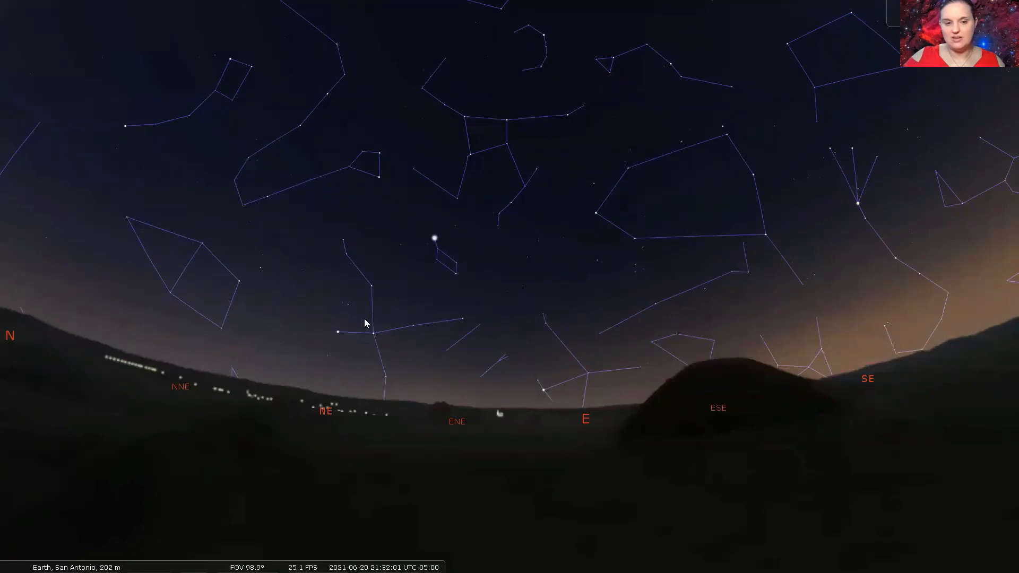
pyautogui.moveTo(363, 312)
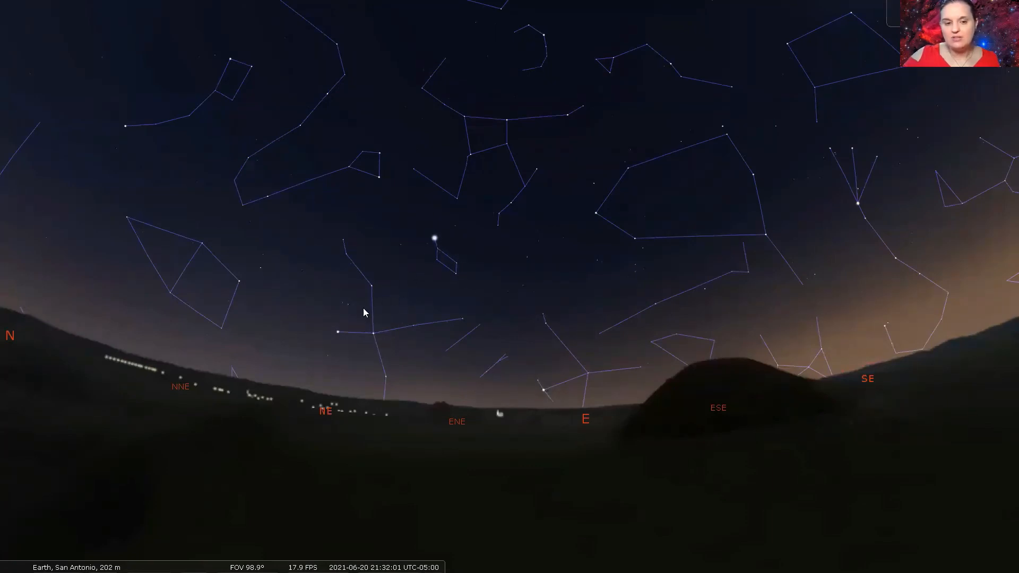
pyautogui.moveTo(577, 419)
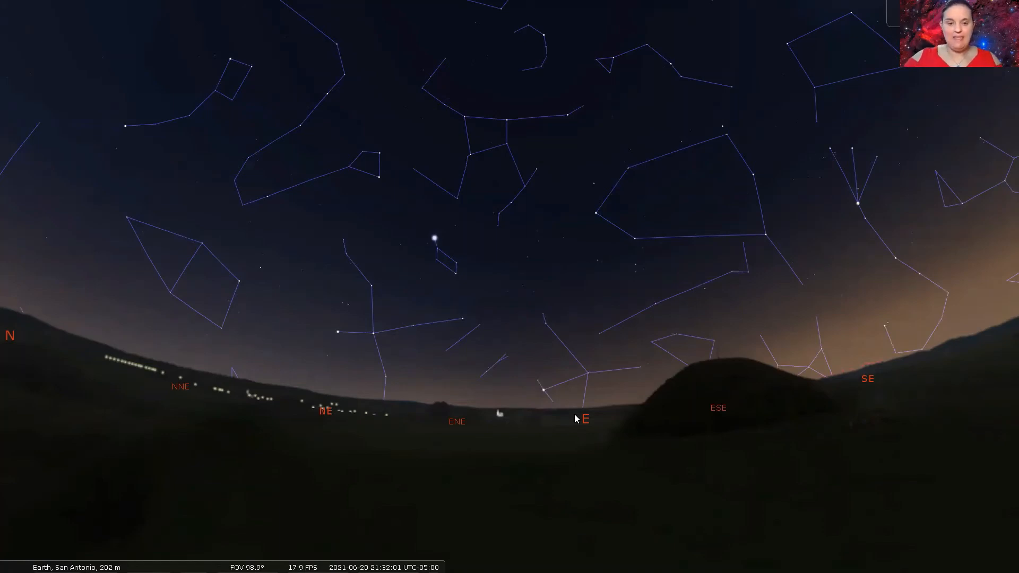
pyautogui.moveTo(434, 243)
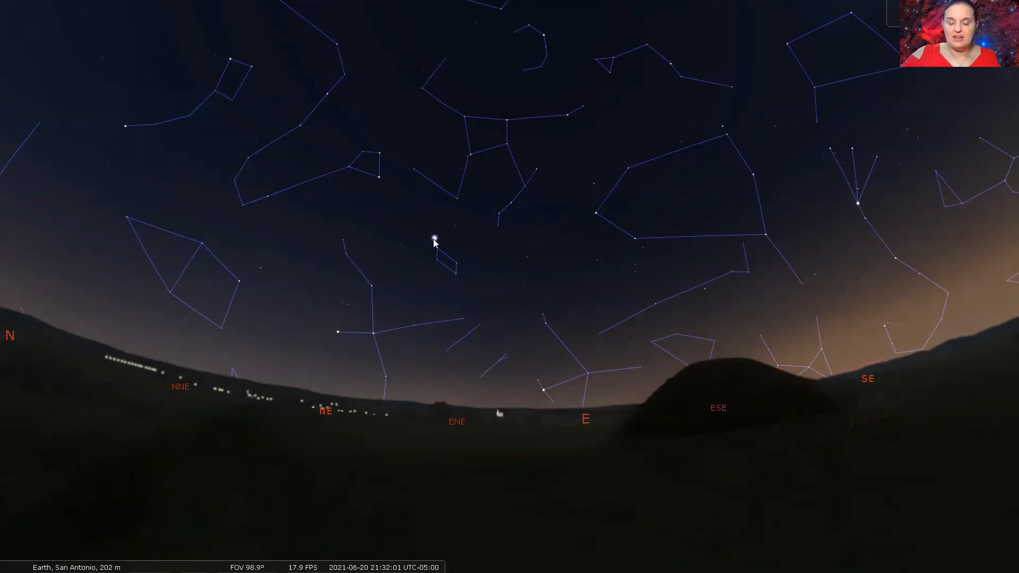
# - Select Vega in Lyra after first catching a satellite by mistake
pyautogui.click(431, 237)
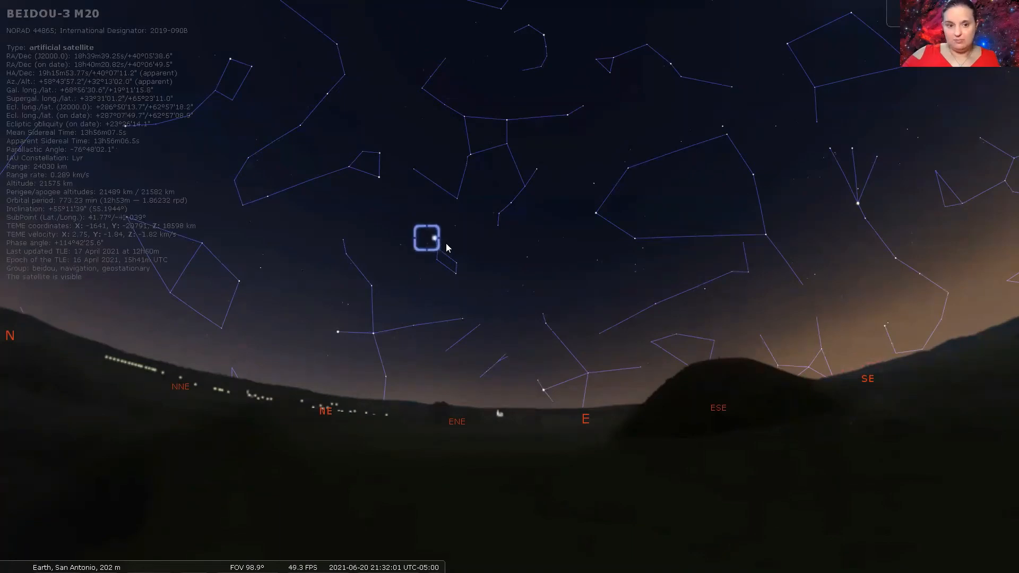
pyautogui.click(434, 238)
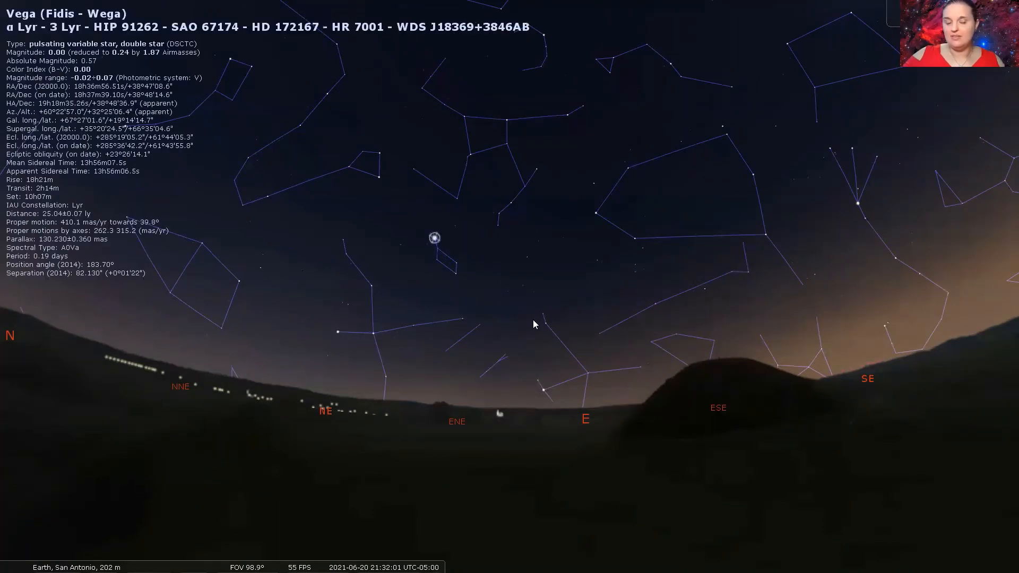
pyautogui.moveTo(454, 324)
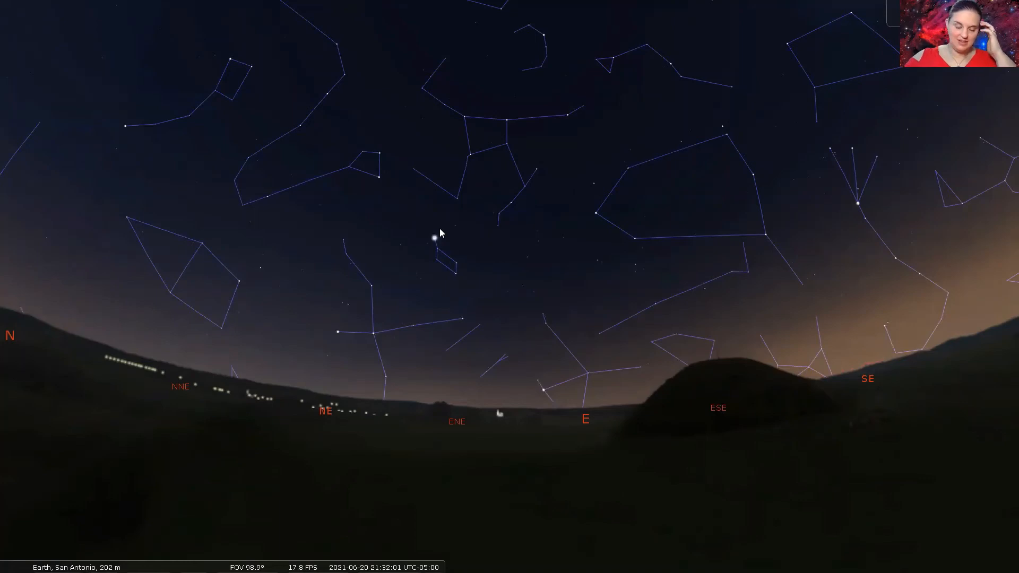
pyautogui.moveTo(459, 273)
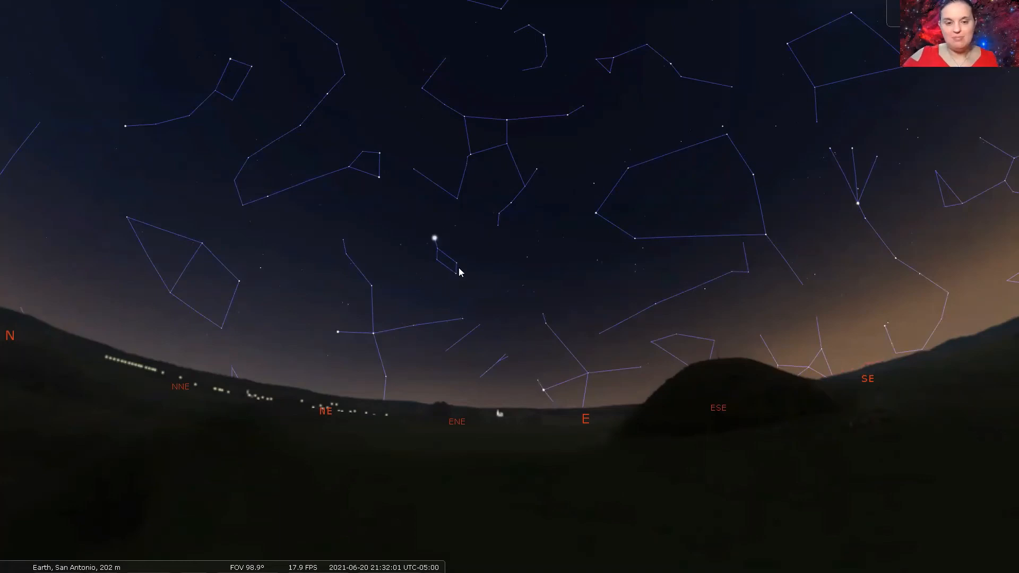
pyautogui.moveTo(455, 278)
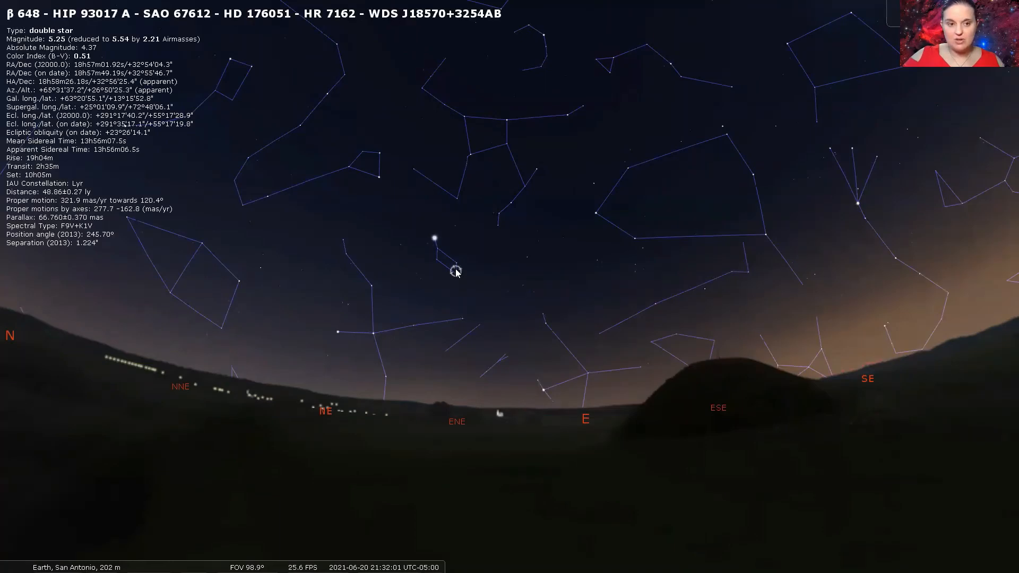
# - Zoom into Lyra, select Sheliak and the spot beside it, and zoom onto M57
pyautogui.scroll(3)
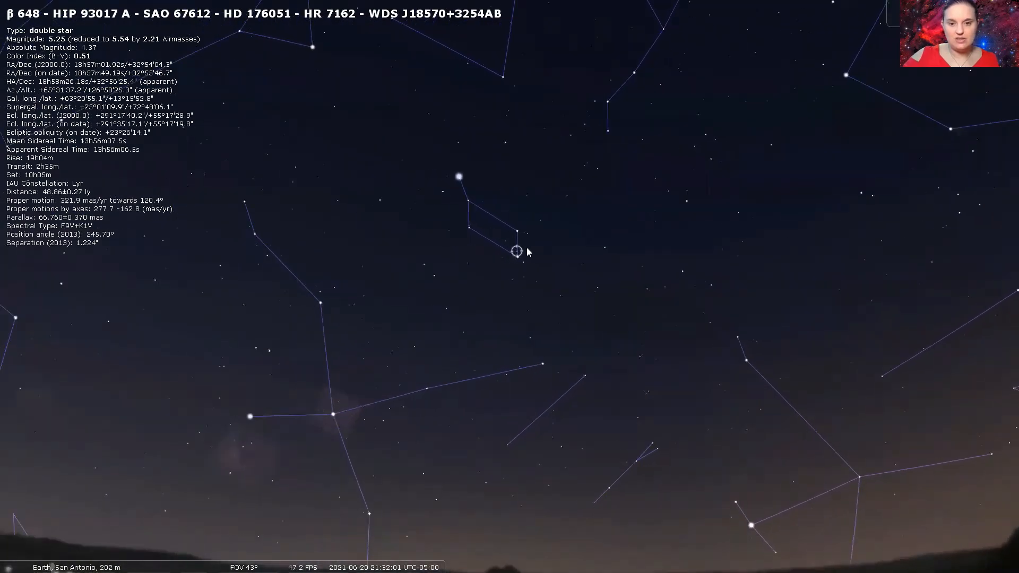
pyautogui.click(517, 232)
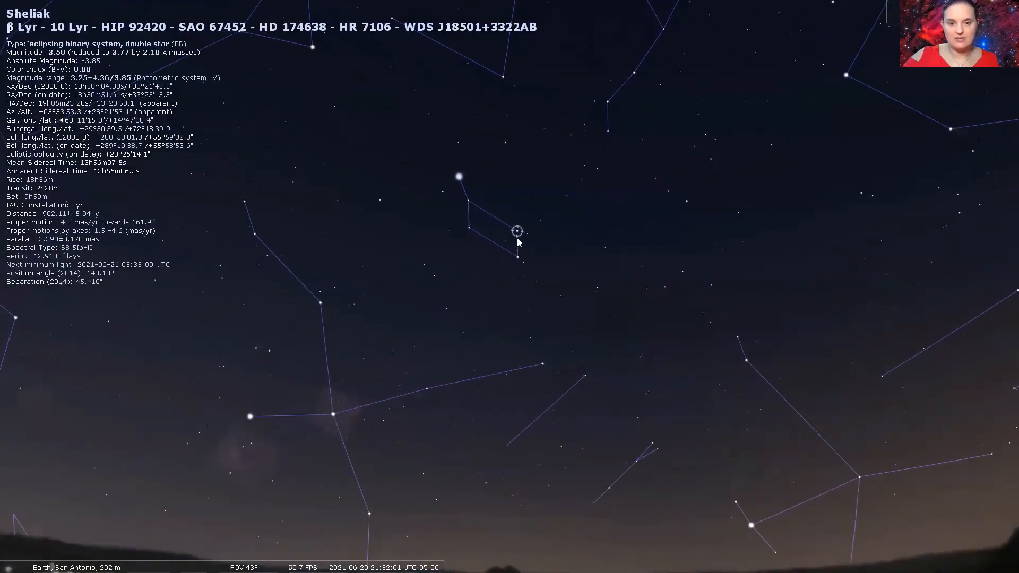
pyautogui.click(516, 252)
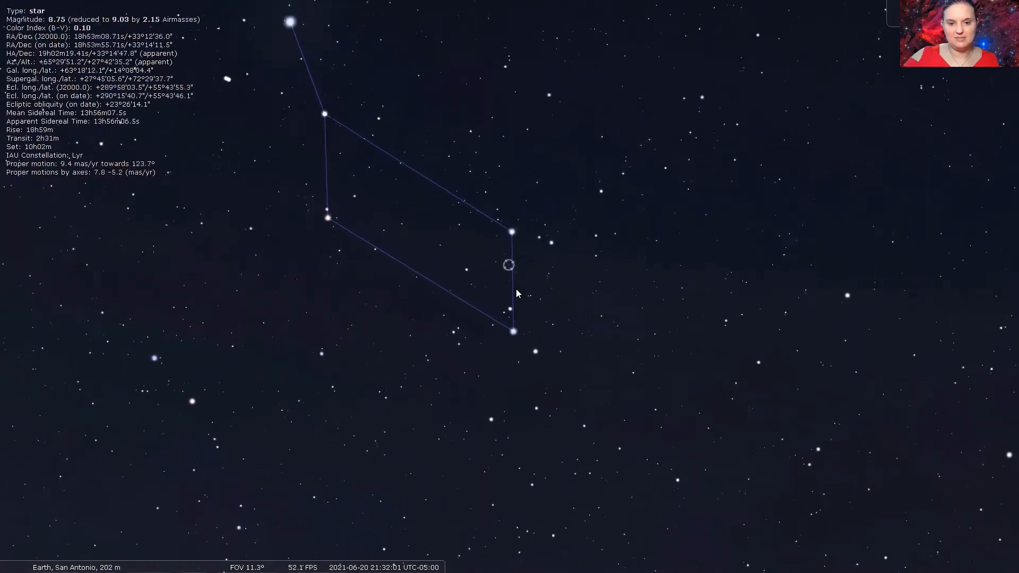
pyautogui.scroll(3)
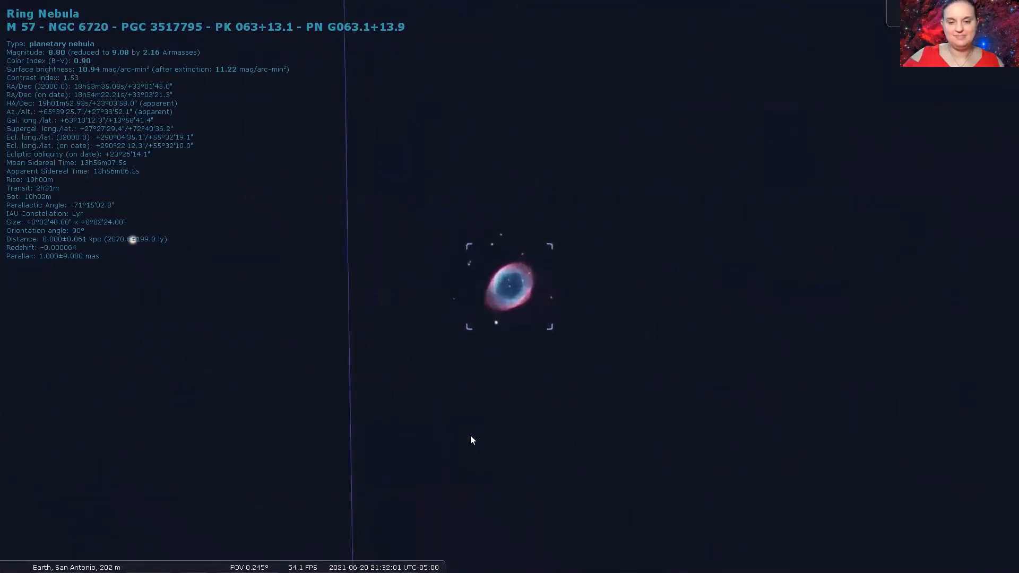
pyautogui.moveTo(299, 388)
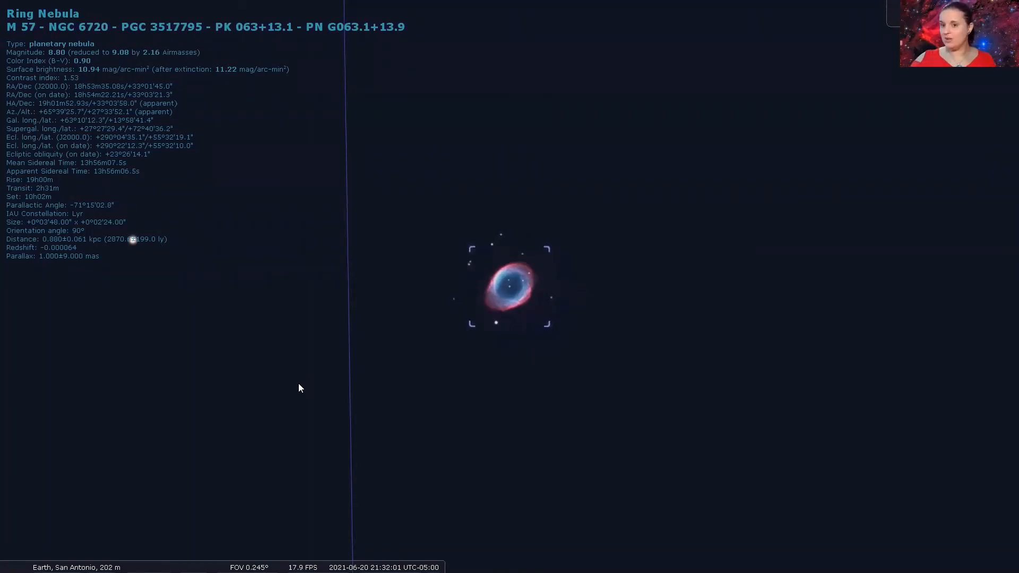
pyautogui.moveTo(387, 333)
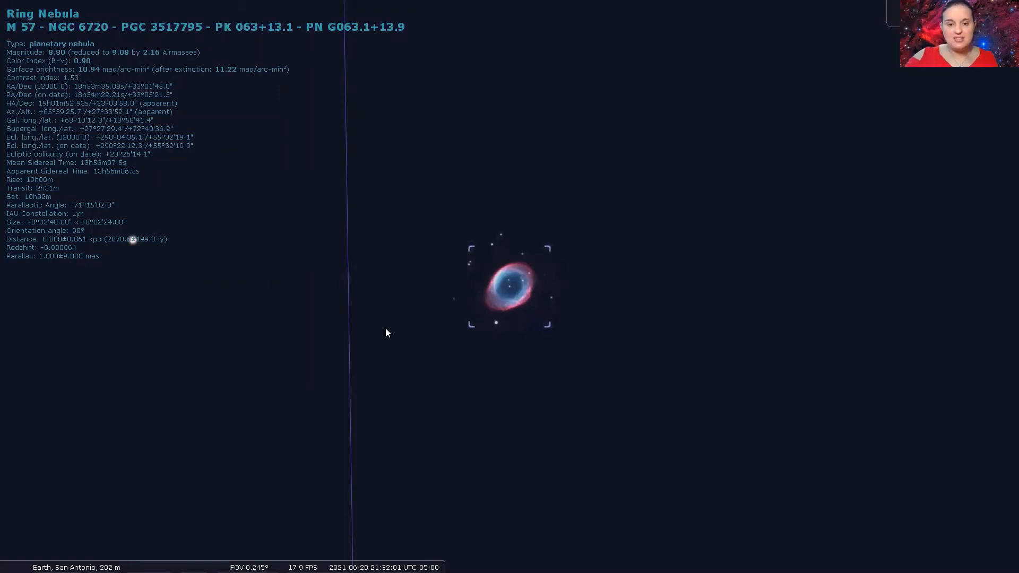
pyautogui.moveTo(494, 286)
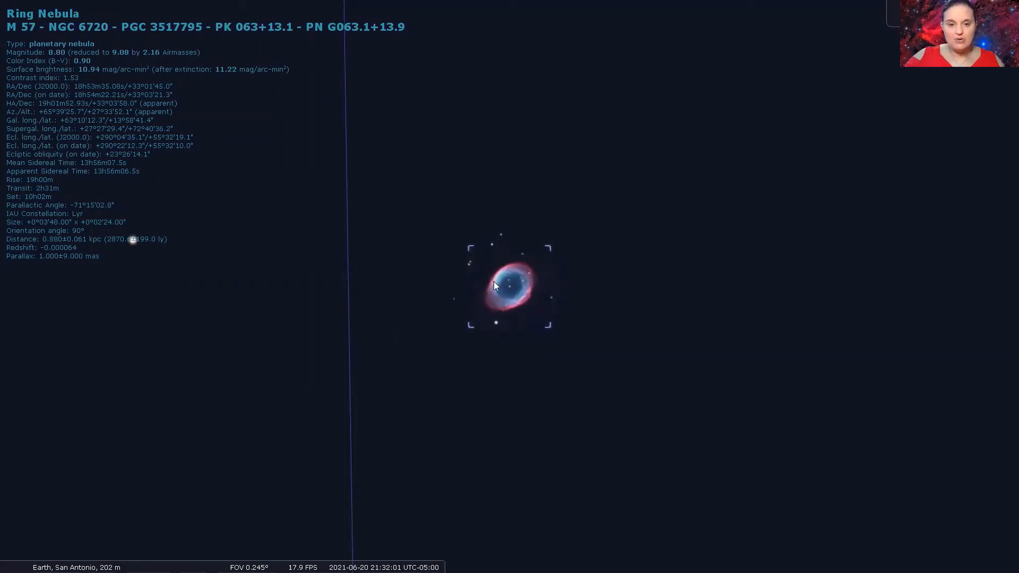
pyautogui.moveTo(518, 334)
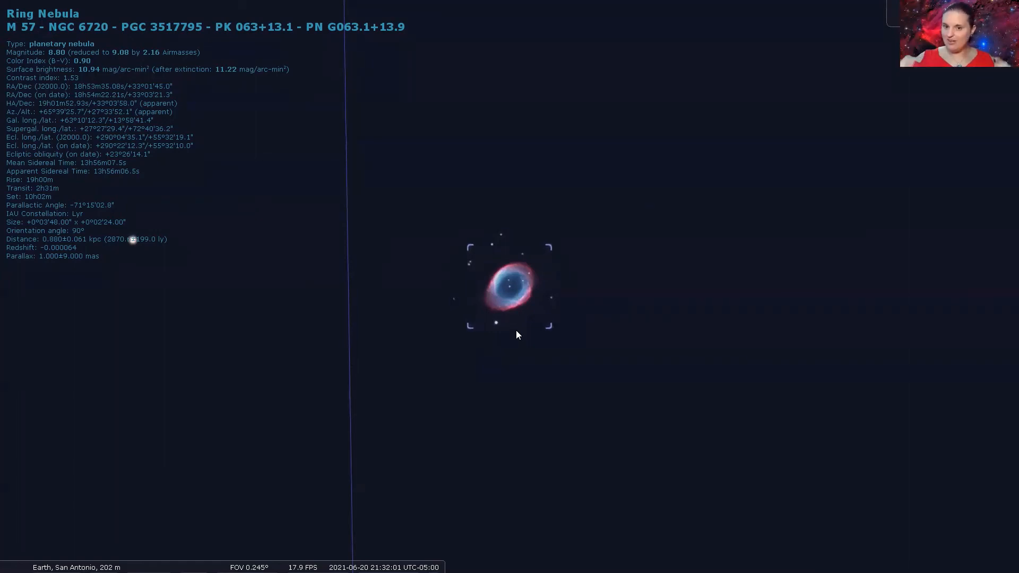
pyautogui.moveTo(445, 343)
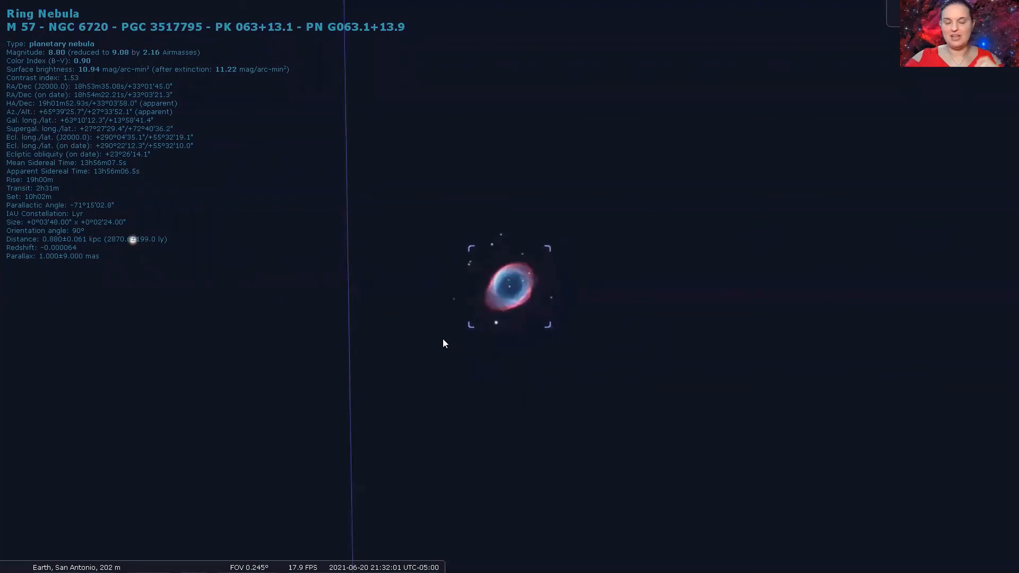
pyautogui.moveTo(506, 257)
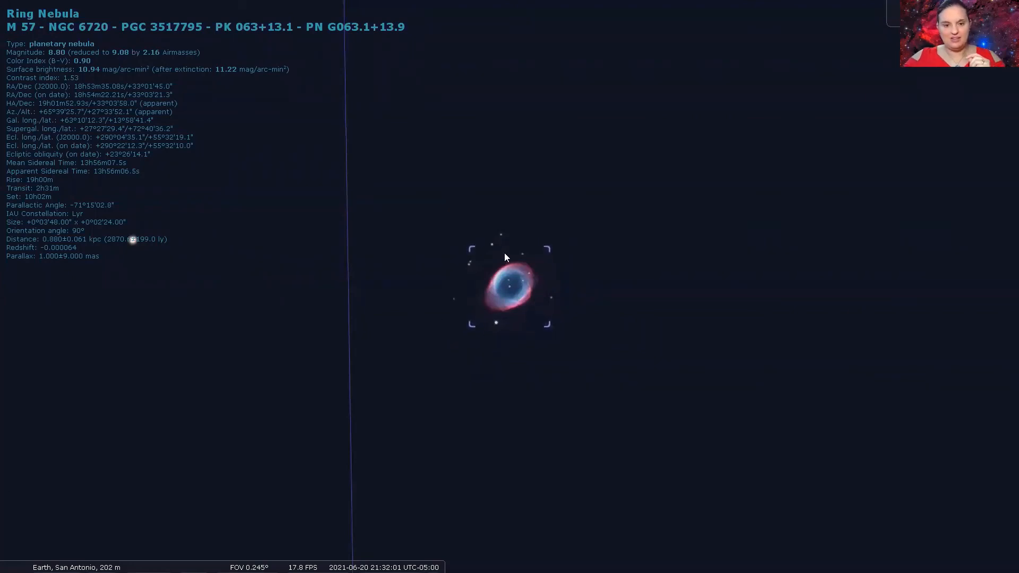
pyautogui.moveTo(510, 291)
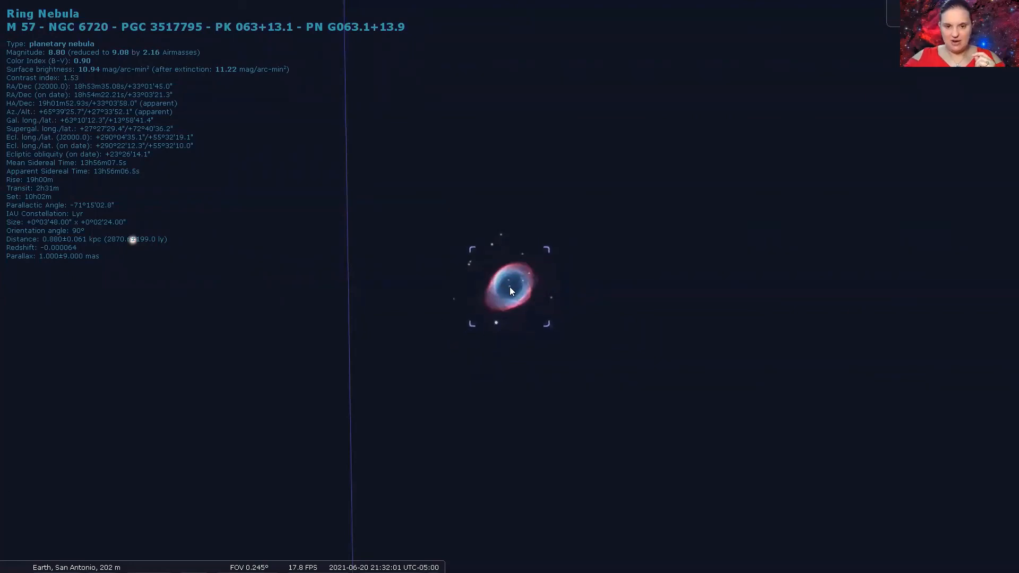
pyautogui.moveTo(510, 295)
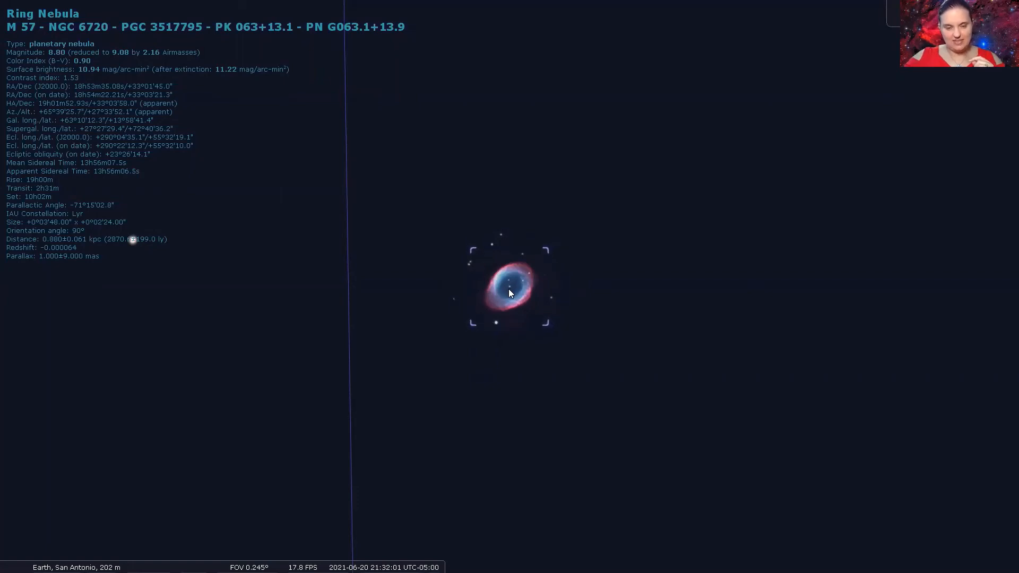
pyautogui.moveTo(506, 369)
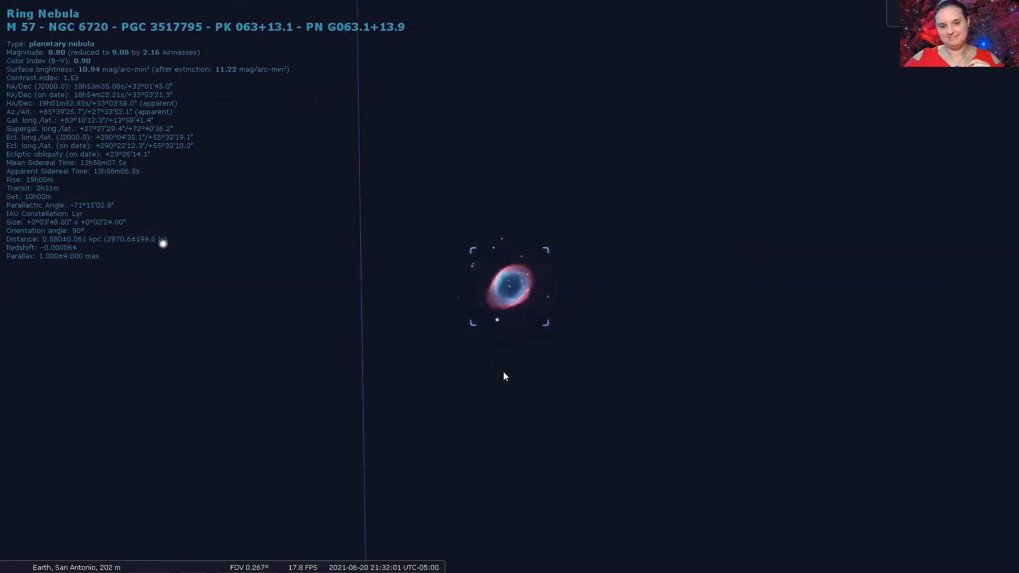
pyautogui.scroll(-3)
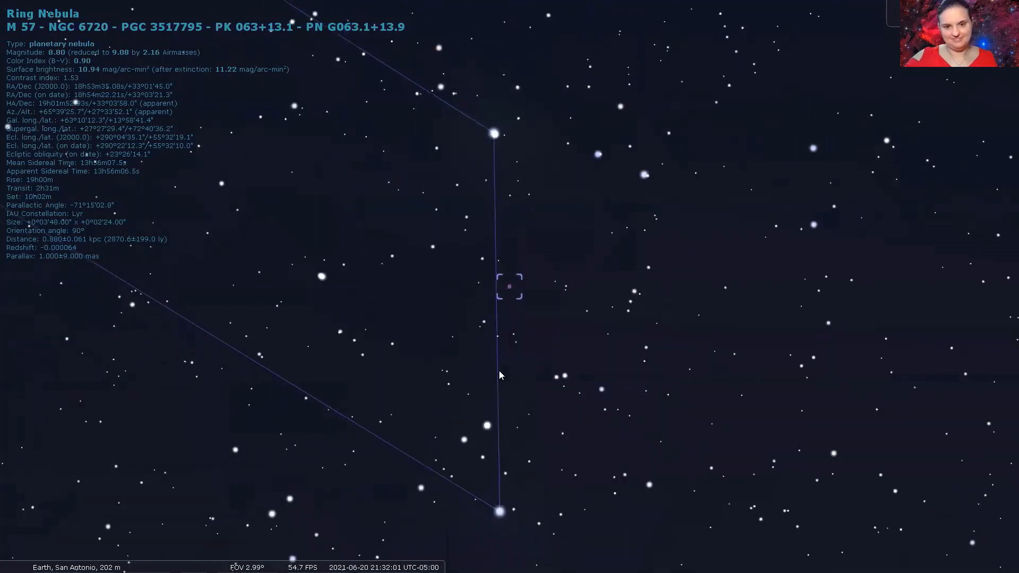
pyautogui.scroll(-3)
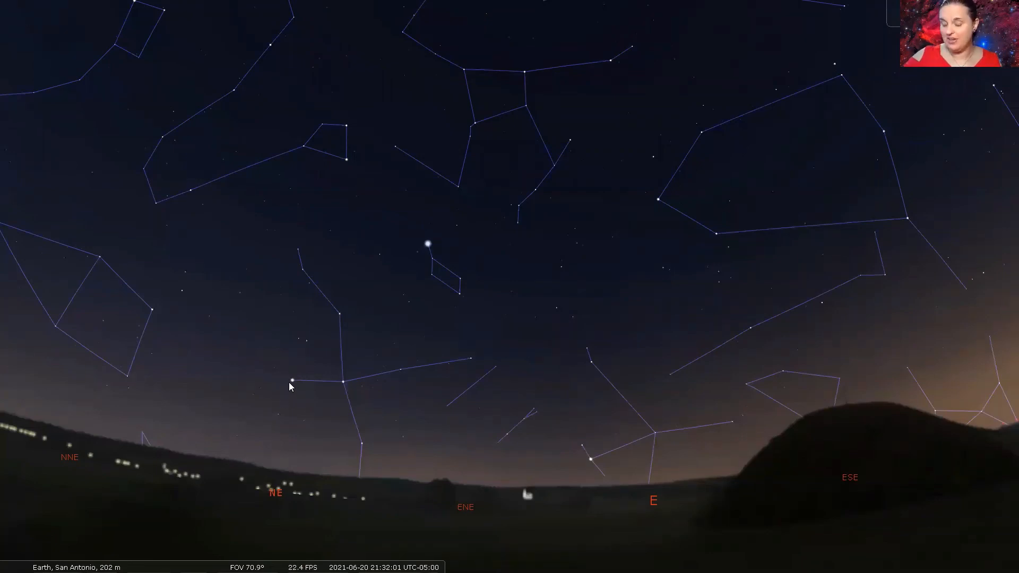
pyautogui.click(291, 380)
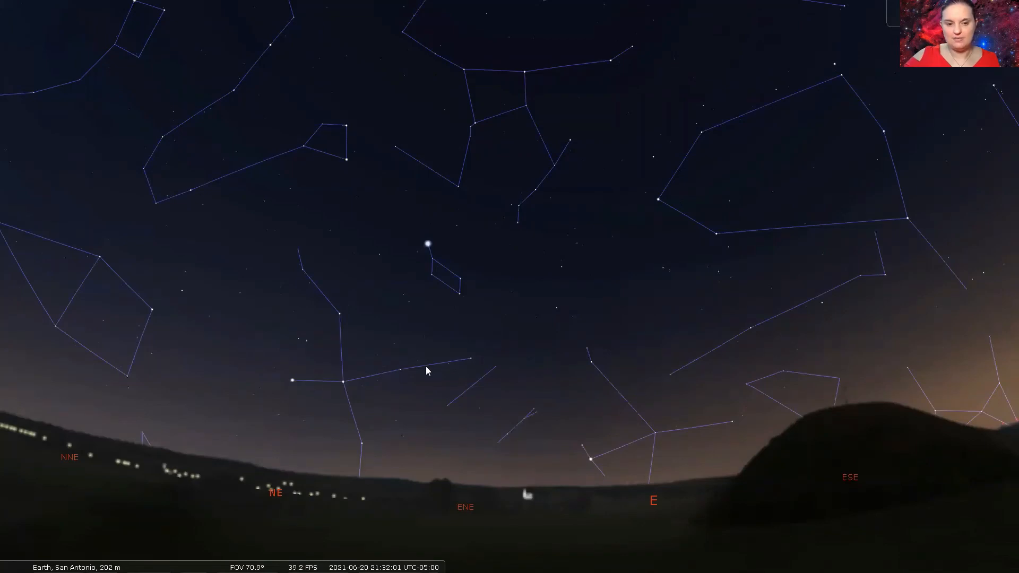
pyautogui.moveTo(356, 455)
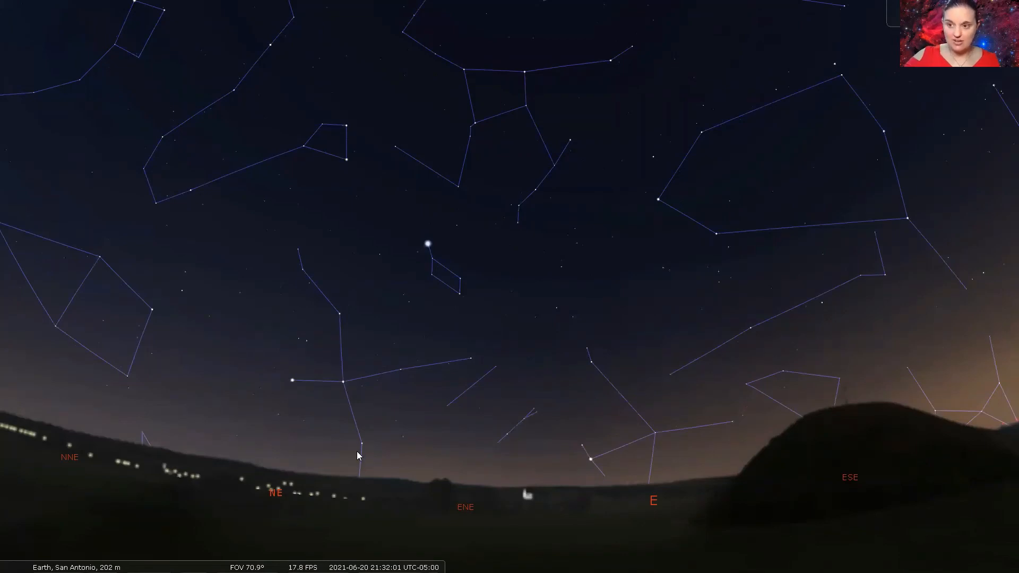
pyautogui.moveTo(324, 379)
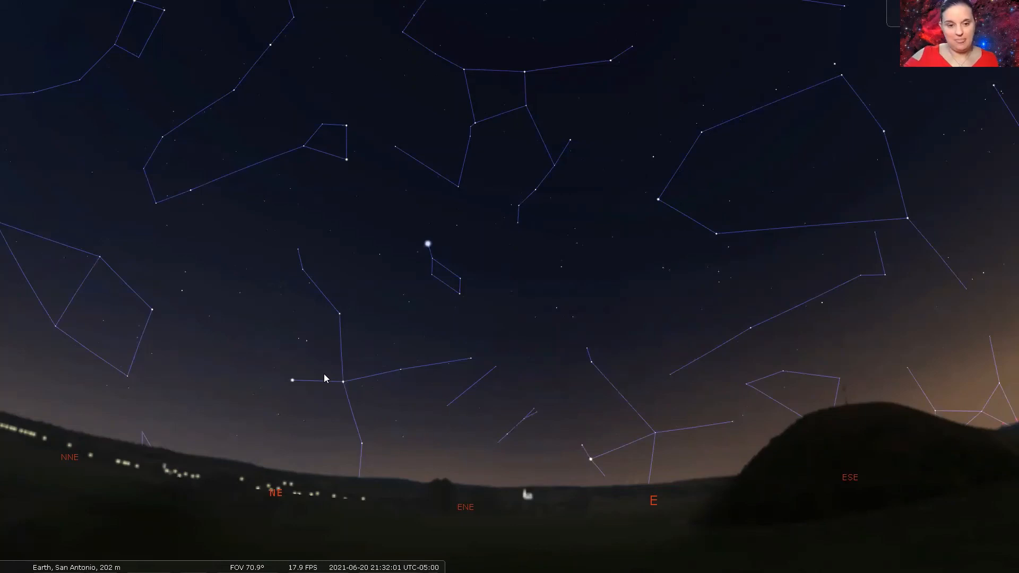
pyautogui.moveTo(490, 356)
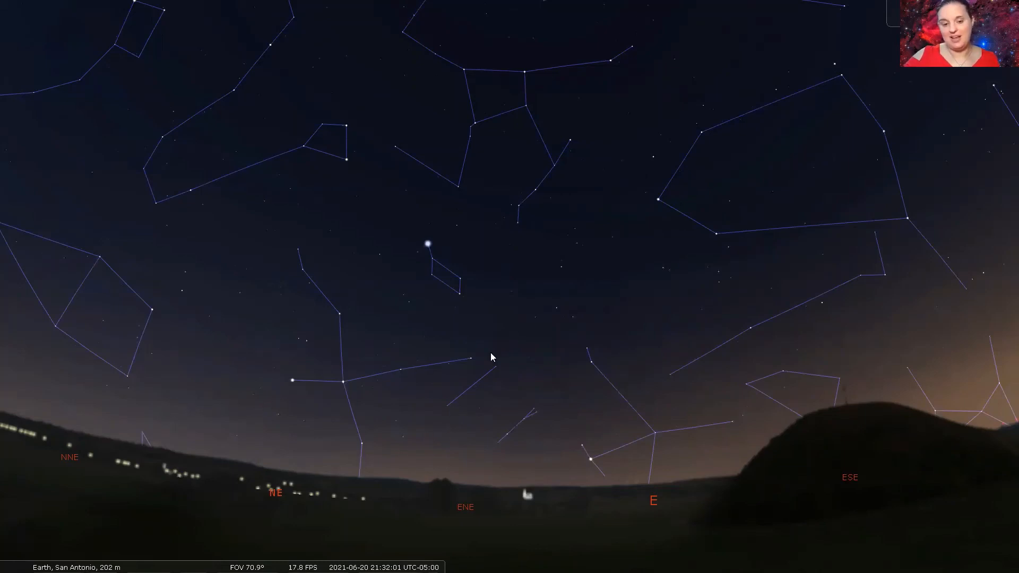
pyautogui.moveTo(370, 382)
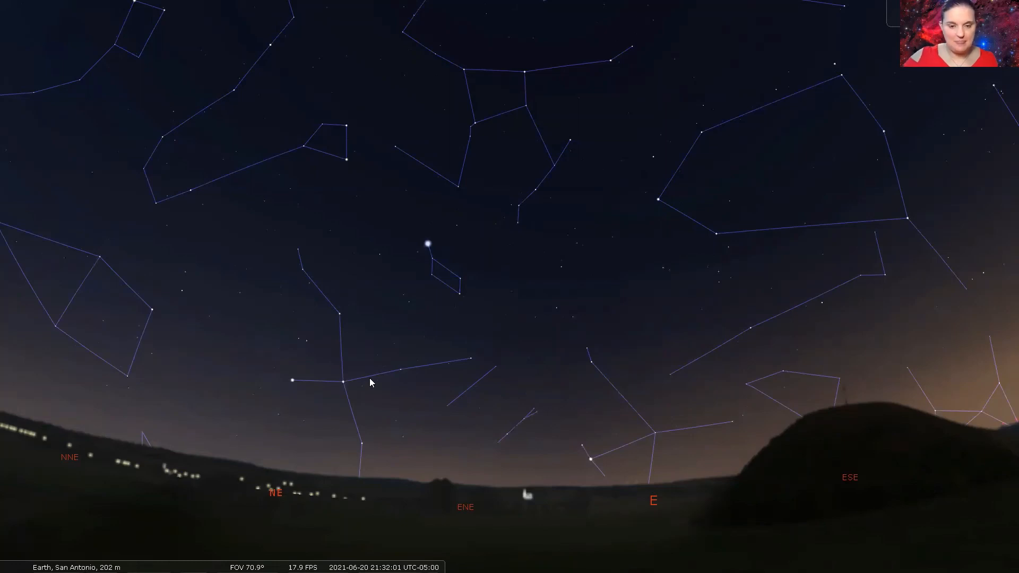
pyautogui.moveTo(474, 362)
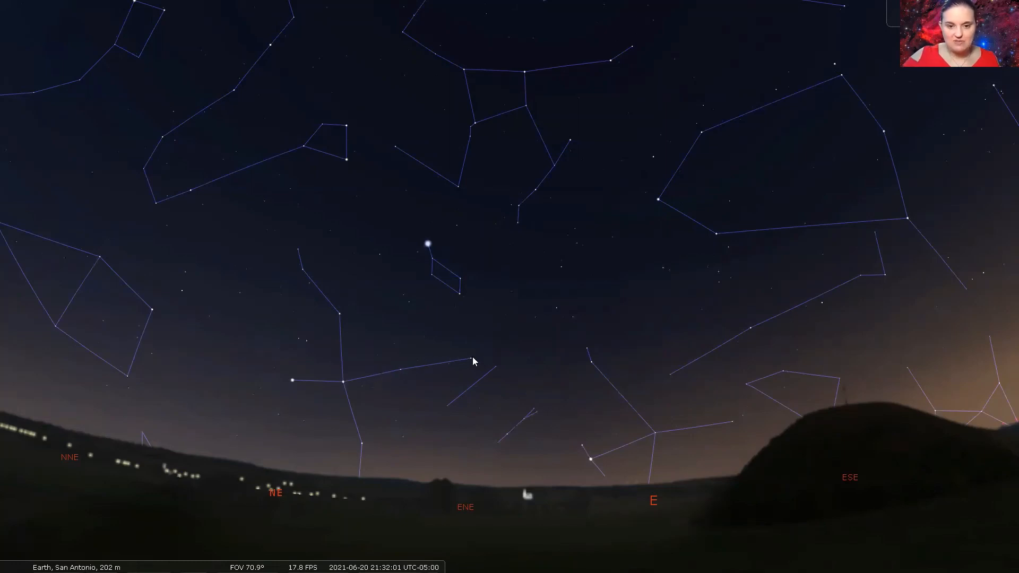
pyautogui.click(473, 358)
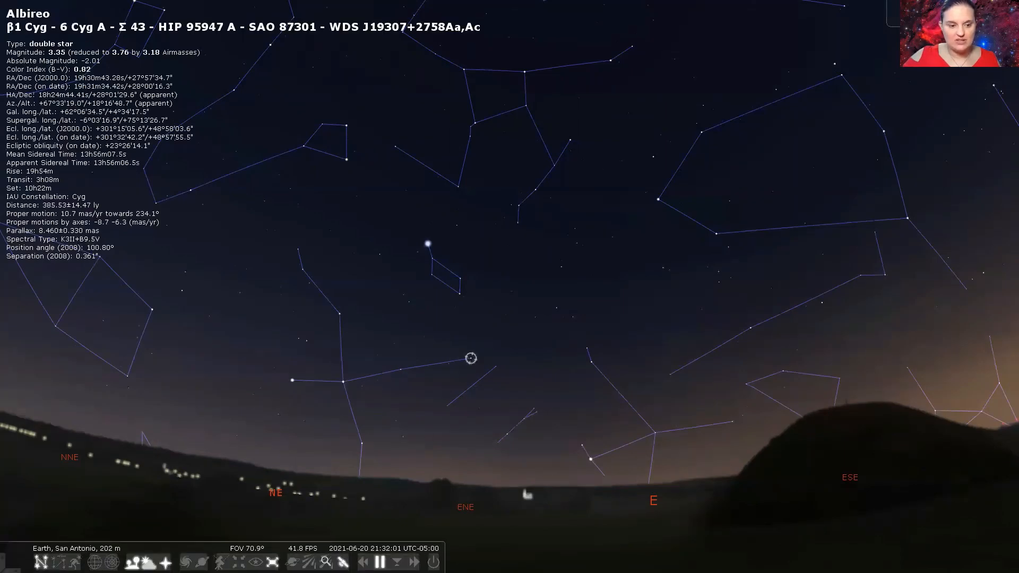
pyautogui.moveTo(435, 446)
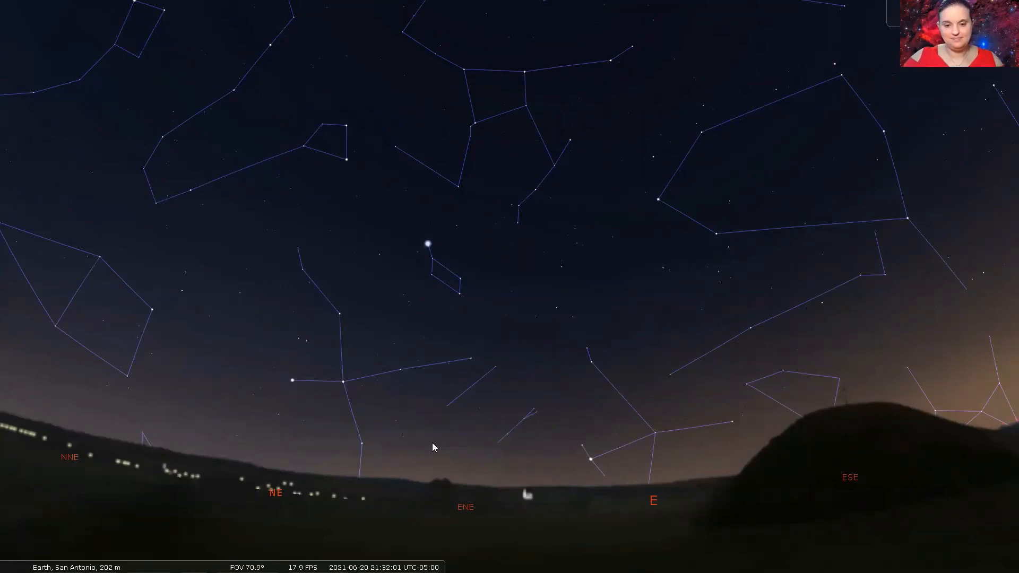
pyautogui.moveTo(590, 464)
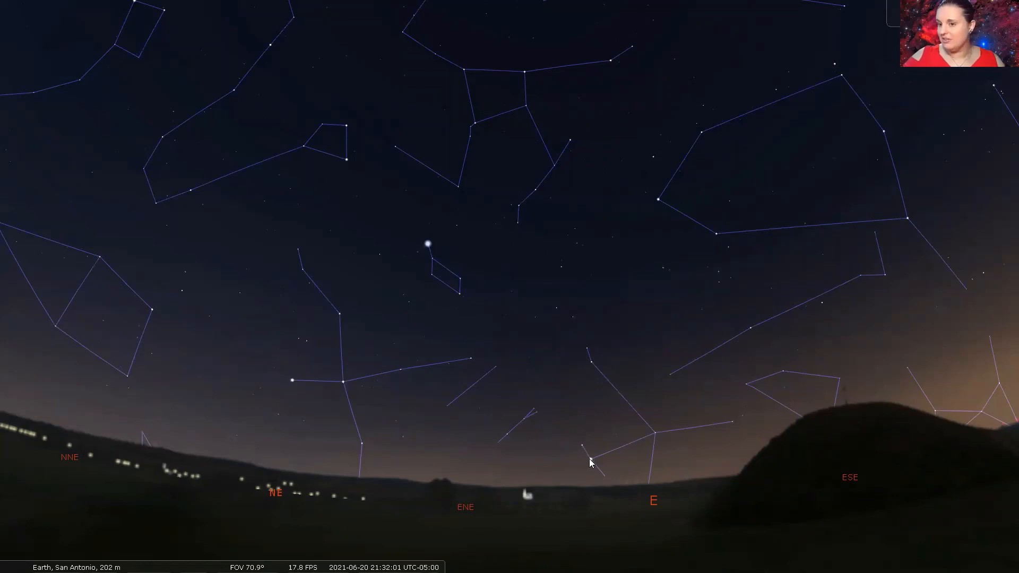
pyautogui.moveTo(587, 463)
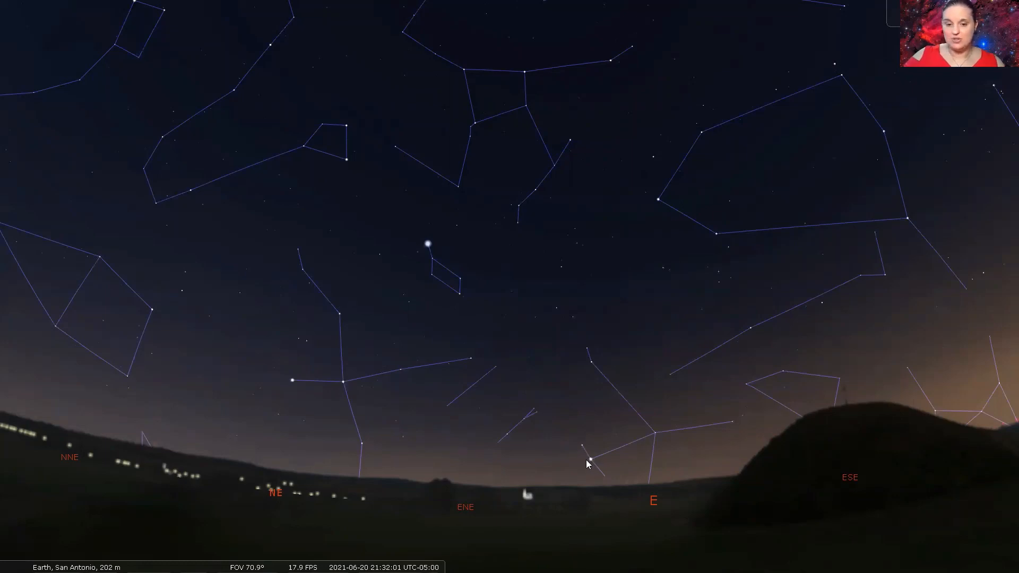
pyautogui.click(590, 459)
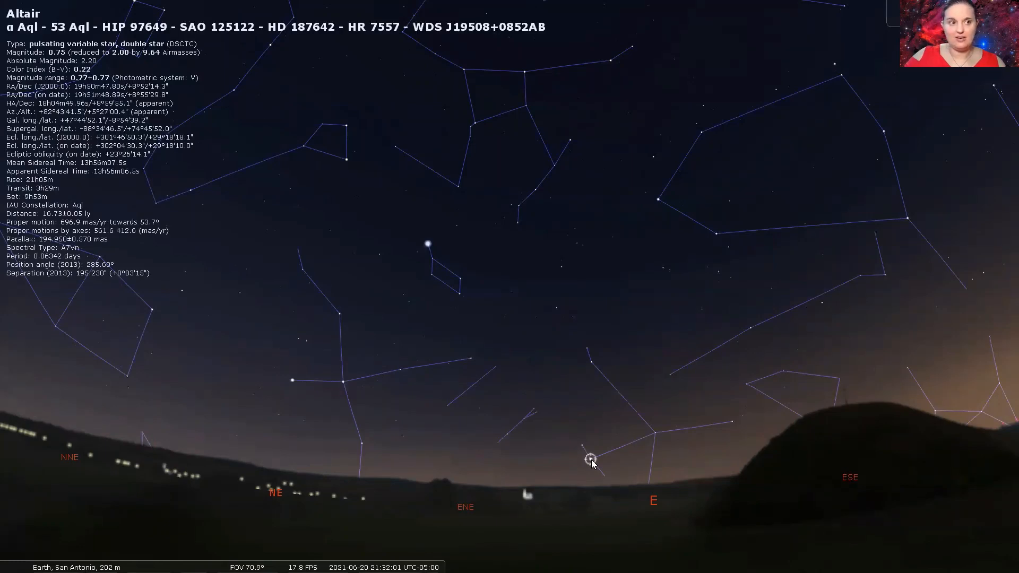
pyautogui.moveTo(542, 462)
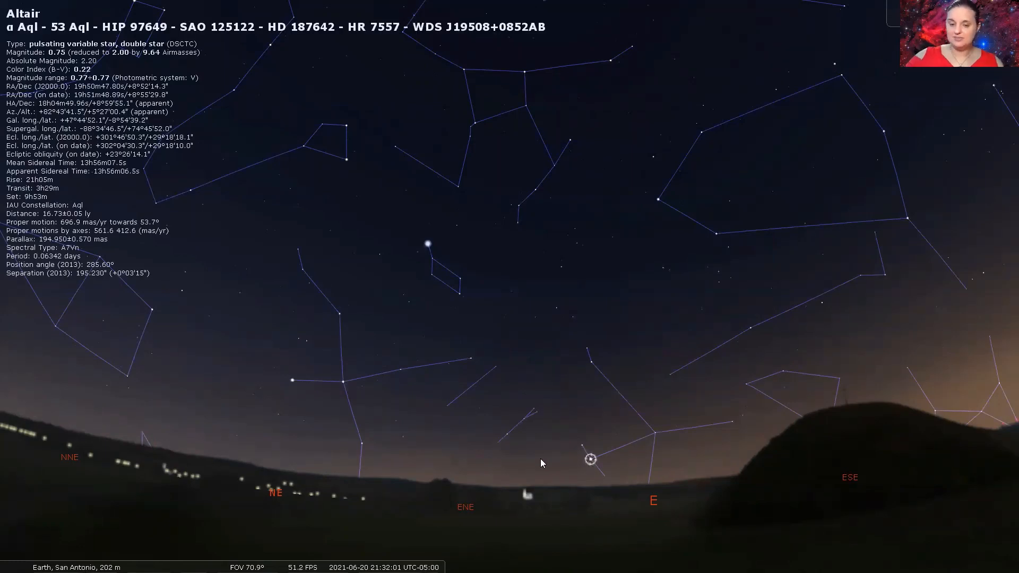
pyautogui.moveTo(653, 426)
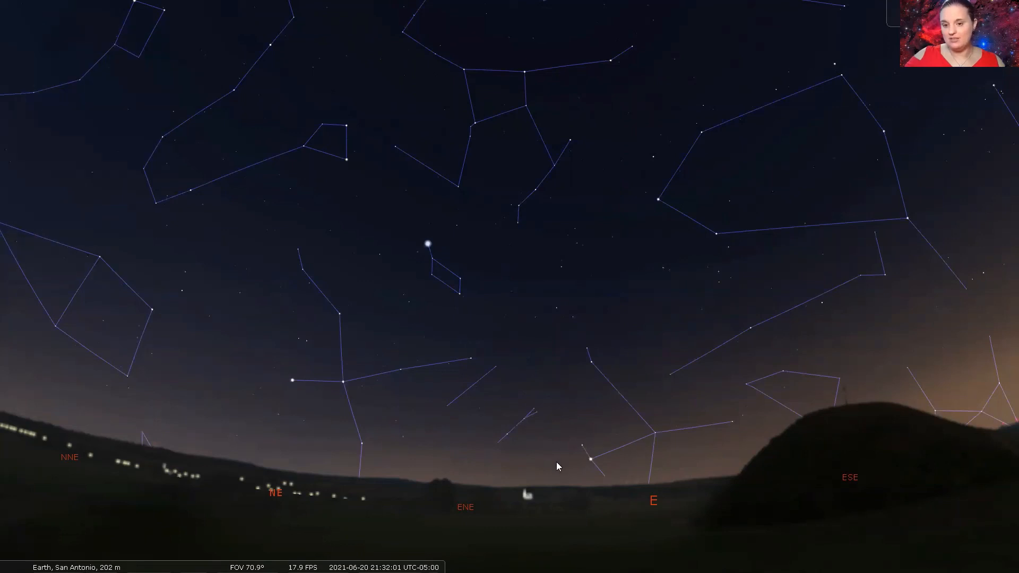
pyautogui.moveTo(639, 447)
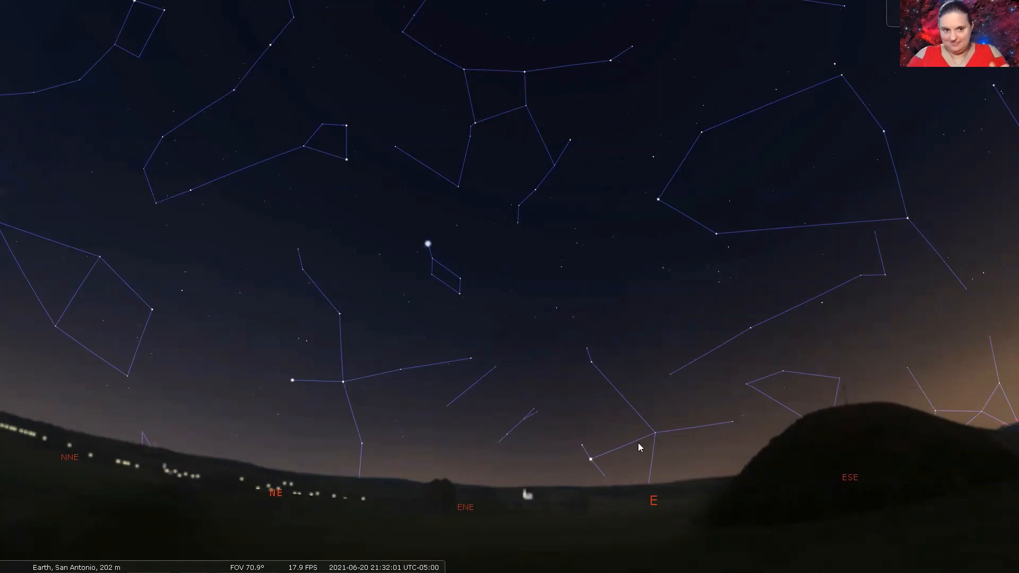
pyautogui.moveTo(573, 409)
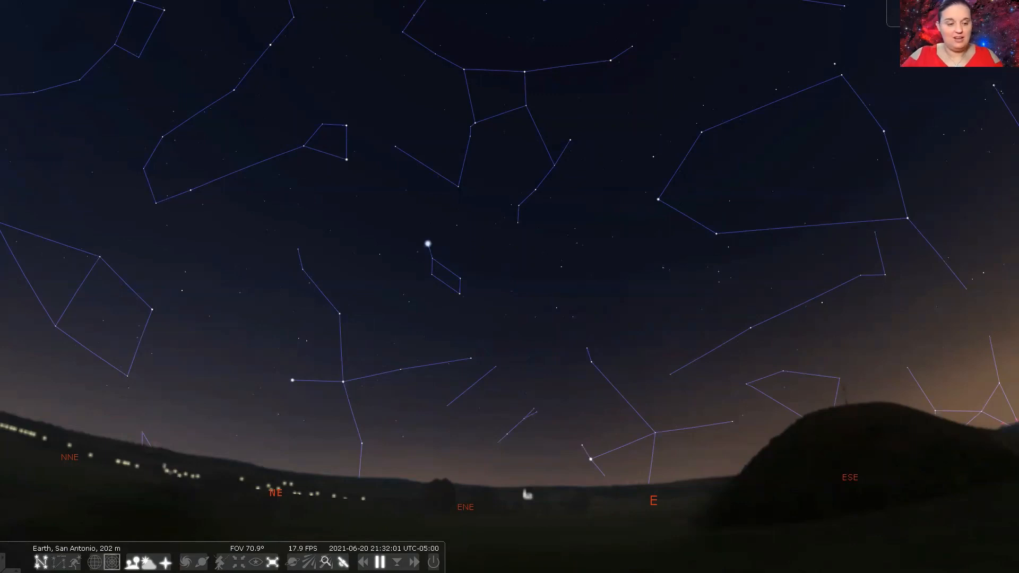
# - Set the date and time to 2021-06-21 at 06:00 in the Date/time window
pyautogui.click(18, 351)
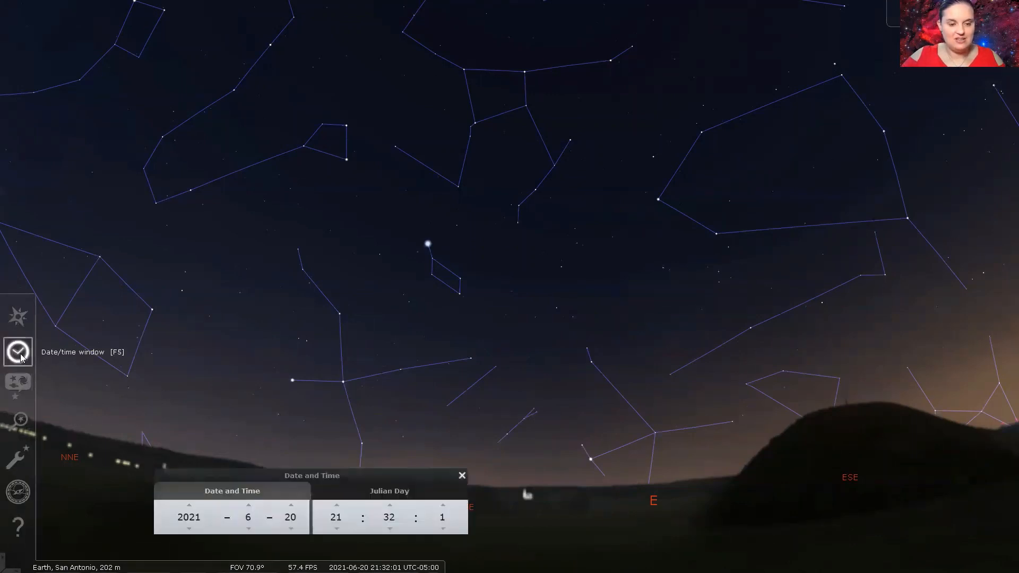
pyautogui.click(336, 505)
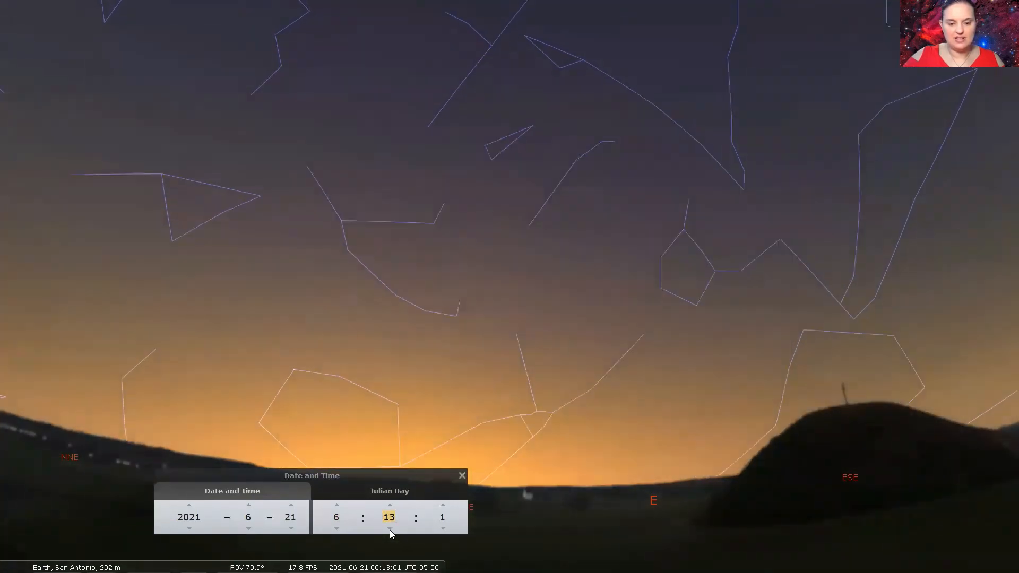
pyautogui.click(389, 529)
pyautogui.write('0')
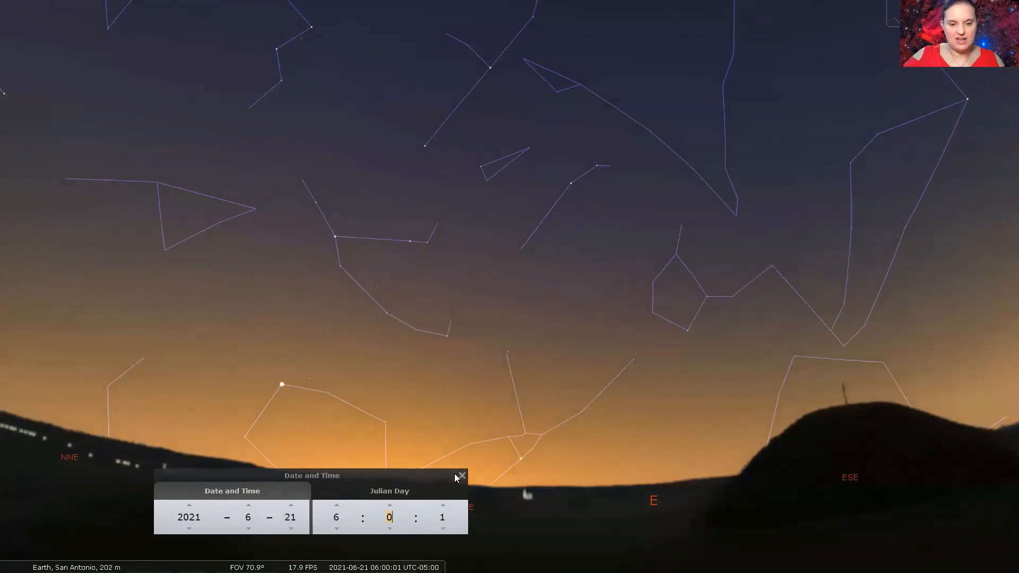
pyautogui.click(461, 475)
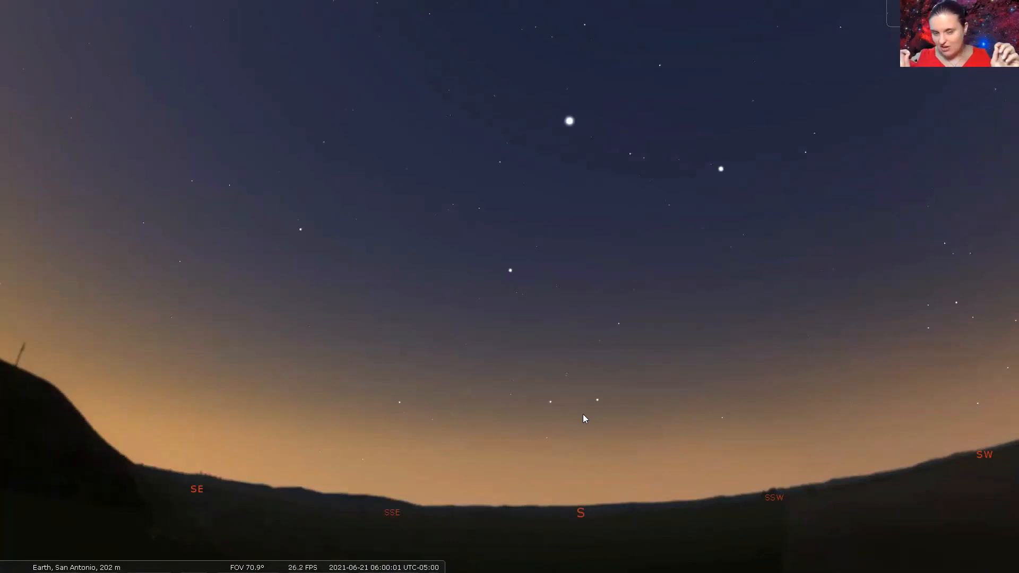
pyautogui.moveTo(8, 452)
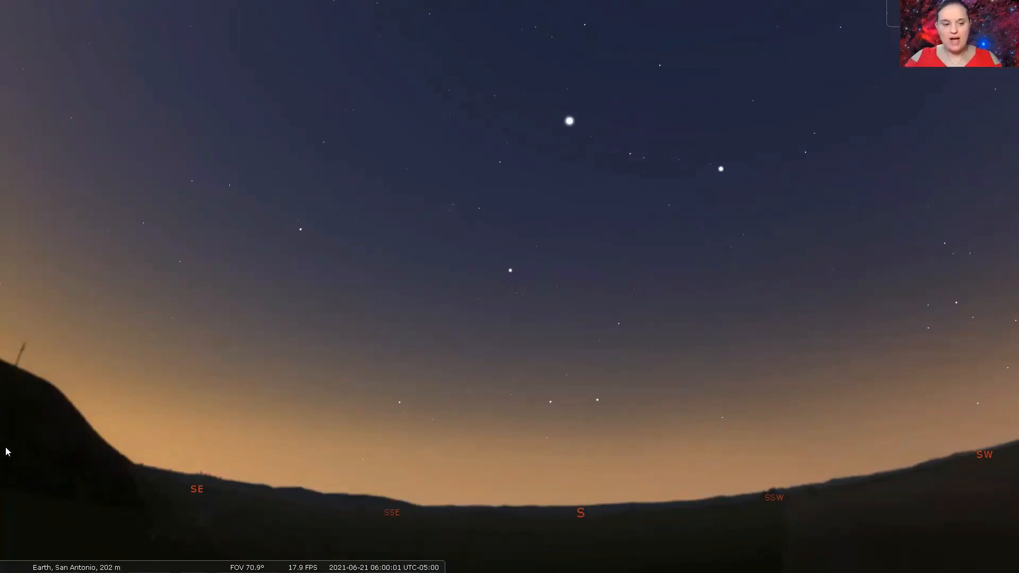
pyautogui.moveTo(714, 342)
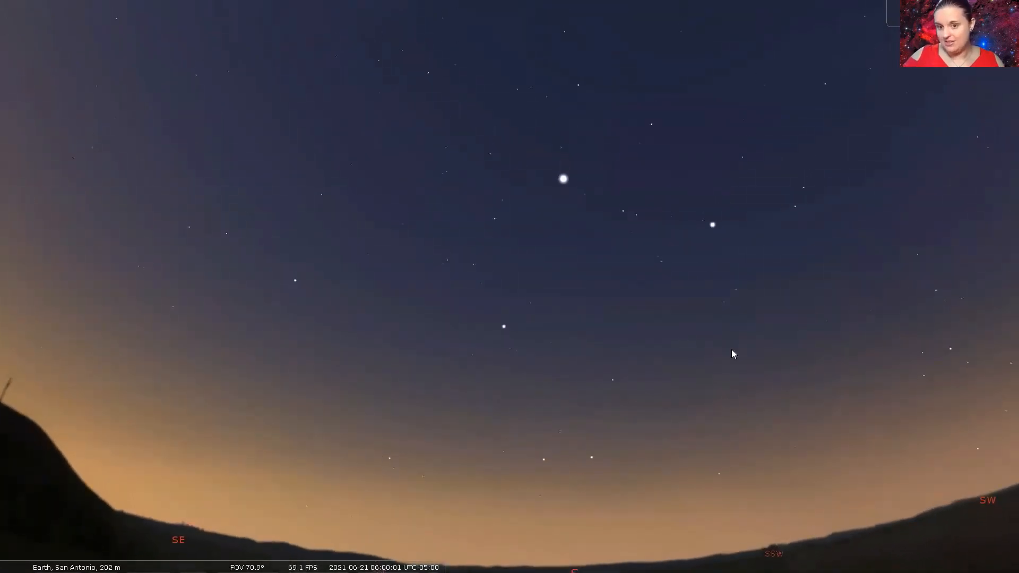
# - Select Saturn, zoom in on its rings and moons, then zoom back out
pyautogui.click(712, 225)
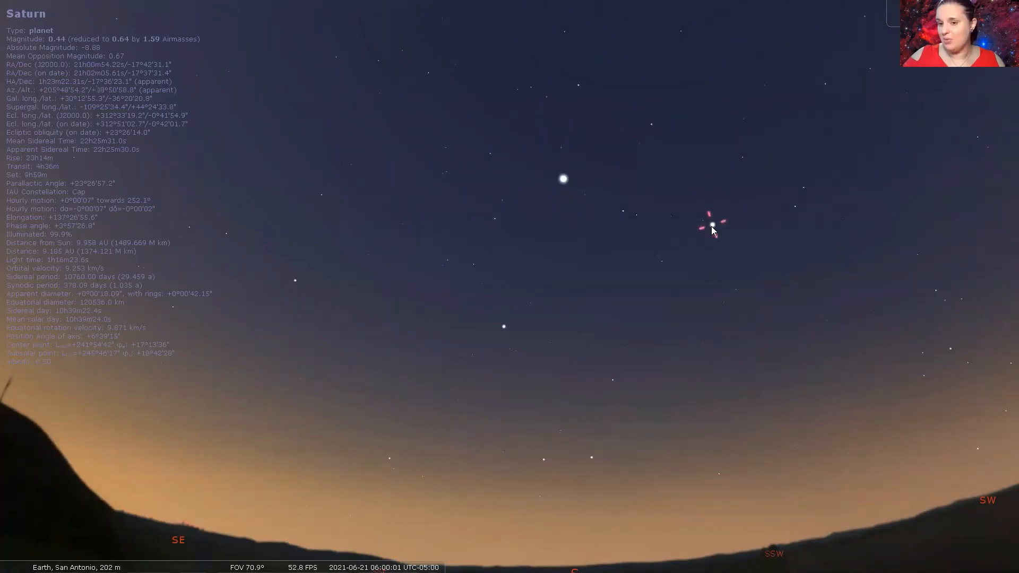
pyautogui.moveTo(561, 187)
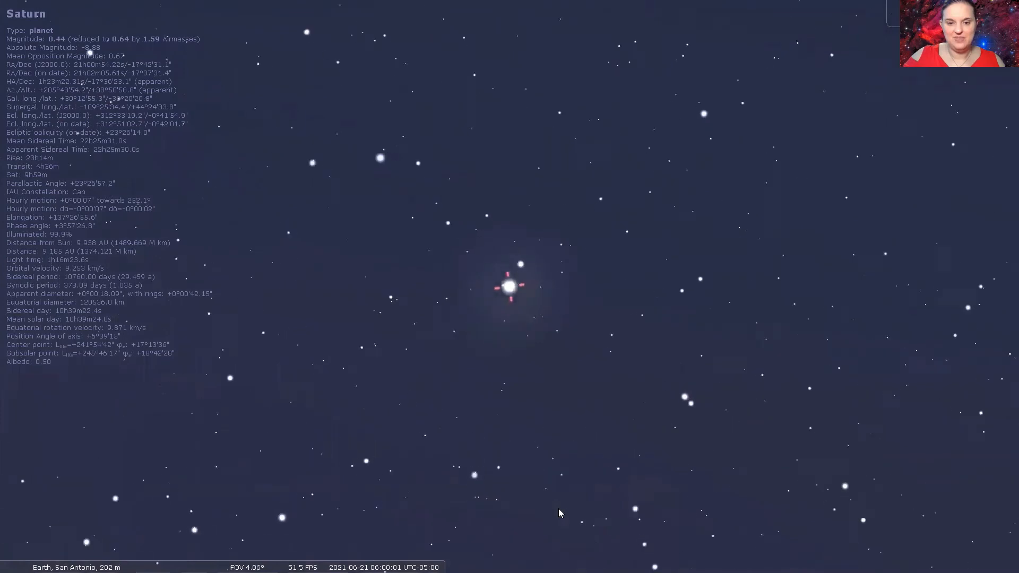
pyautogui.scroll(3)
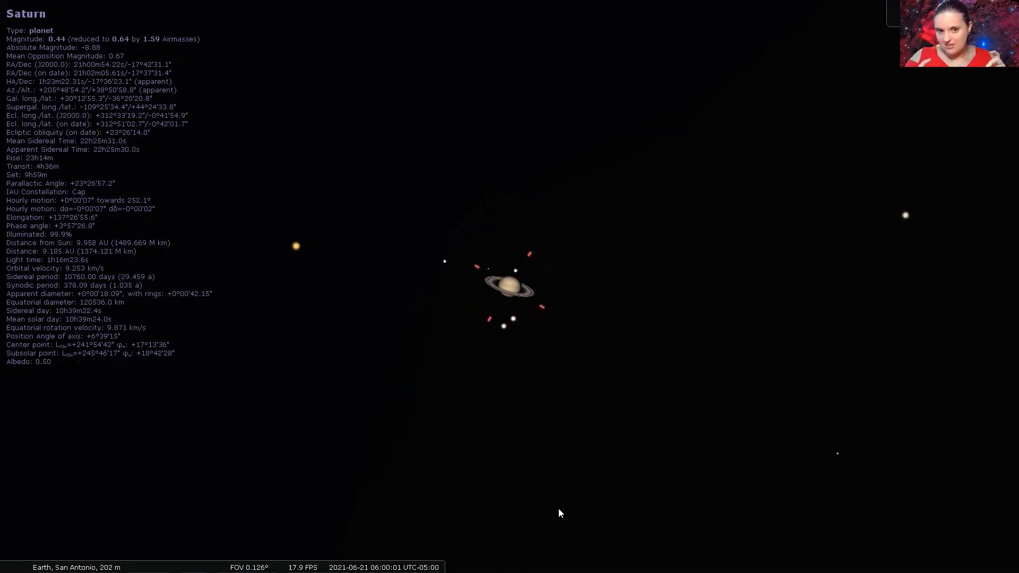
pyautogui.moveTo(454, 281)
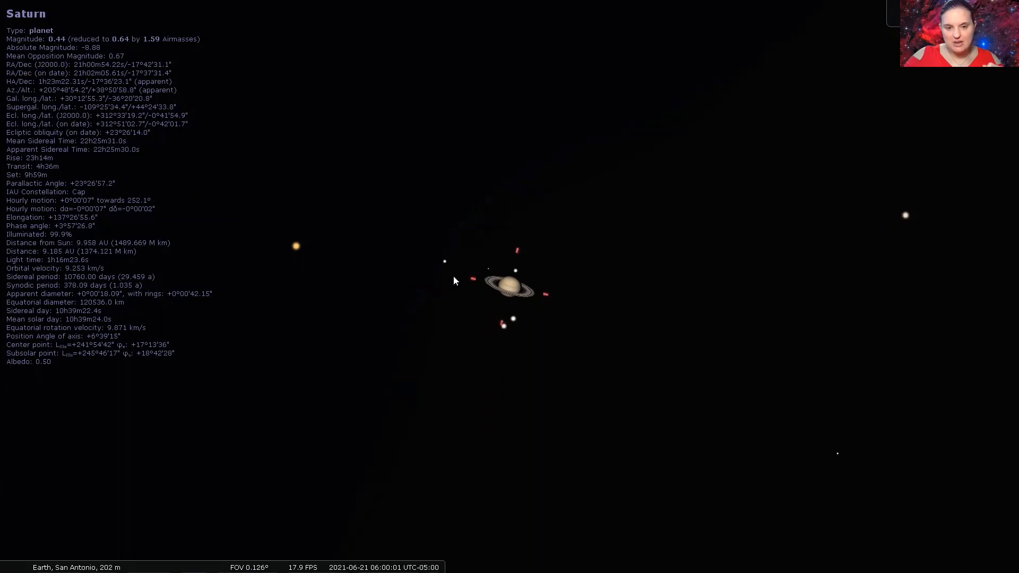
pyautogui.moveTo(670, 409)
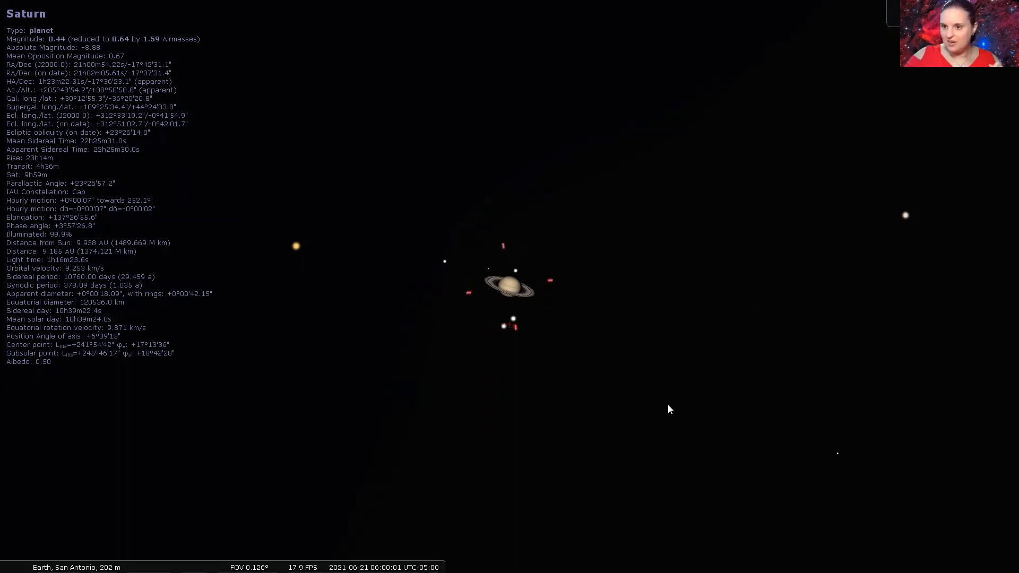
pyautogui.moveTo(441, 440)
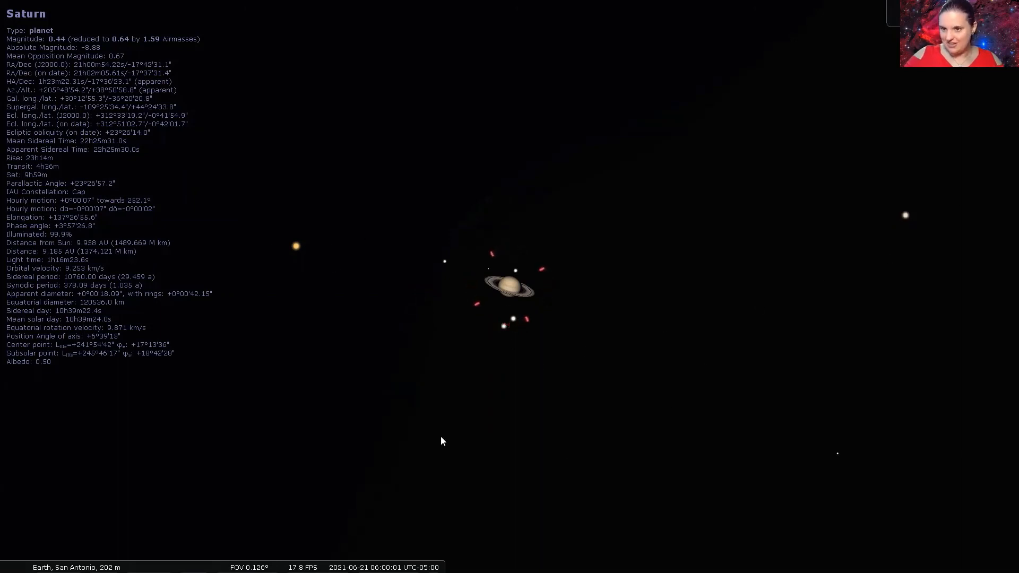
pyautogui.scroll(-3)
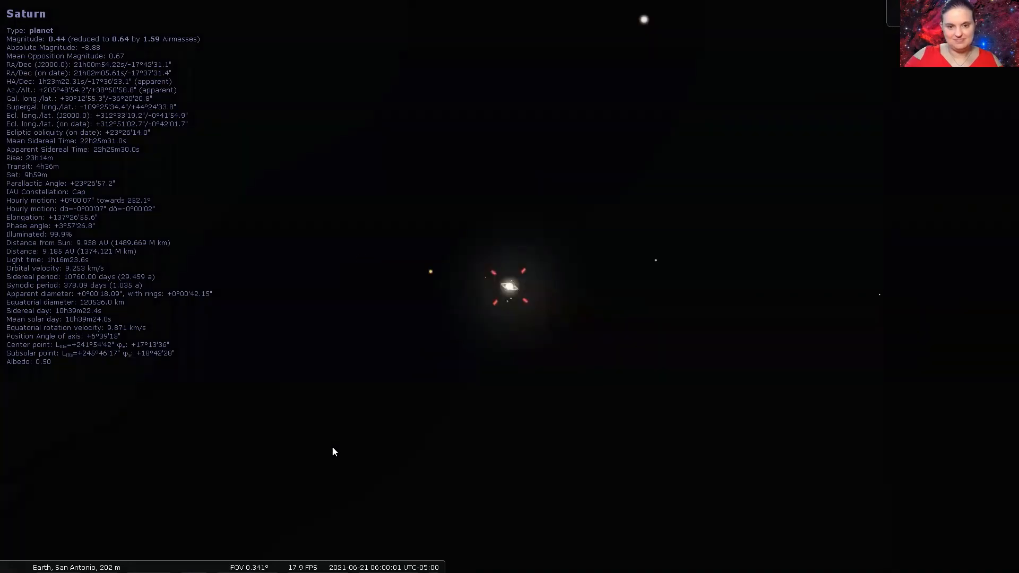
pyautogui.scroll(-3)
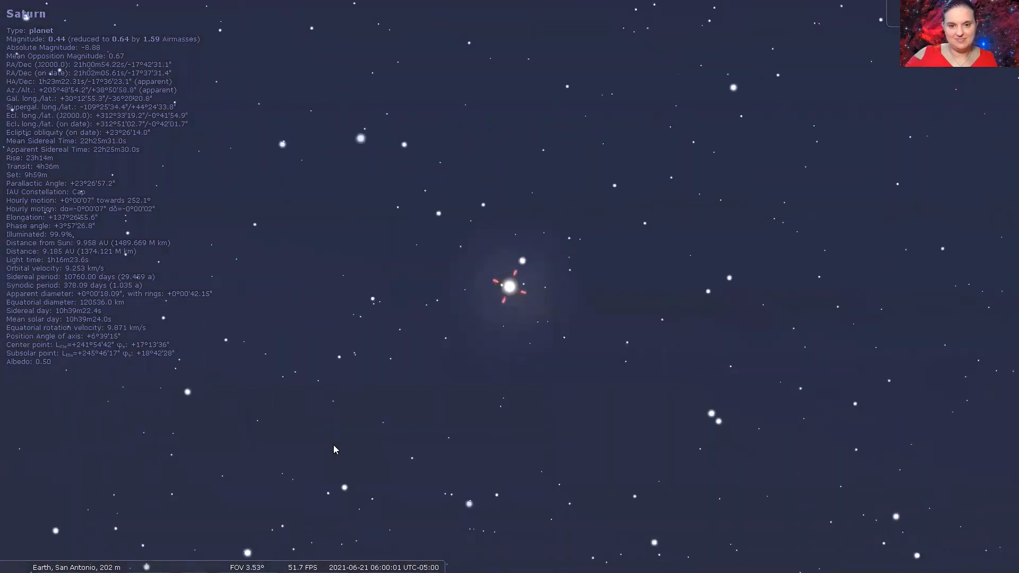
pyautogui.scroll(-3)
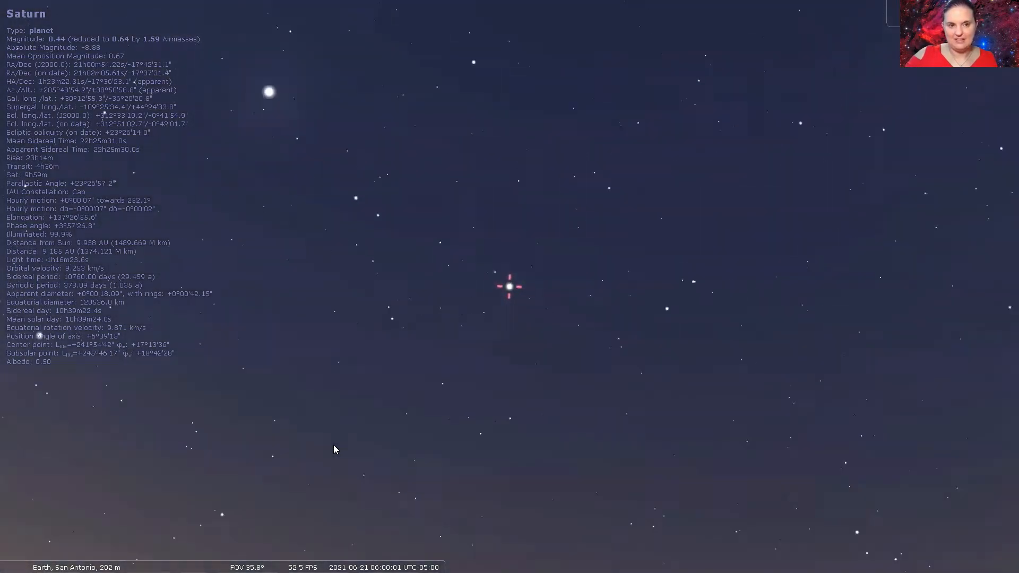
pyautogui.scroll(-3)
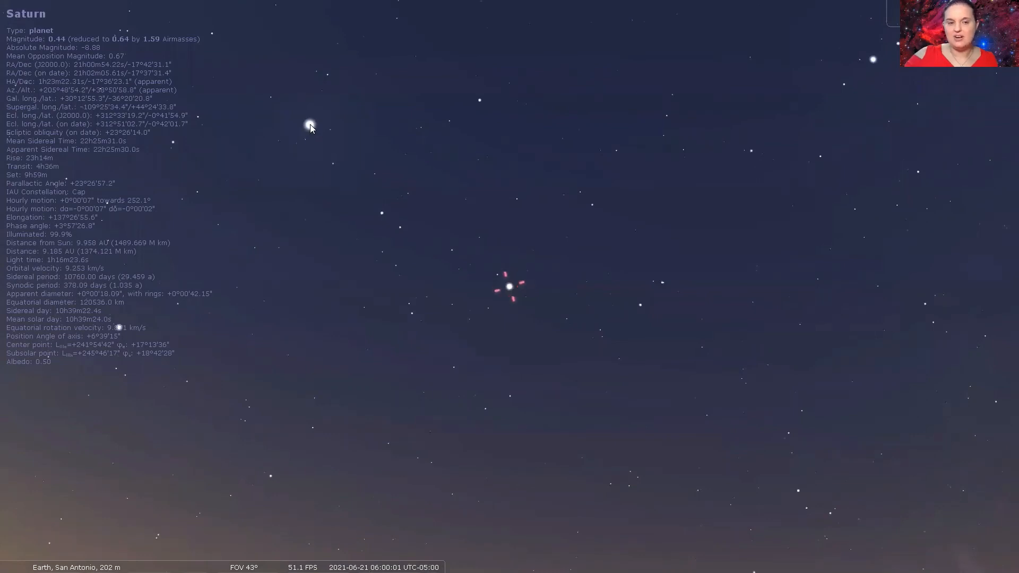
# - Select Jupiter, then zoom out from its moons to the wide southern dawn sky
pyautogui.click(311, 126)
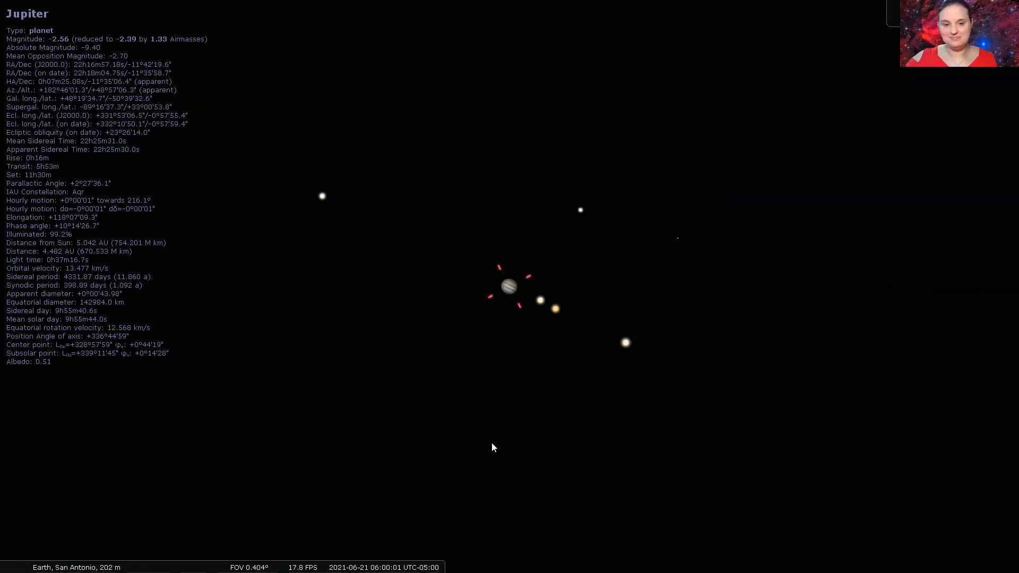
pyautogui.scroll(-3)
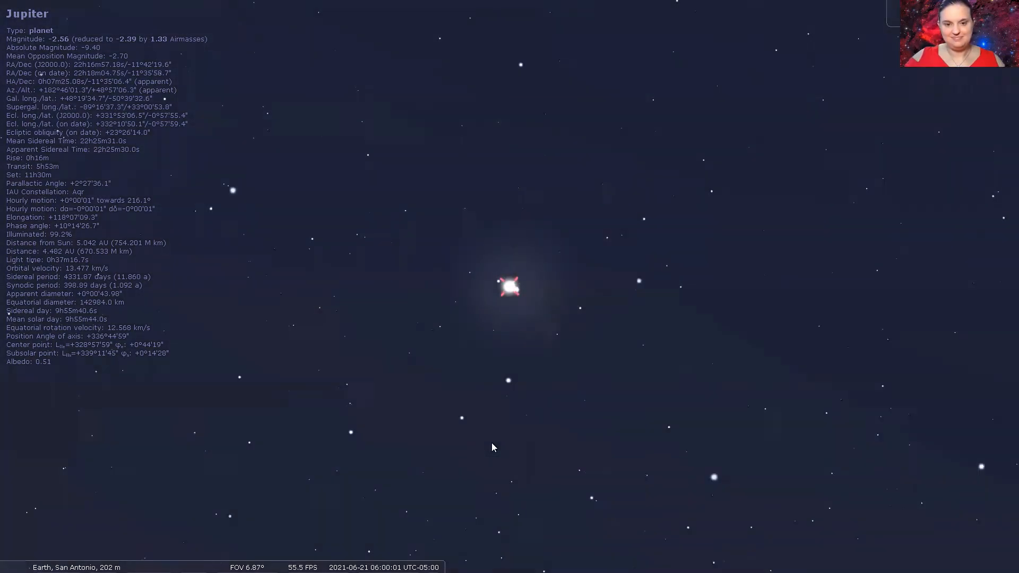
pyautogui.scroll(-3)
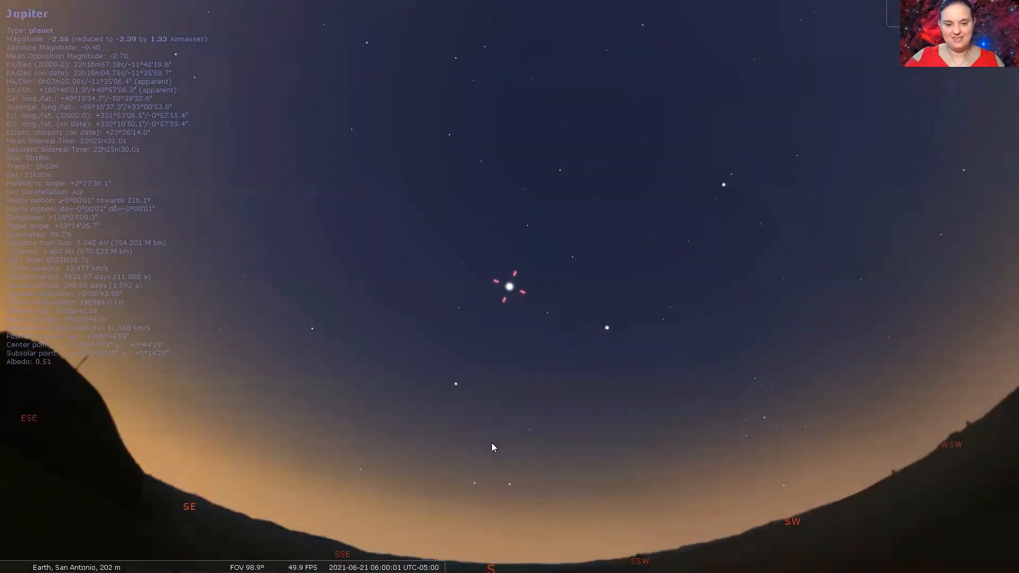